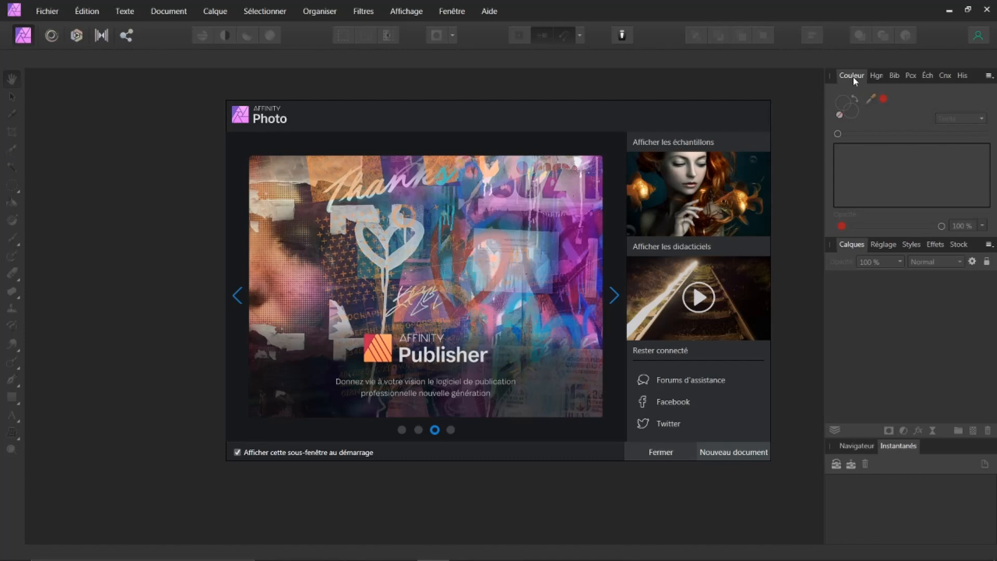
Step: Browse through the welcome carousel slides, then dismiss the welcome panel with Fermer
left_click(612, 295)
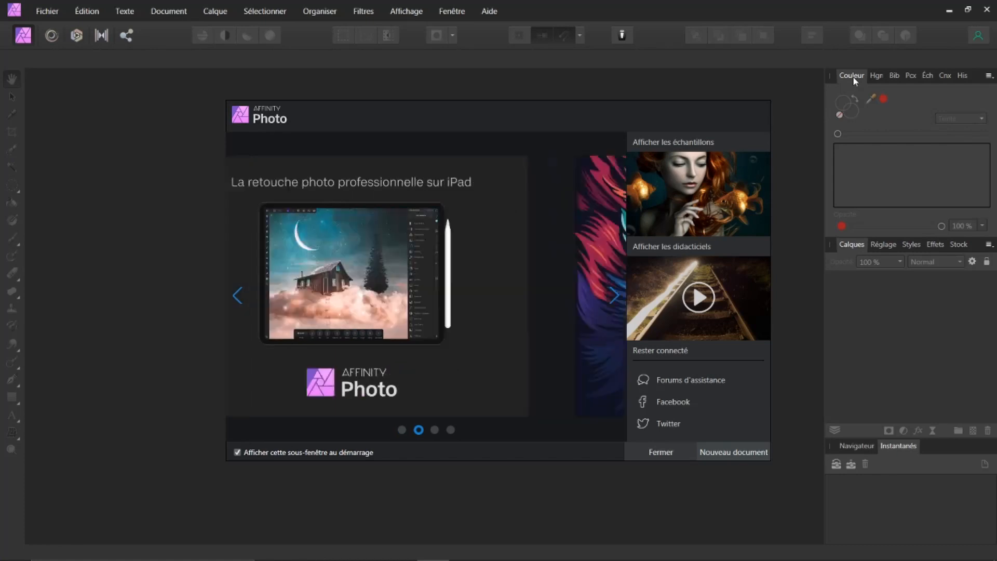
left_click(613, 294)
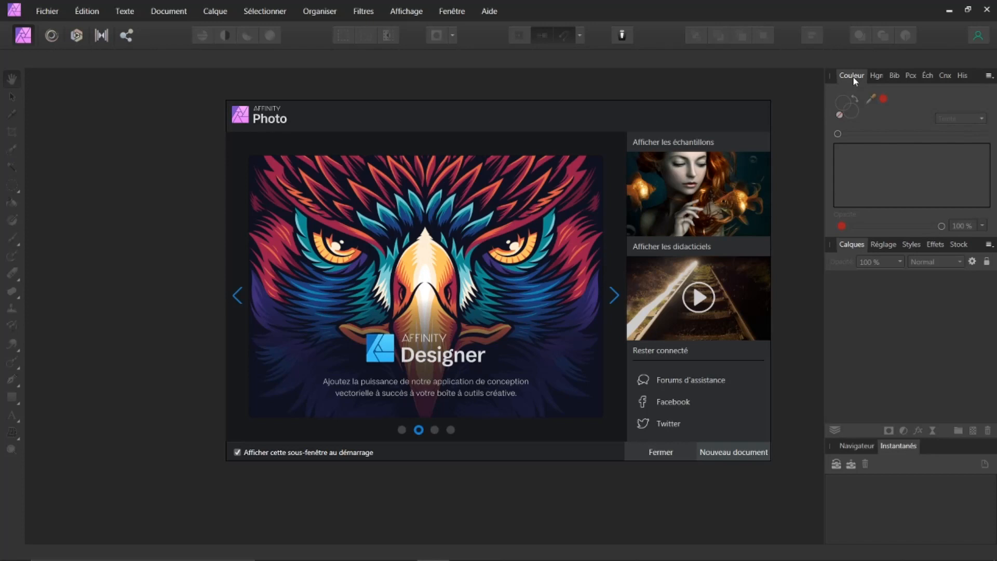
left_click(612, 295)
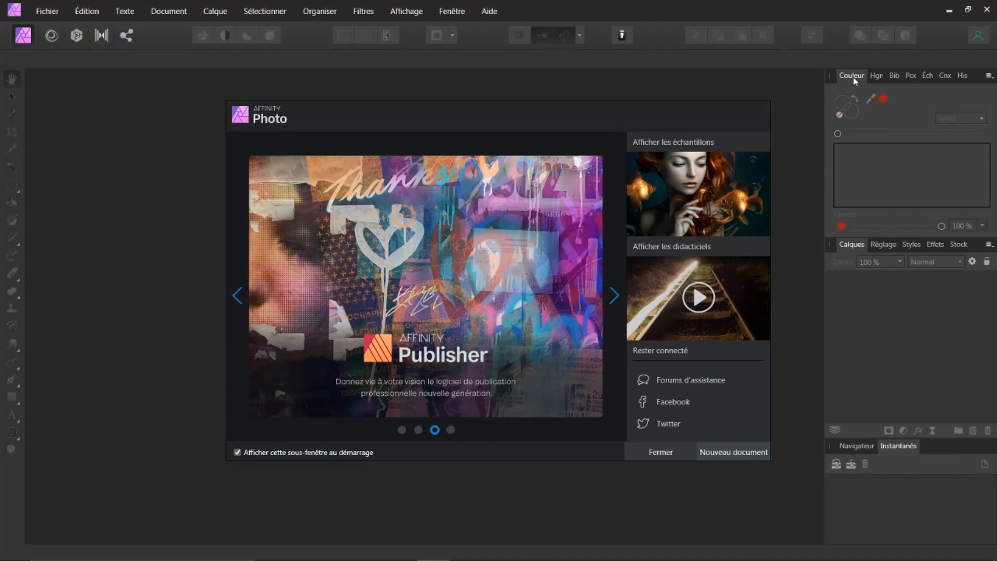
left_click(612, 295)
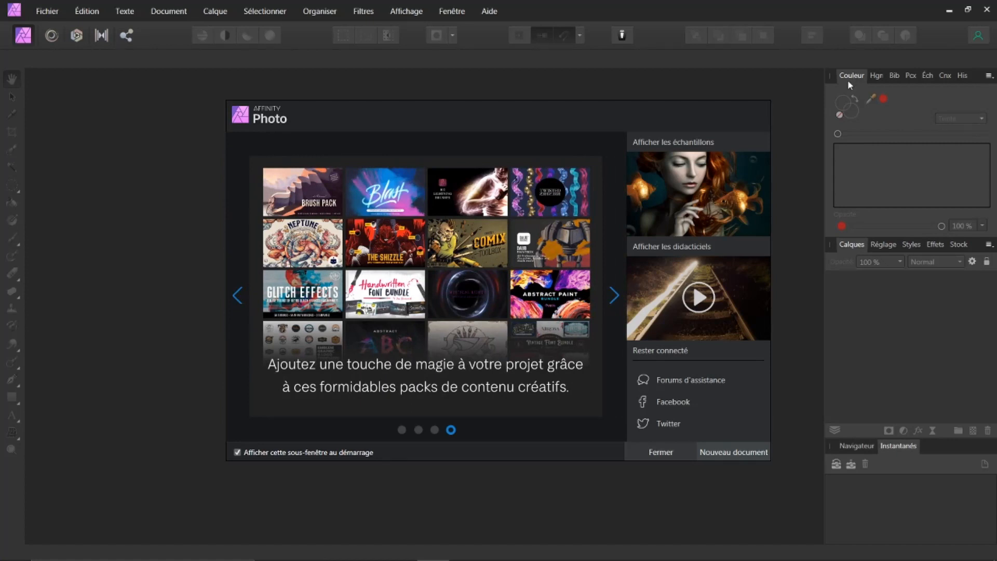
mouse_move(730, 422)
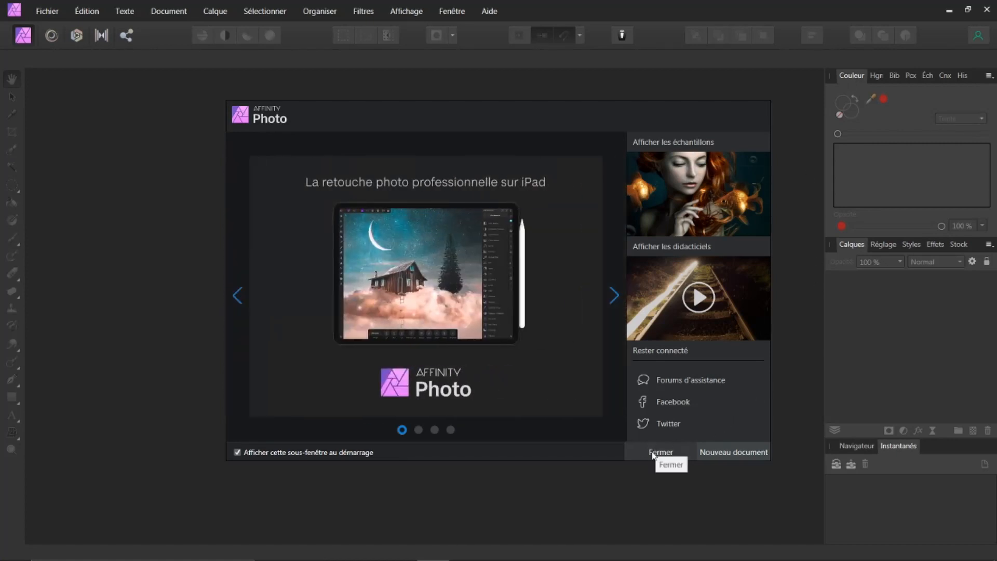
left_click(660, 452)
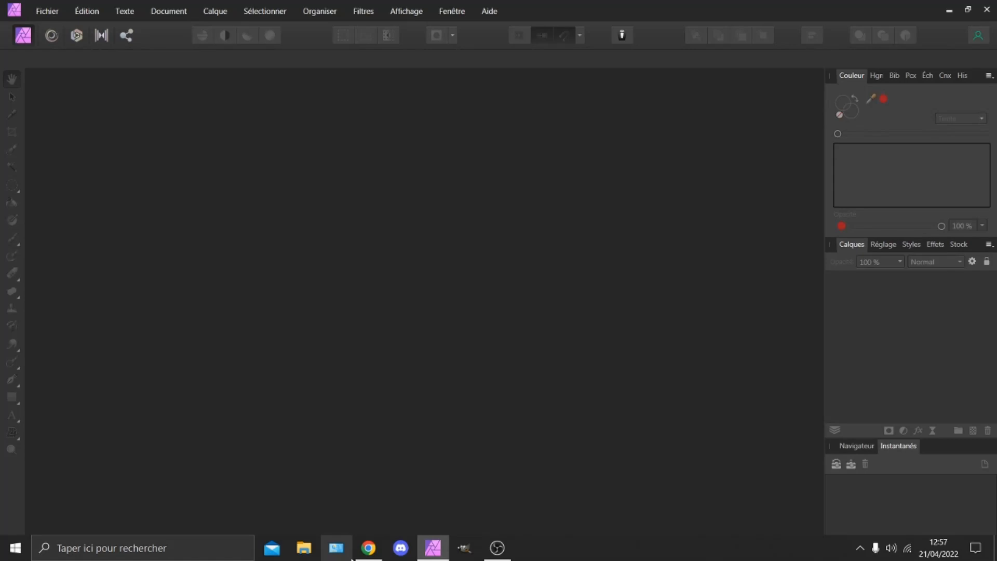
Step: Bring up imglarger.com in Chrome and drag the sample portrait's before/after slider
left_click(367, 547)
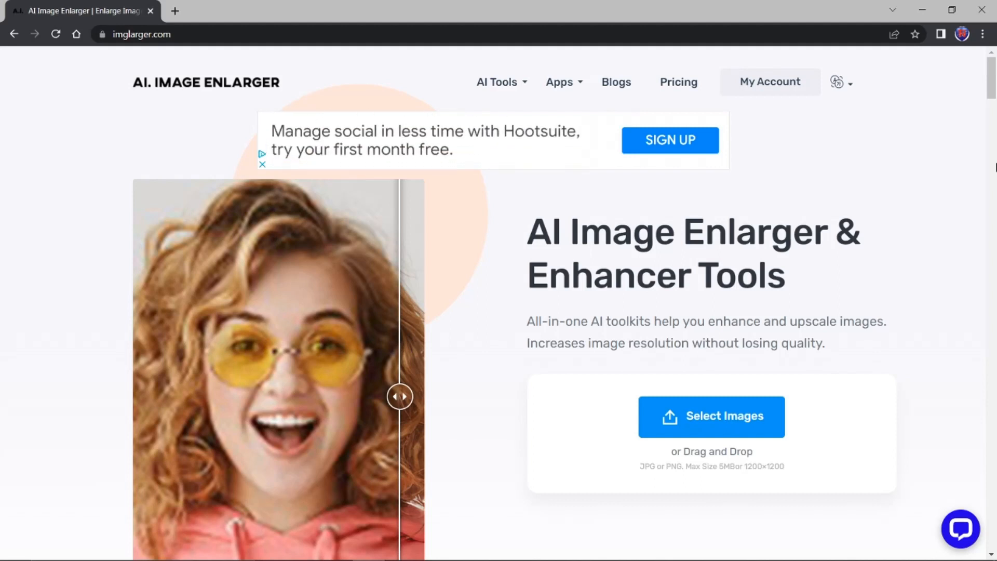
mouse_move(672, 379)
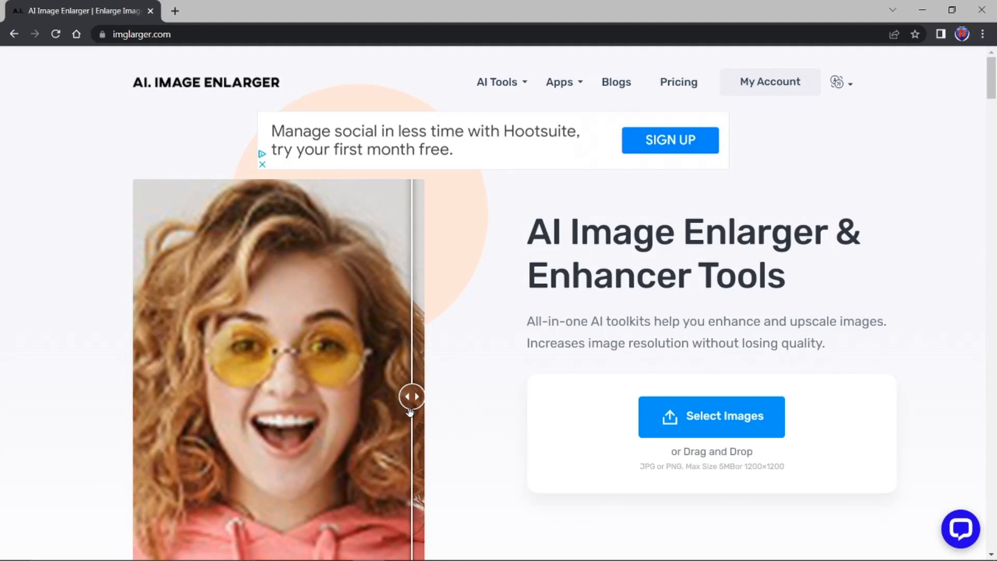
left_click_drag(412, 396, 330, 396)
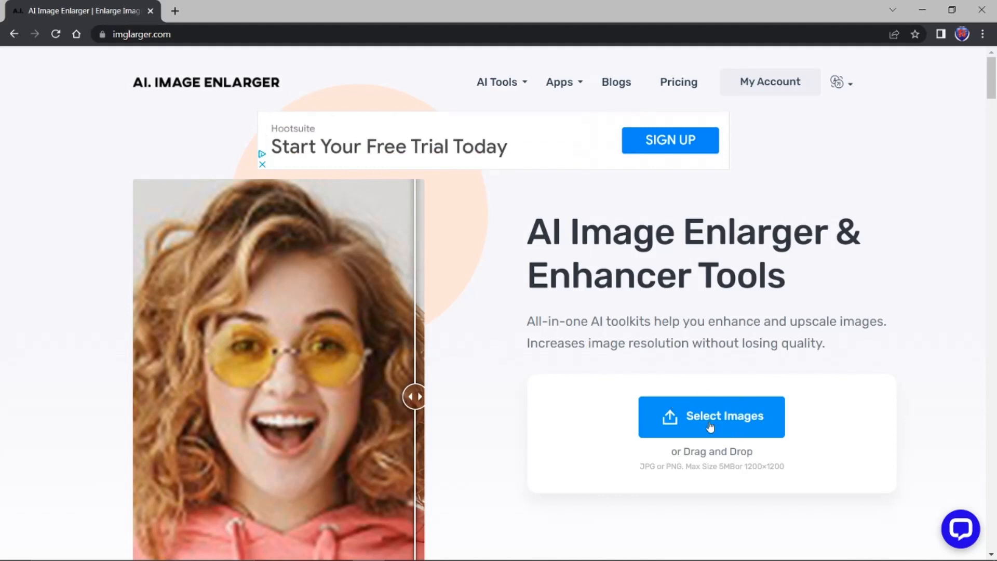
Step: Upload portrait 1.jpg from Téléchargements via Select Images
left_click(710, 417)
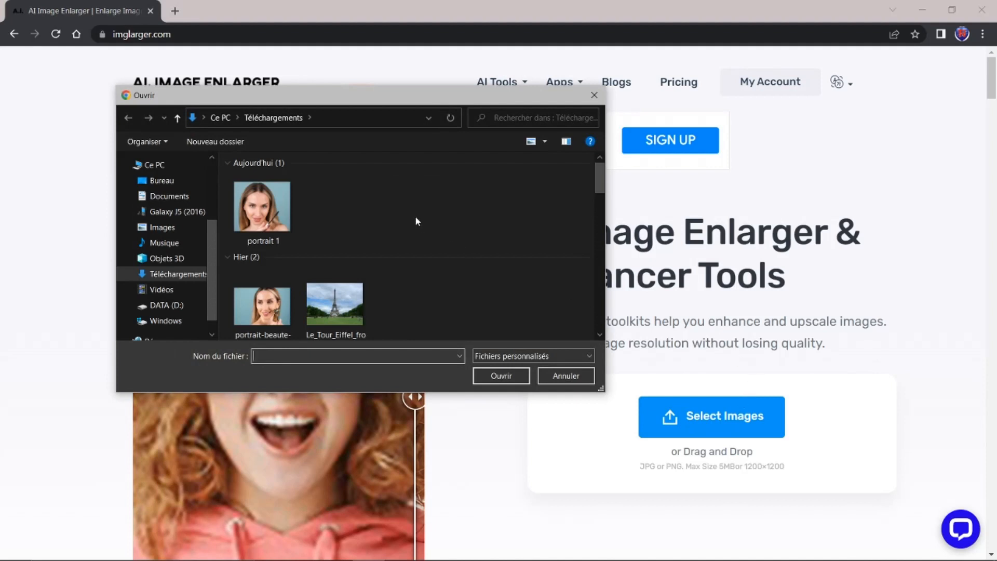
mouse_move(261, 206)
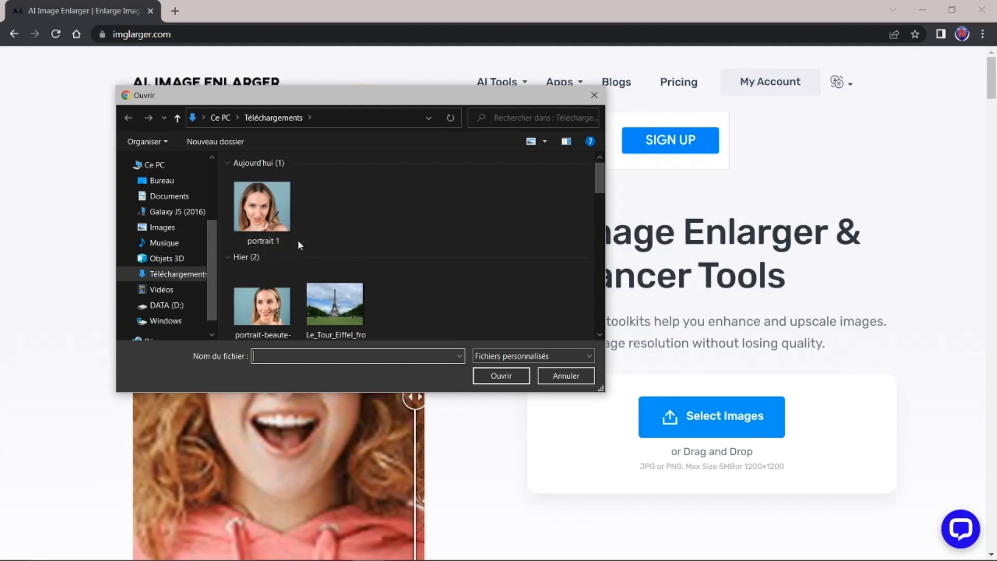
left_click(261, 206)
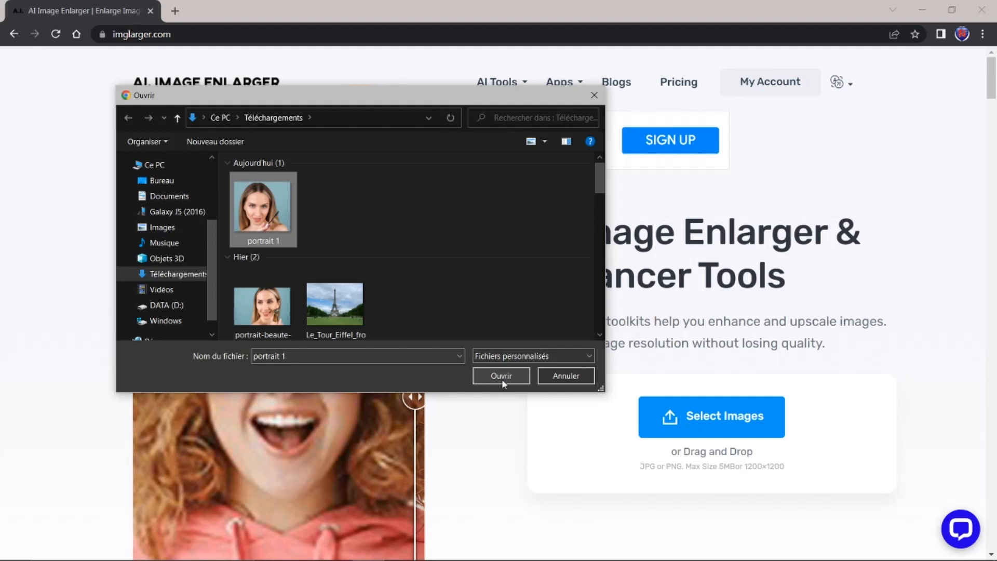
left_click(500, 374)
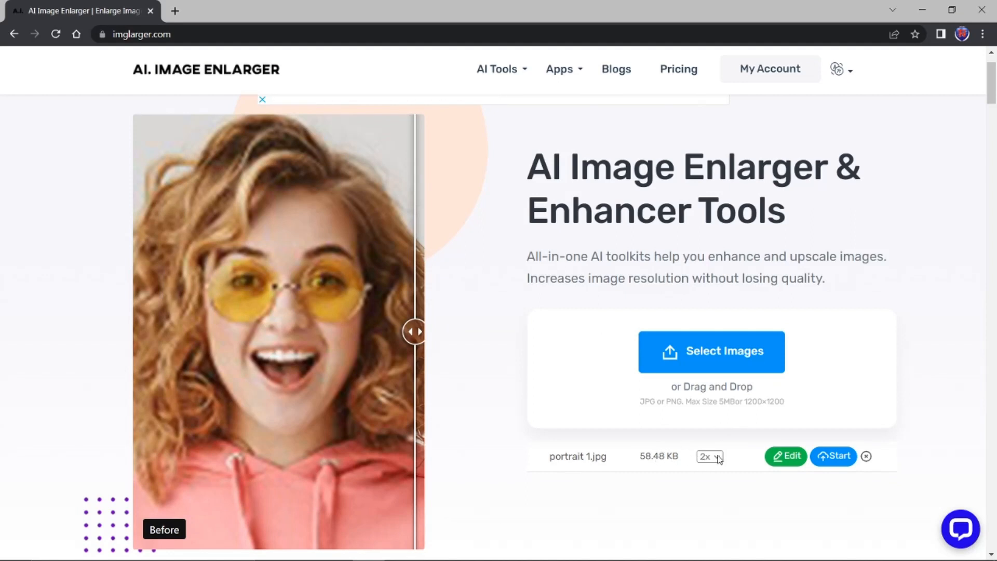
Step: Choose the 4x enlargement factor for portrait 1.jpg and start processing
left_click(708, 456)
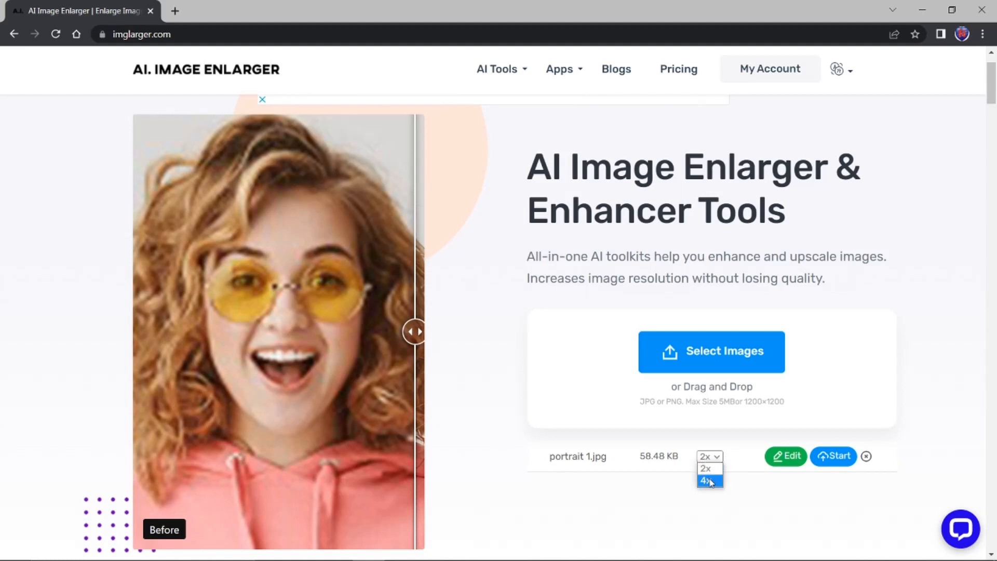
left_click(704, 479)
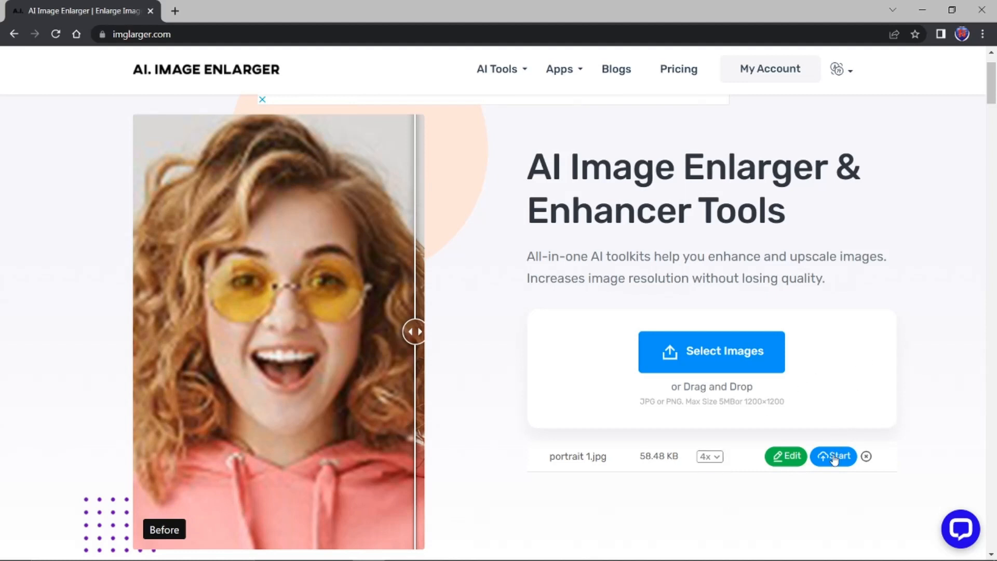
left_click(833, 456)
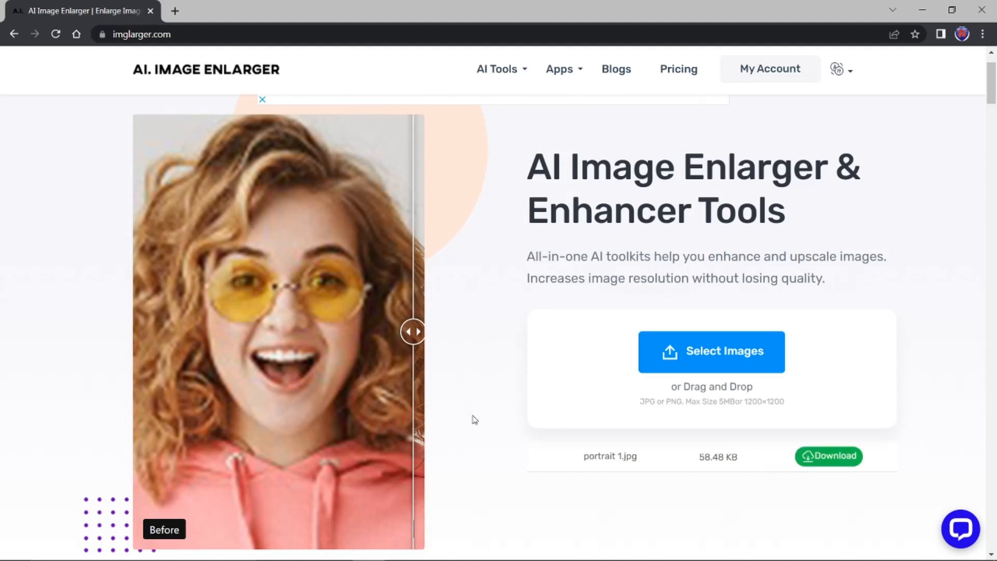
mouse_move(636, 449)
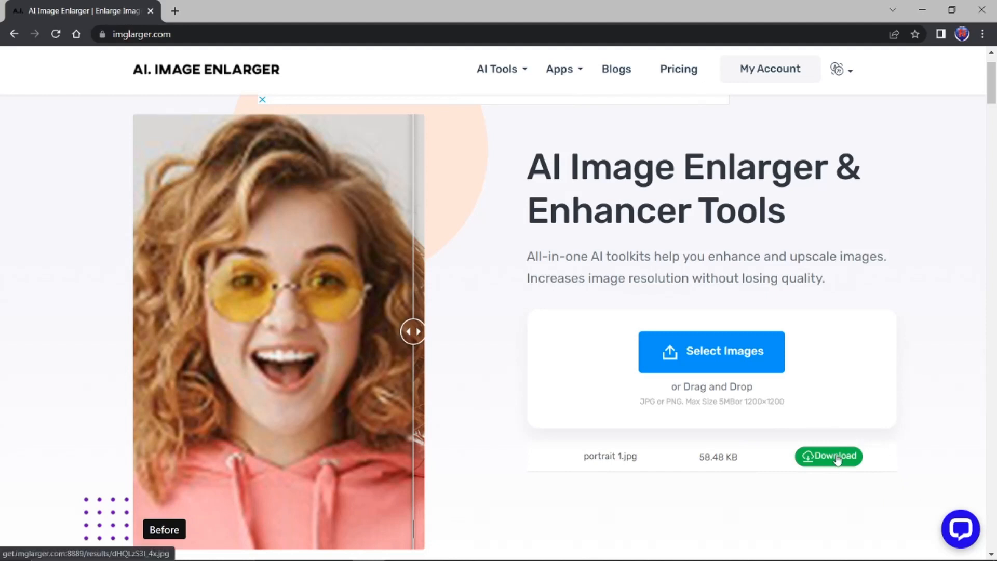
Step: Save the 4x enlarged portrait dHQLzS3l_4x.jpg to Downloads
left_click(828, 456)
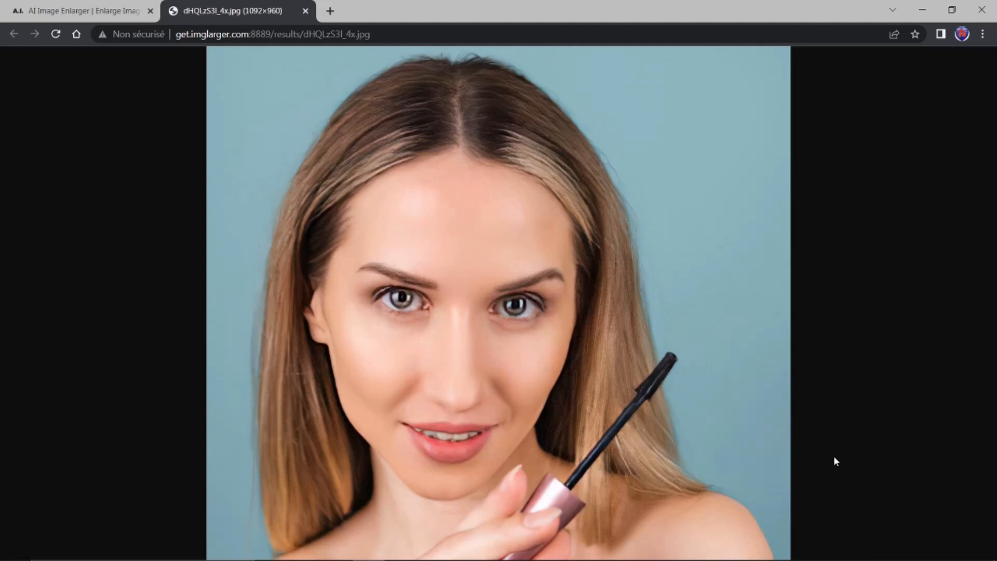
mouse_move(654, 131)
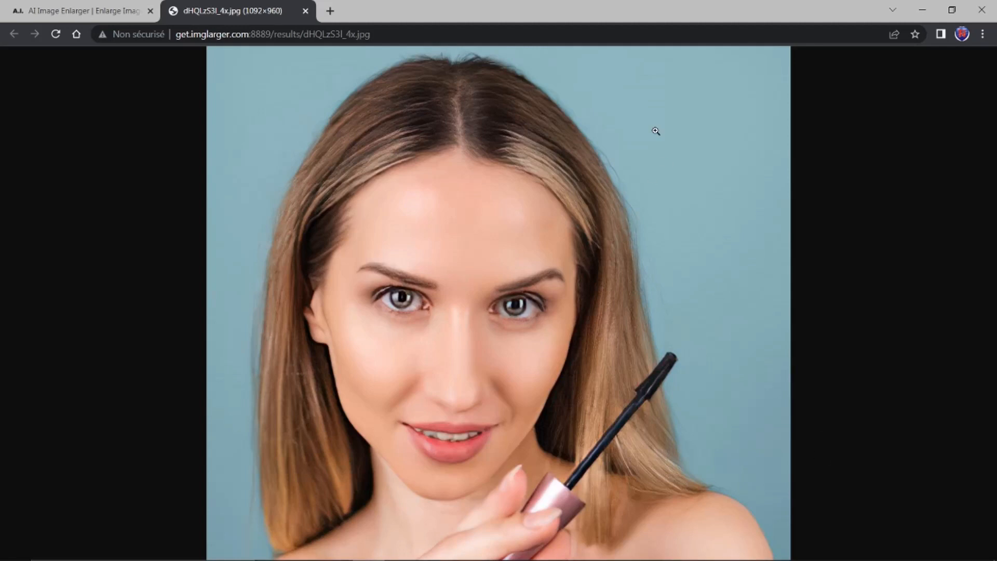
mouse_move(470, 192)
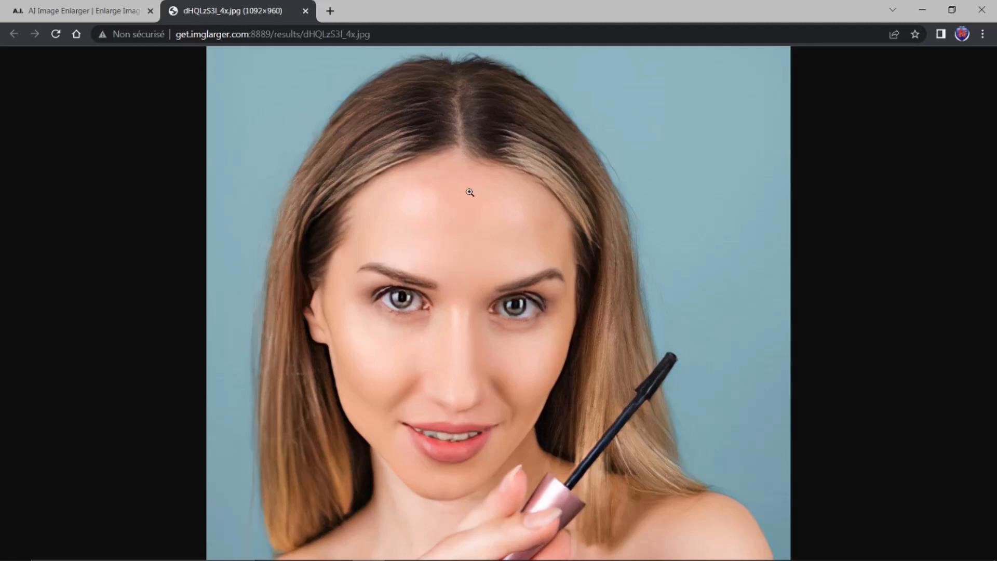
right_click(470, 192)
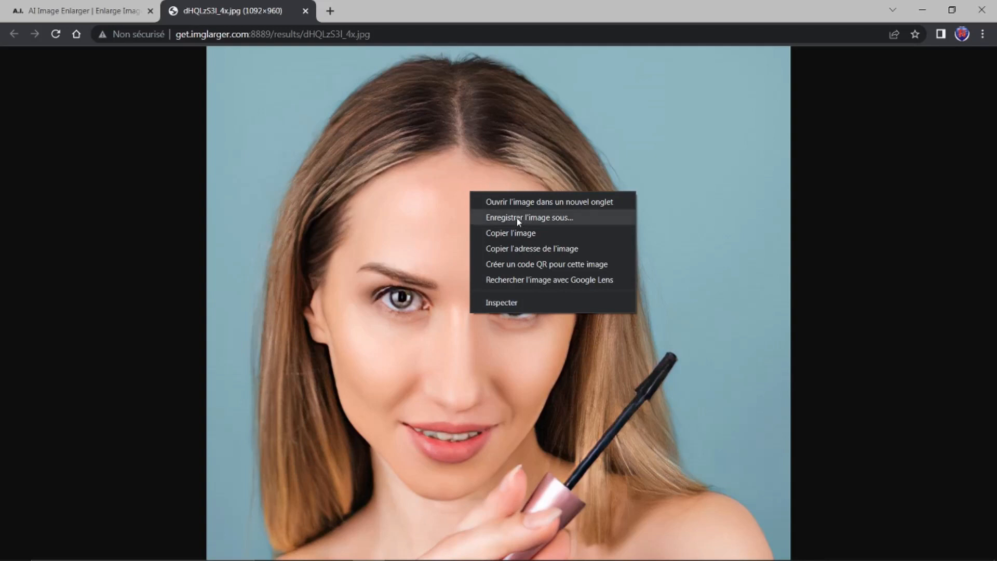
left_click(528, 217)
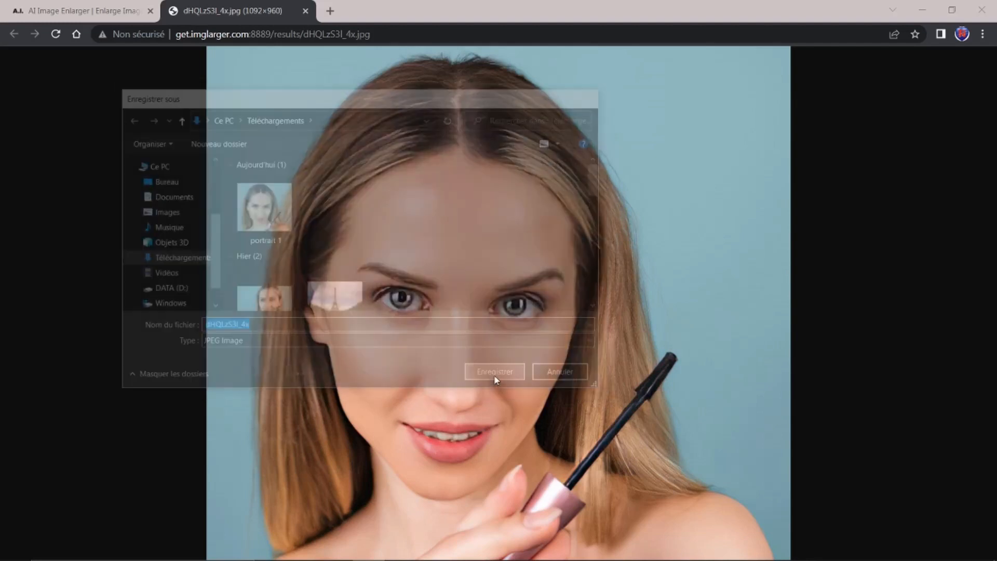
left_click(494, 371)
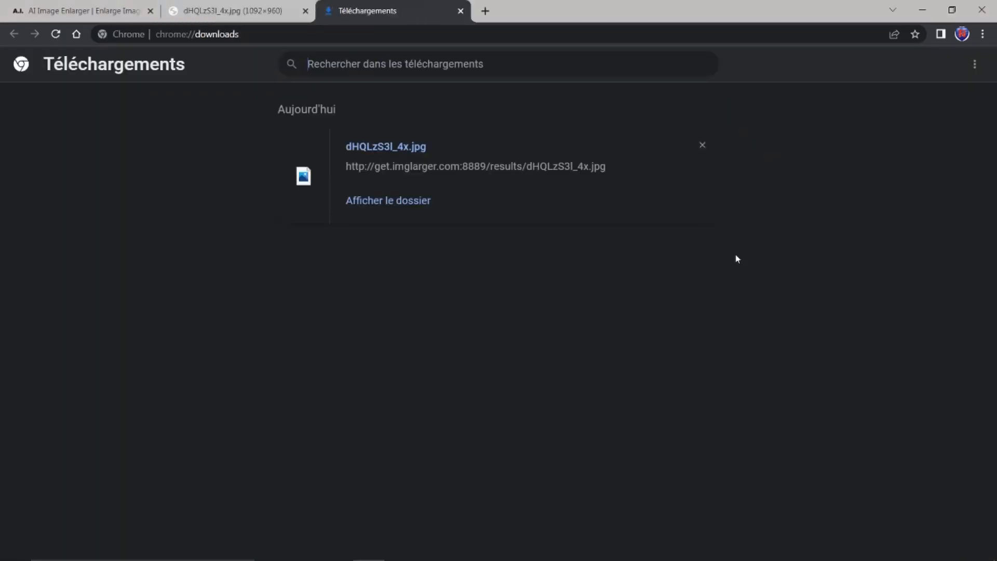
Step: Remove the download entry and close the downloads and enlarged image tabs
left_click(701, 145)
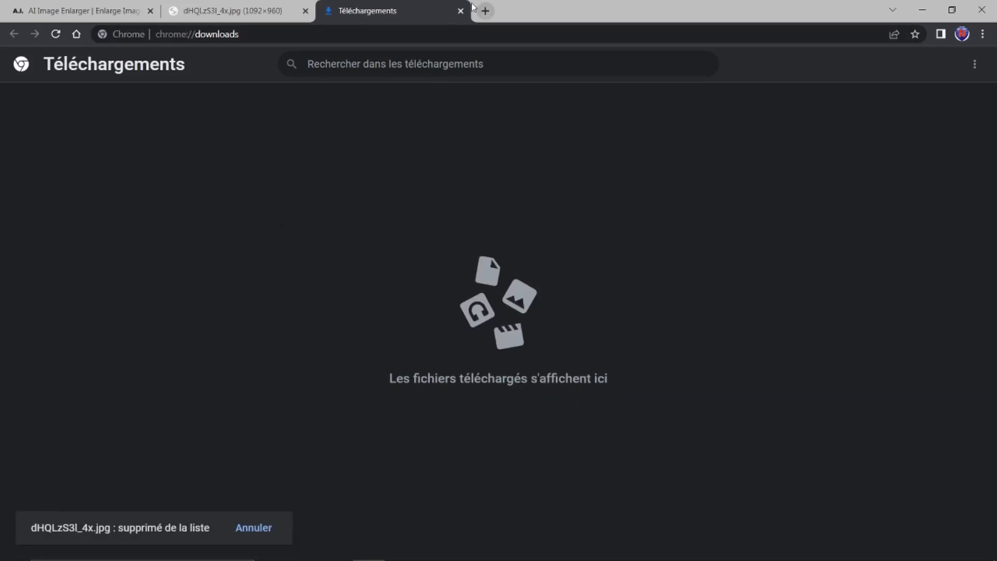
left_click(459, 11)
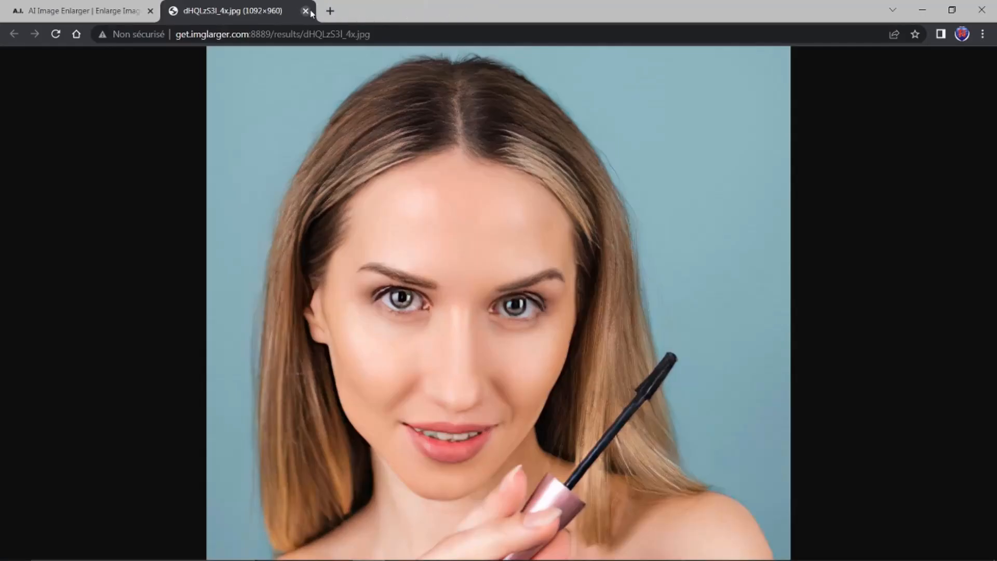
left_click(306, 11)
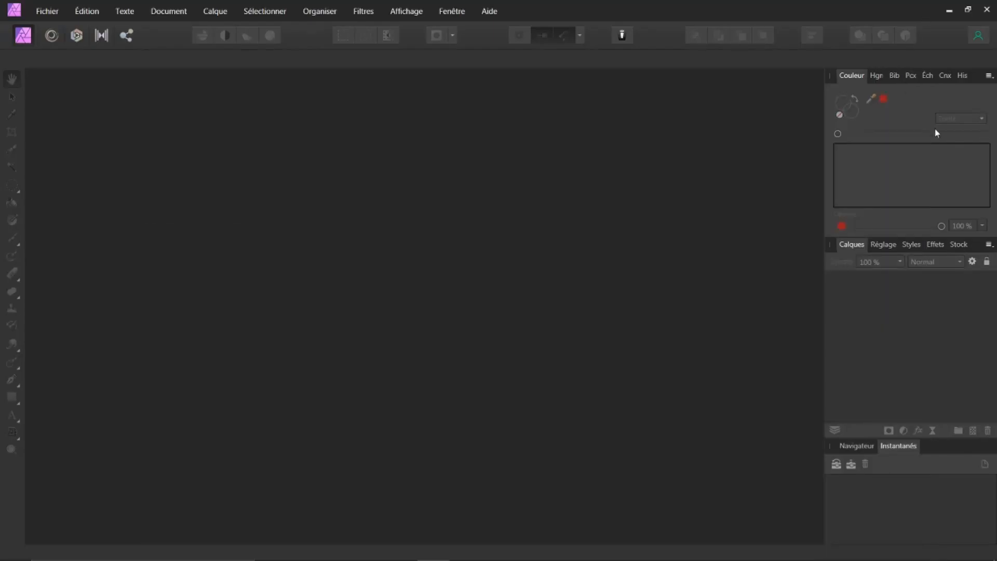
mouse_move(272, 221)
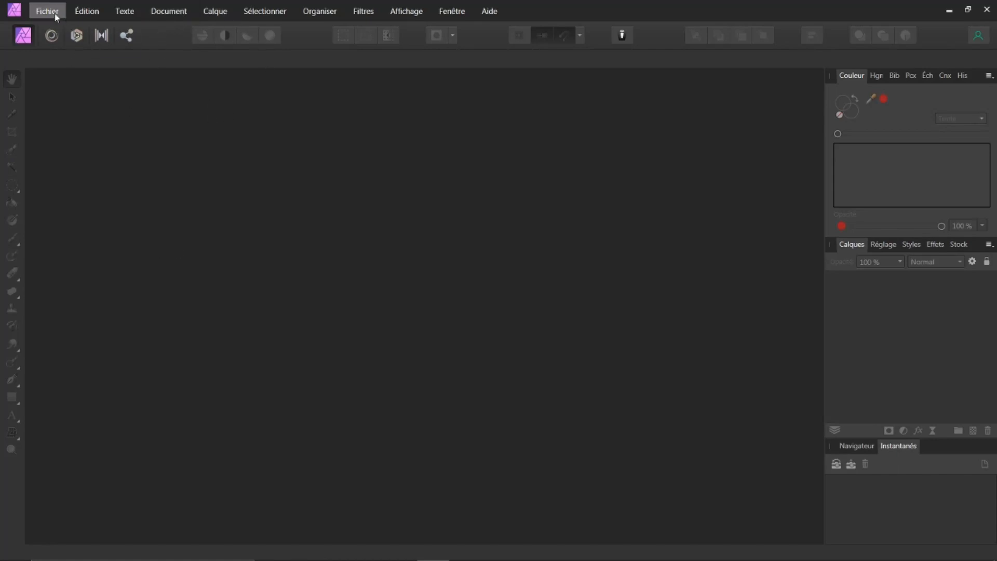
Step: Reopen the recent 273 × 240 px portrait 1.jpg from the File menu
left_click(46, 11)
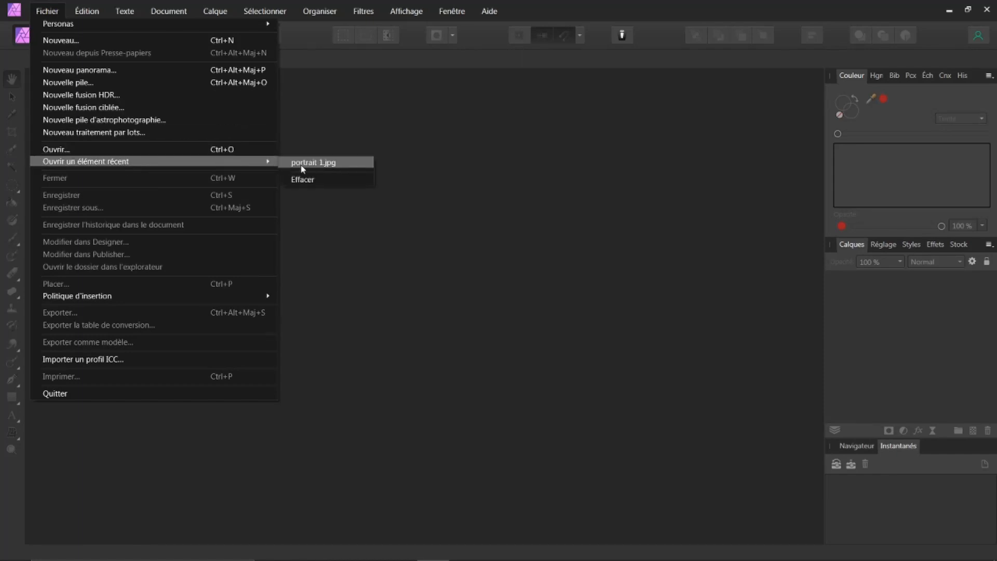
left_click(312, 162)
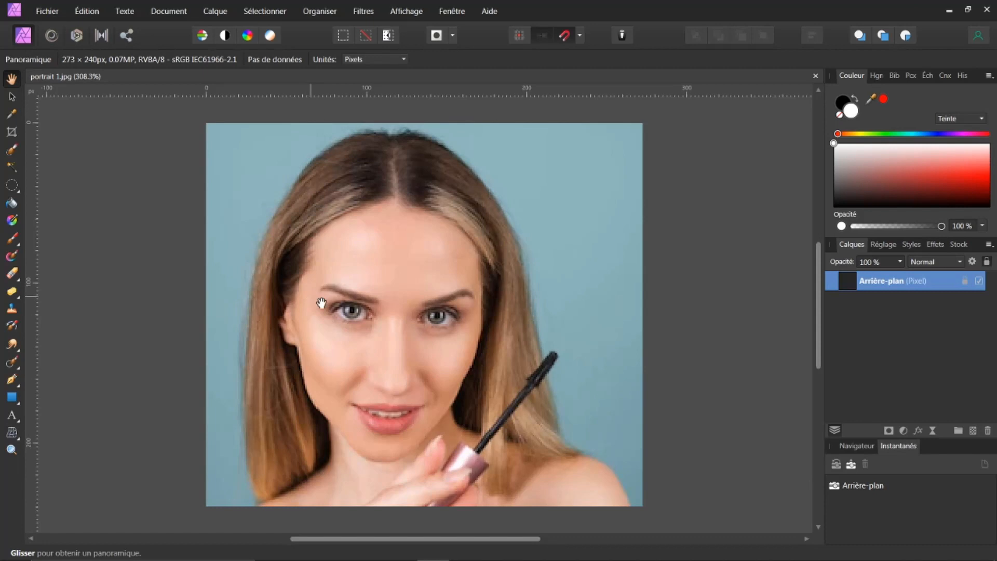
mouse_move(60, 65)
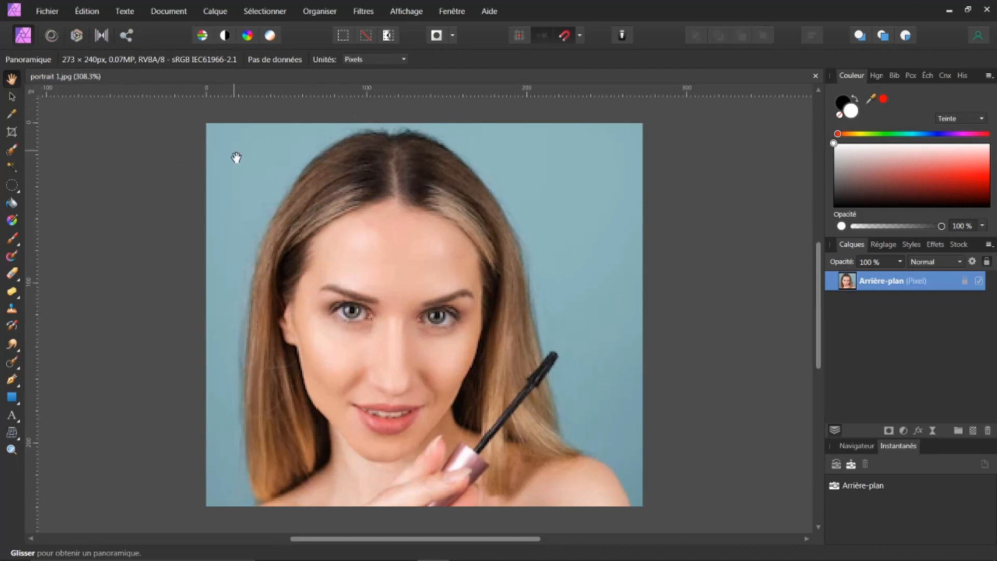
mouse_move(334, 301)
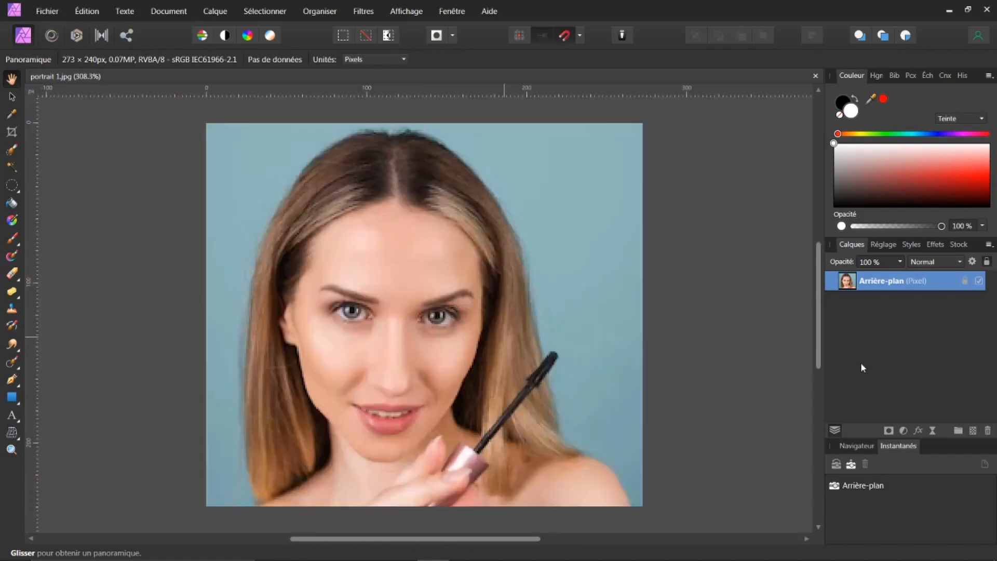
mouse_move(445, 380)
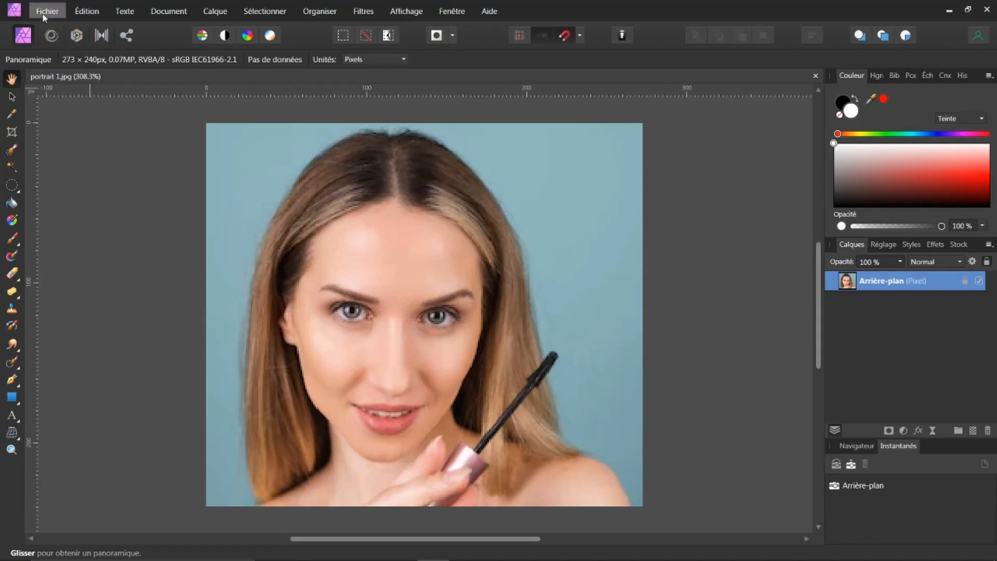
Step: Open the 1092 × 960 px dHQLzS3I_4x.jpg from Téléchargements with Fichier > Ouvrir
left_click(46, 11)
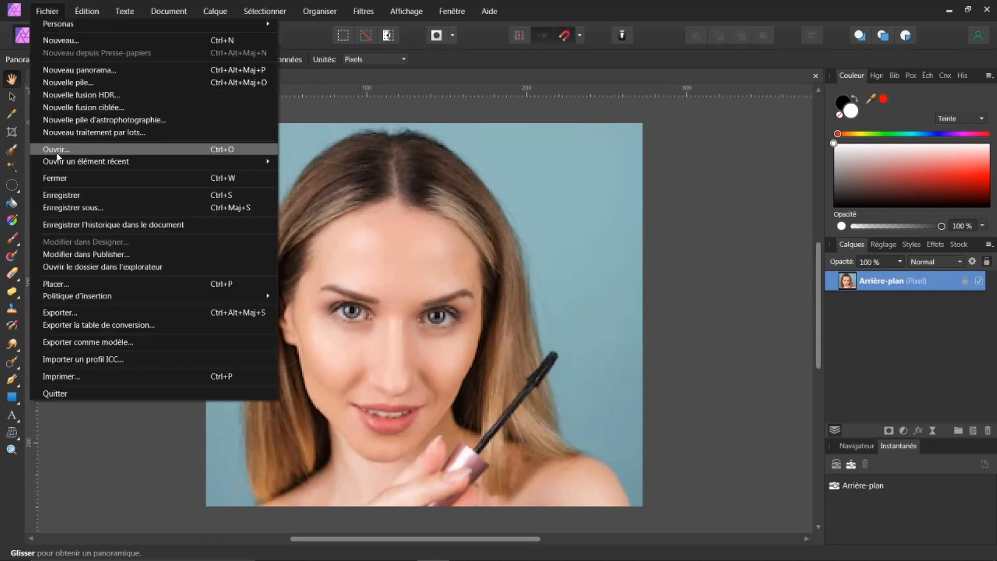
left_click(56, 149)
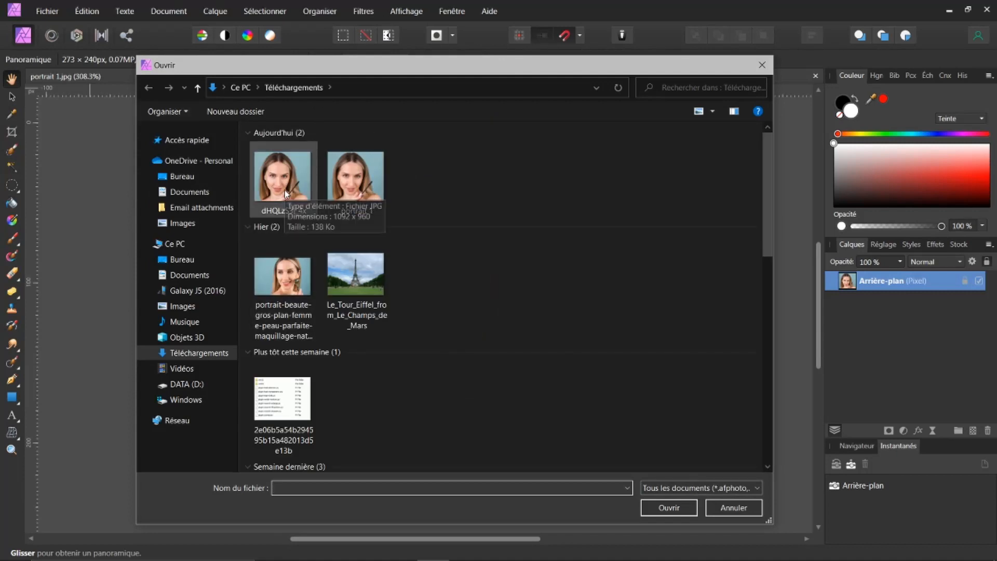
left_click(281, 175)
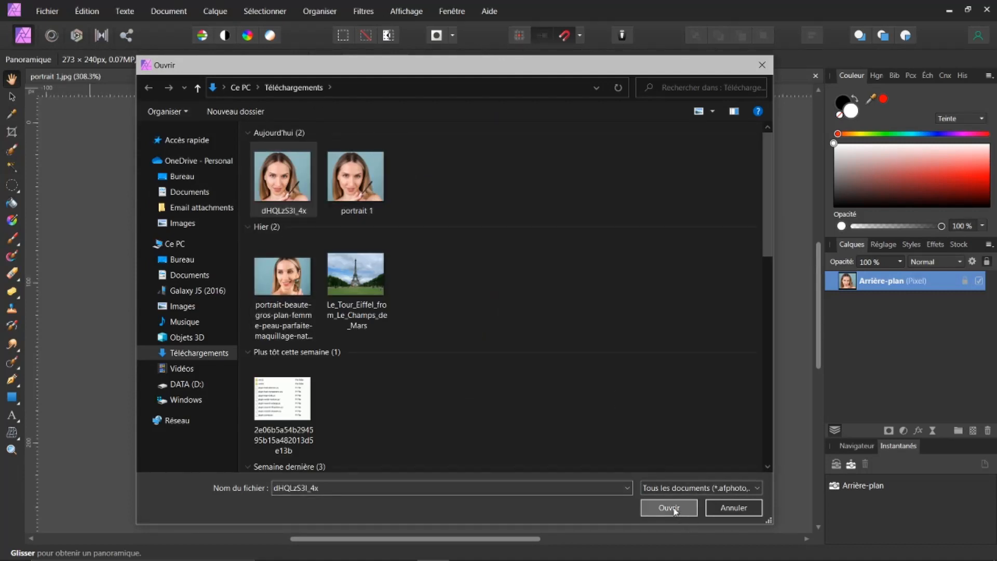
left_click(668, 507)
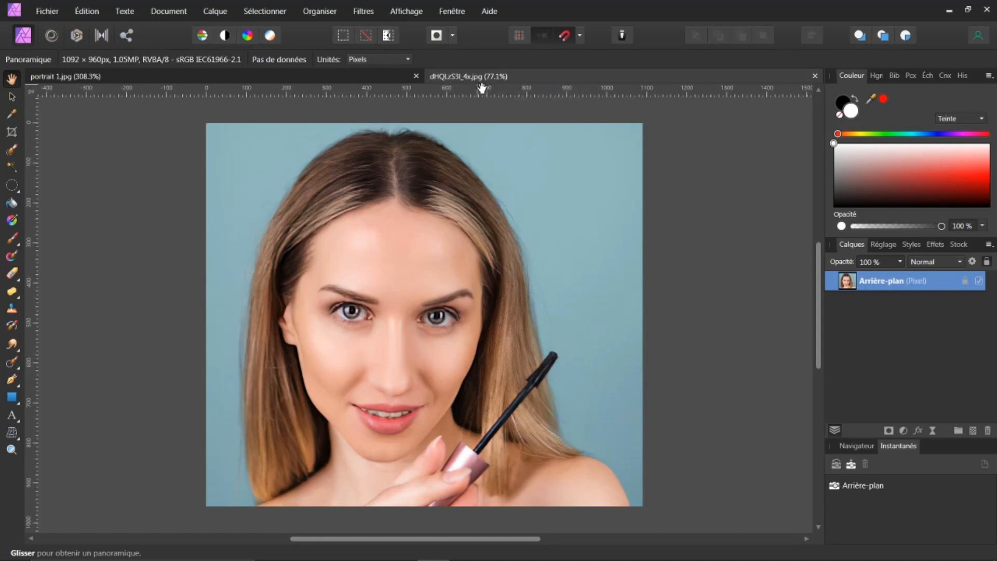
mouse_move(260, 90)
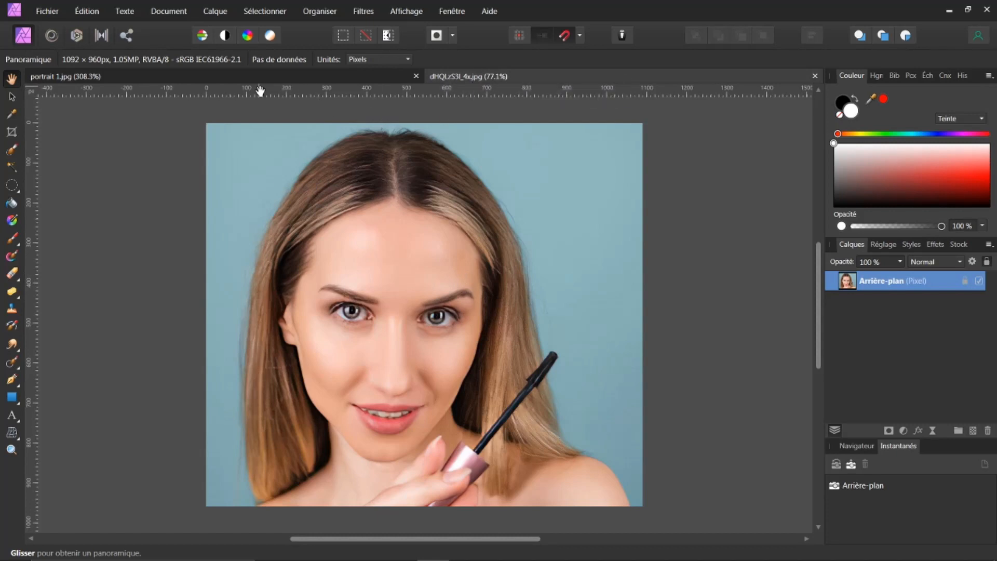
mouse_move(227, 79)
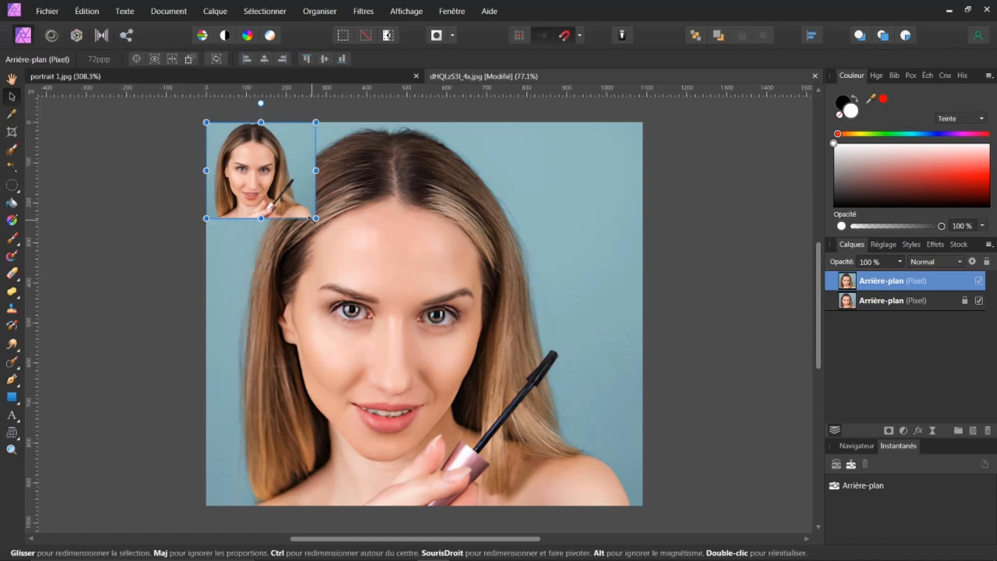
Step: Stretch the placed original portrait layer to cover the canvas, then return to portrait 1.jpg
left_click_drag(315, 218, 465, 350)
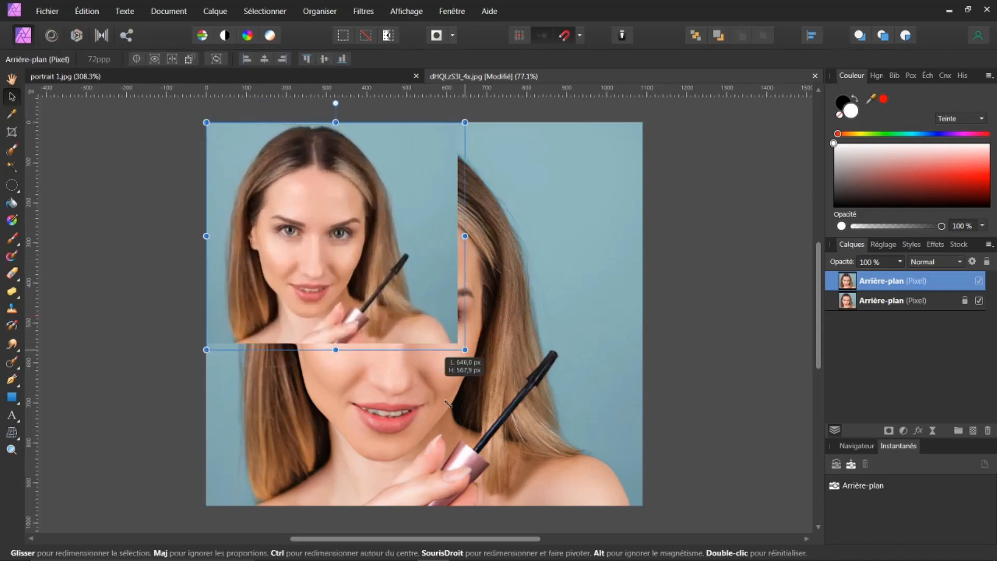
left_click_drag(464, 349, 643, 507)
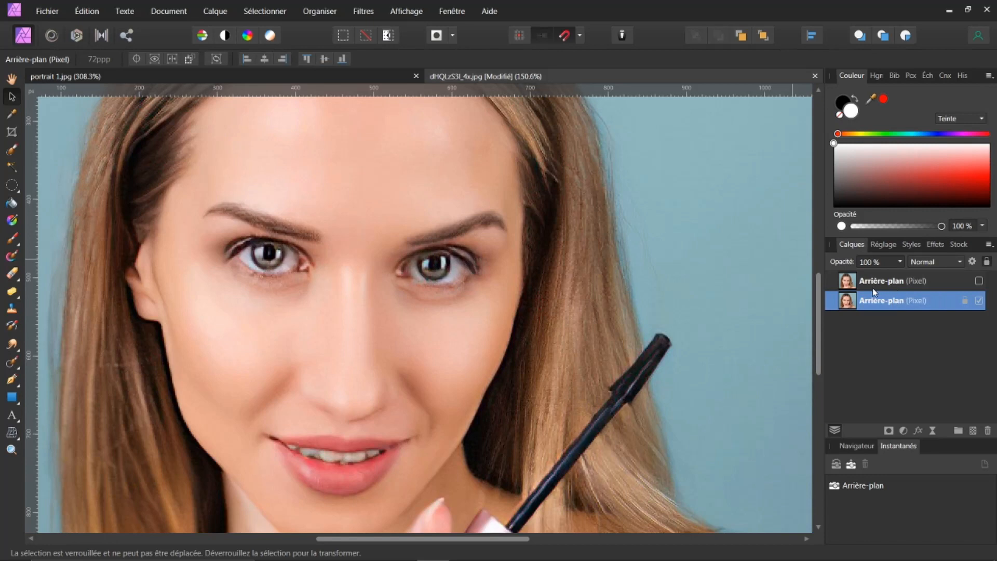
mouse_move(480, 286)
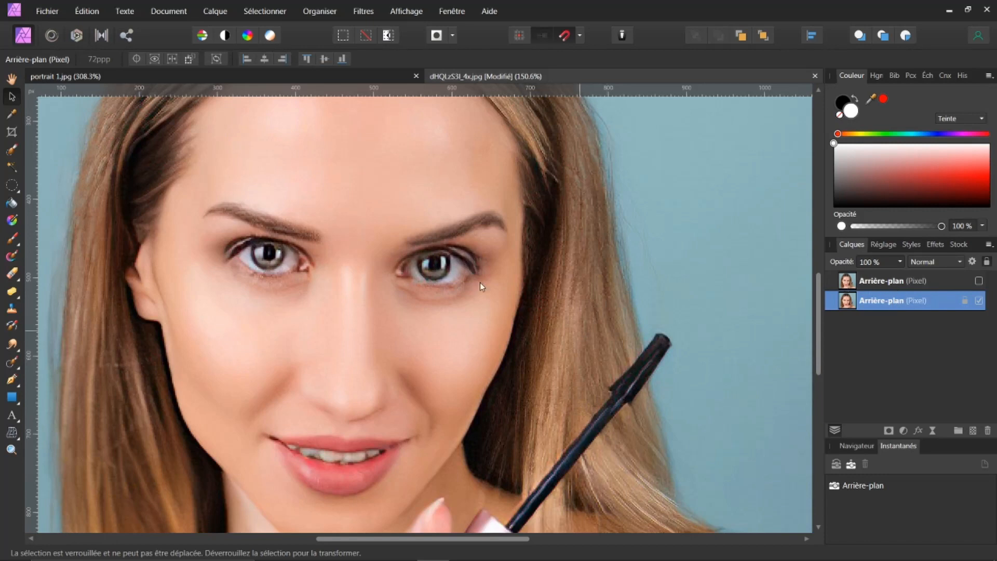
mouse_move(377, 185)
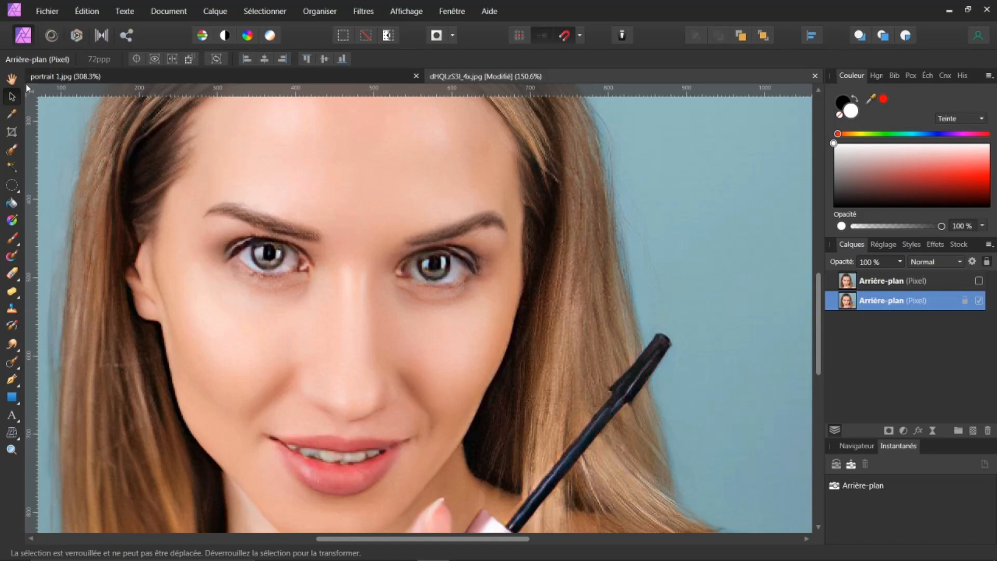
left_click(11, 78)
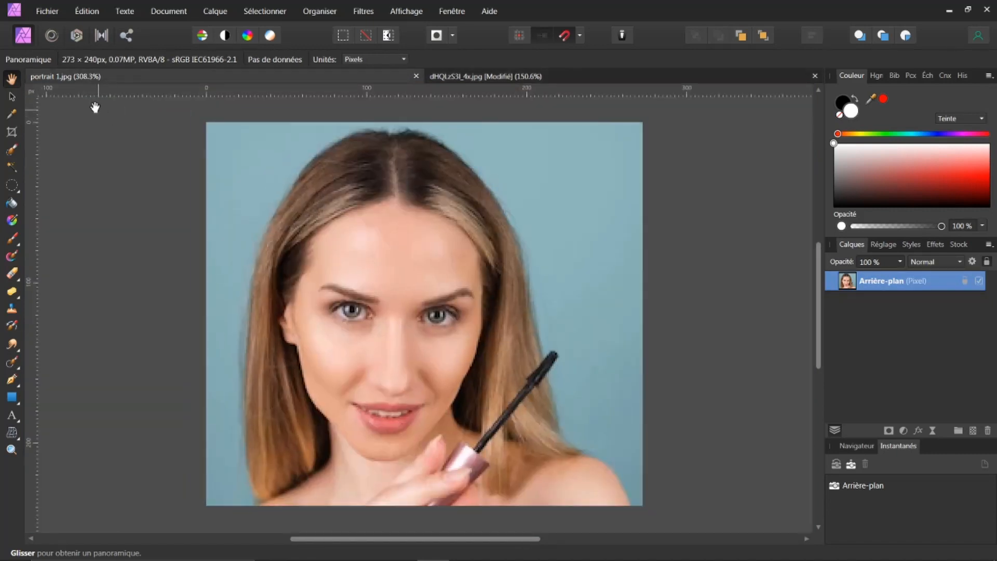
mouse_move(73, 71)
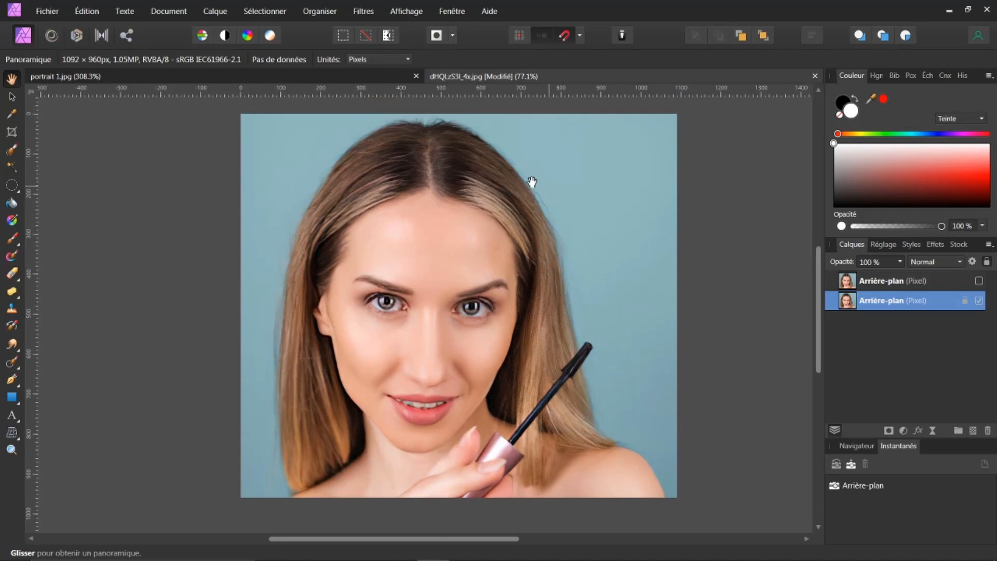
left_click(47, 11)
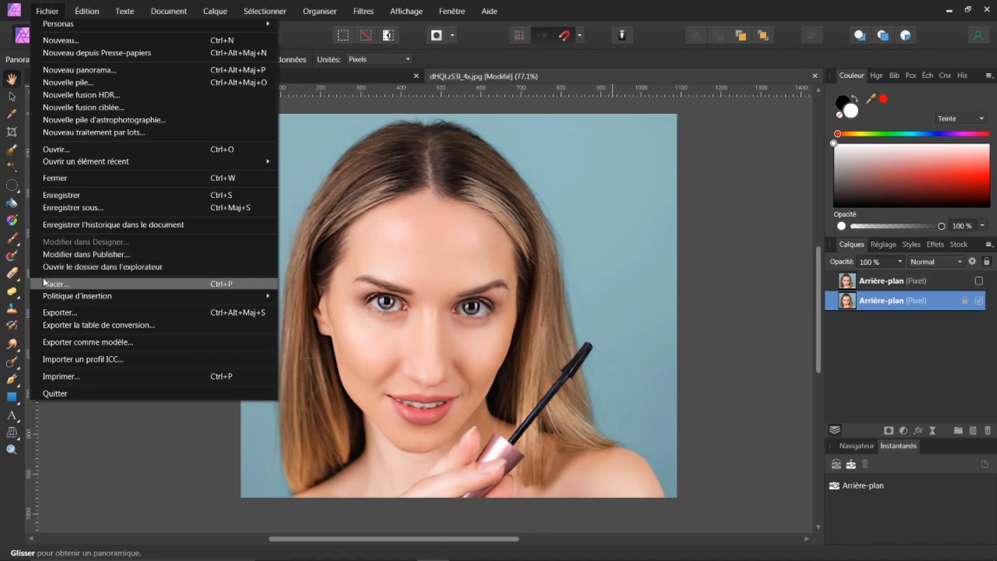
Step: Set the JPEG export width to 2000, giving 2000 × 1758 px
left_click(59, 312)
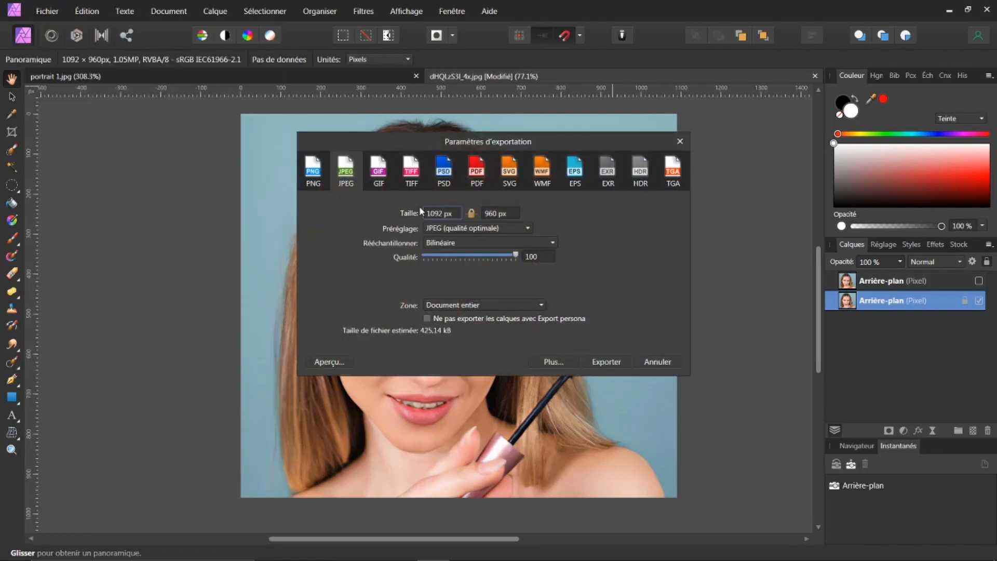
left_click(441, 212)
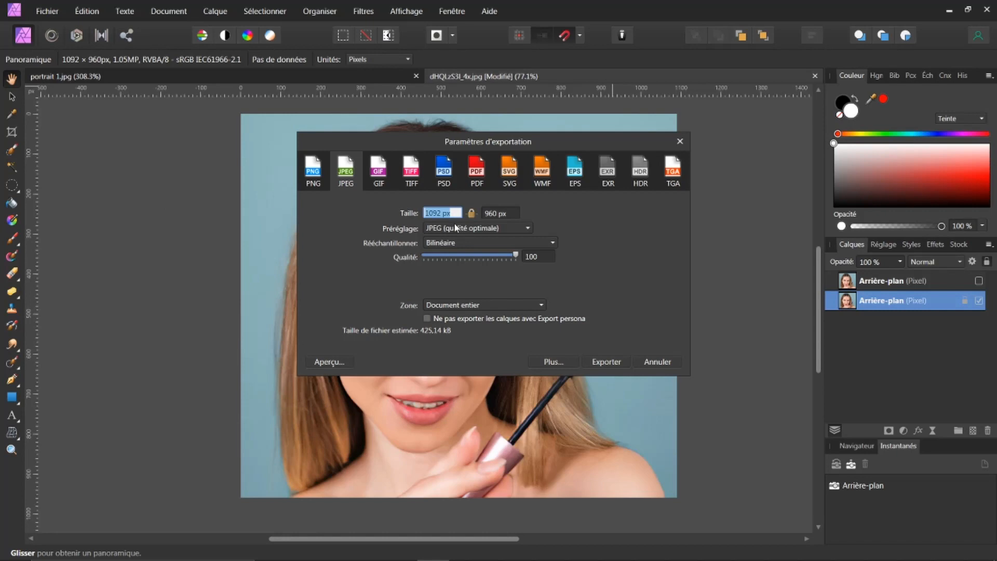
type("2000")
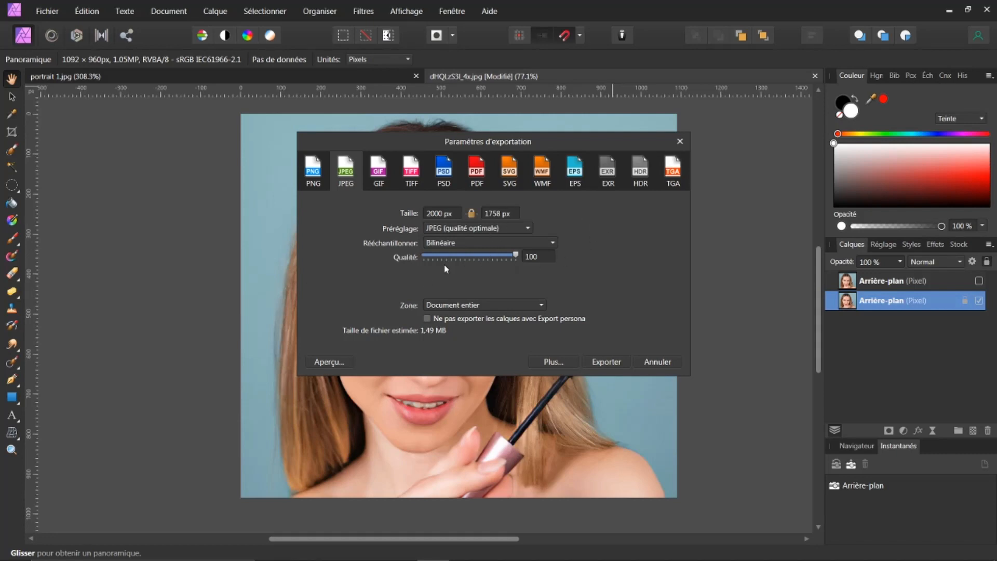
mouse_move(609, 365)
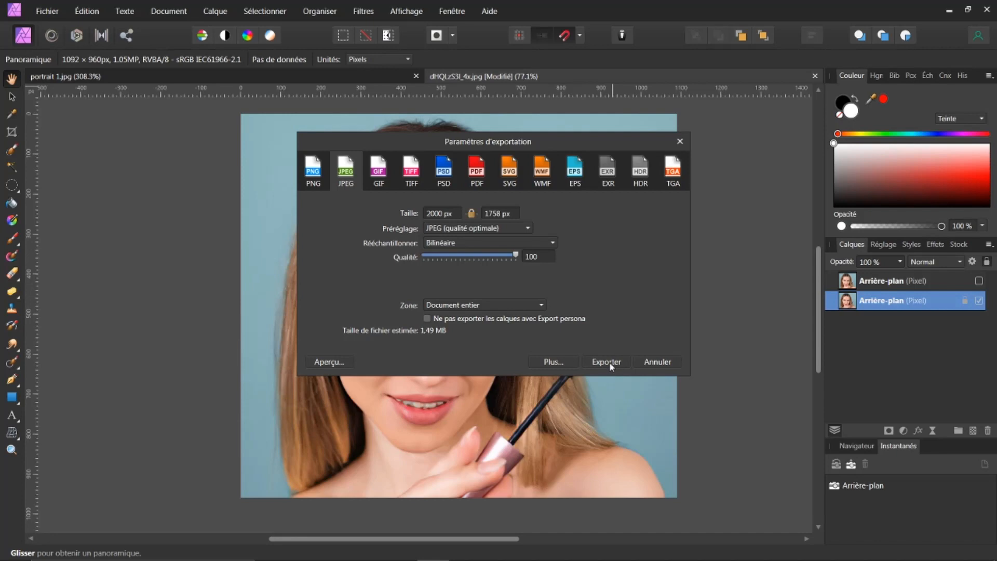
Step: Save the 2000 × 1758 px JPEG export under the file name '2000'
left_click(605, 362)
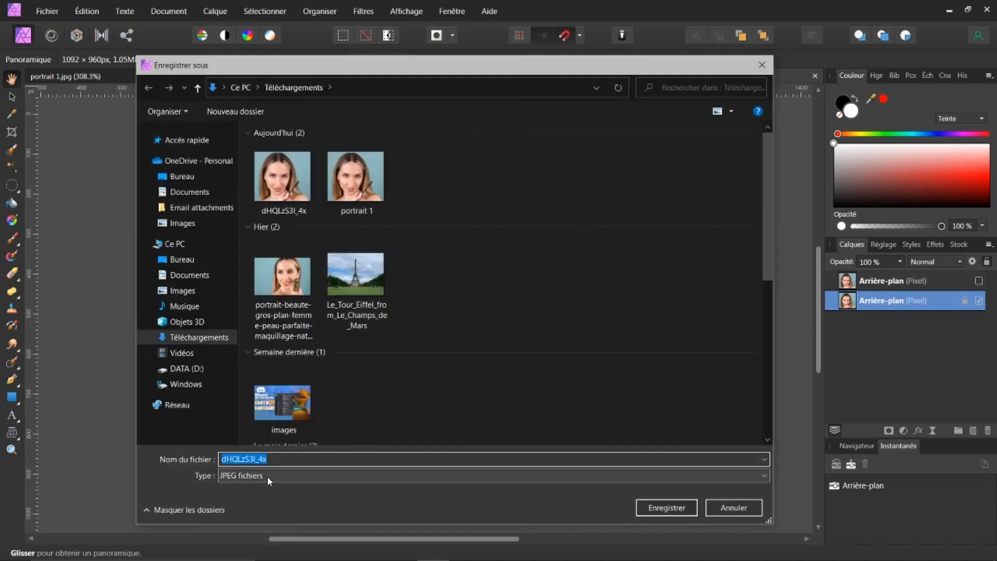
type("2000")
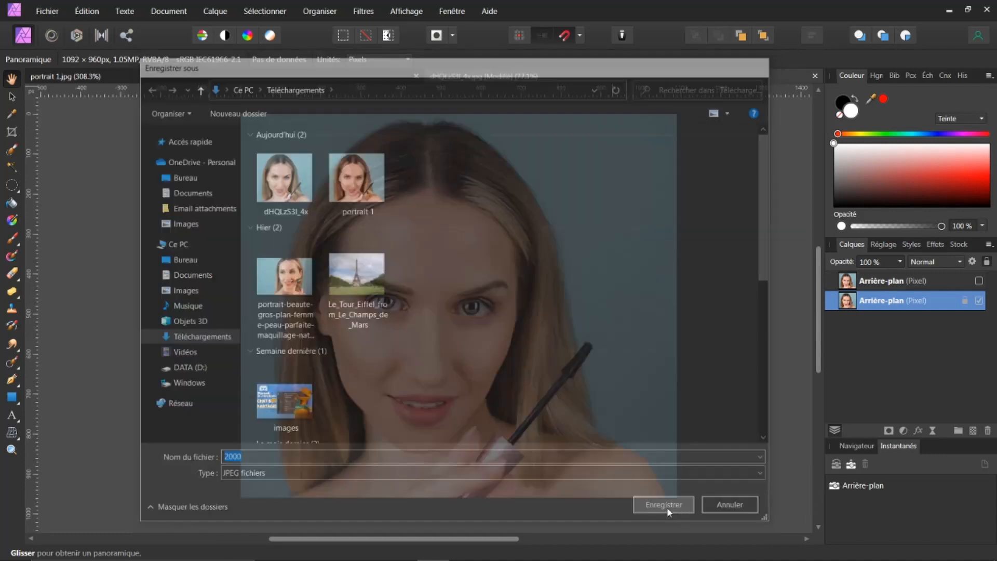
left_click(663, 505)
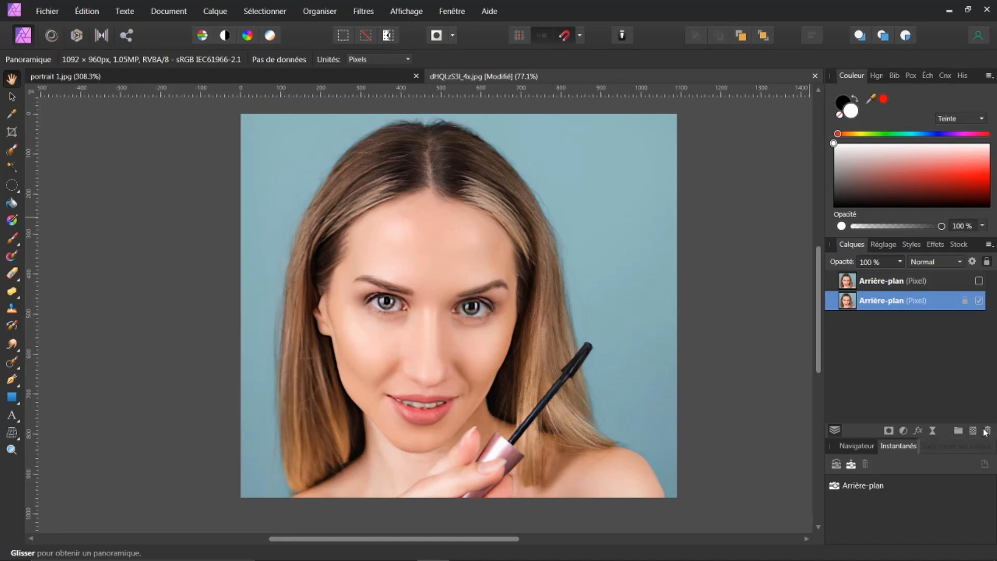
left_click(890, 280)
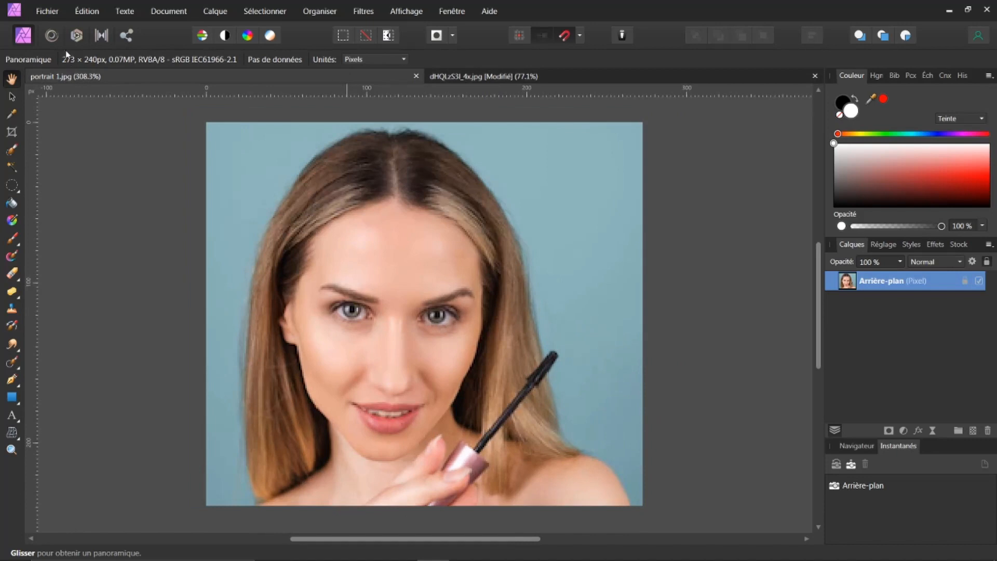
Step: Open the exported 2000.jpg (2000 × 1758 px) from the File menu as a third tab
left_click(46, 11)
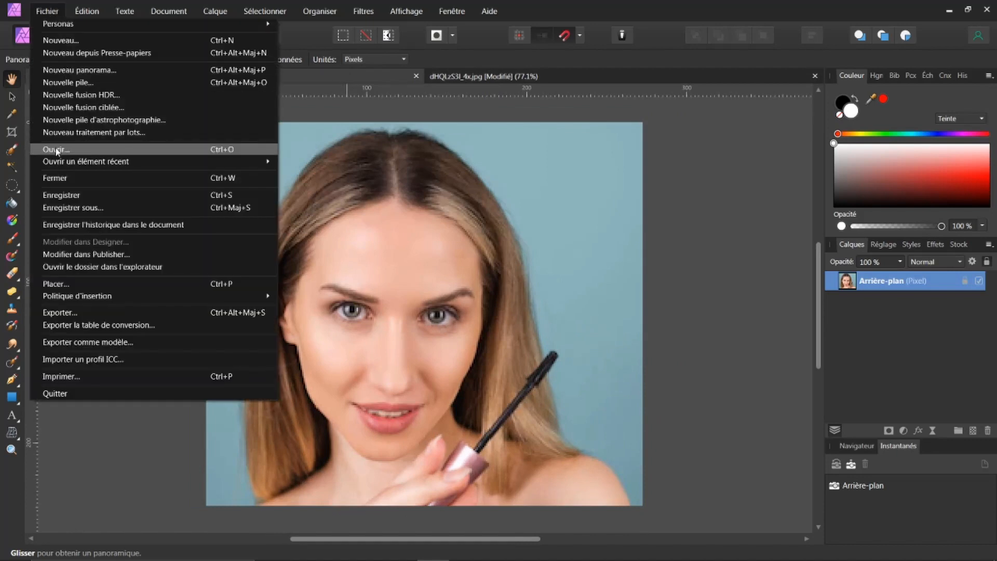
left_click(56, 148)
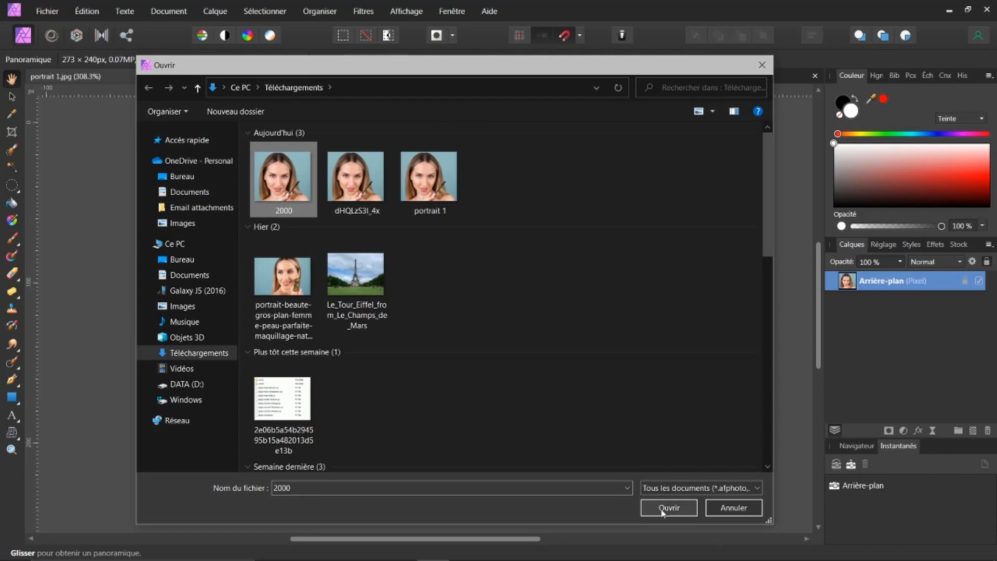
left_click(667, 507)
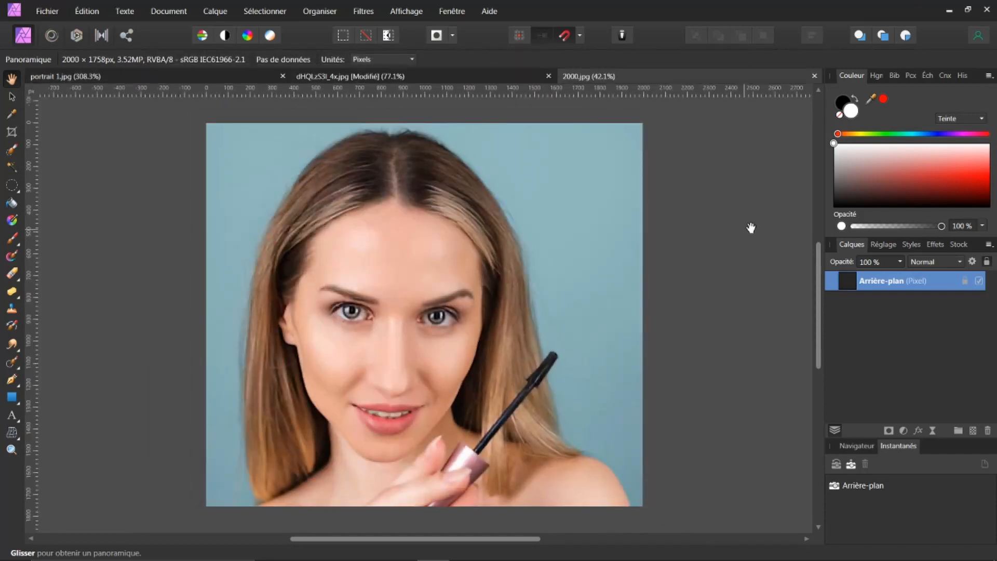
Step: Stretch the pasted upscaled portrait layer to cover the whole 2000.jpg canvas
left_click(349, 76)
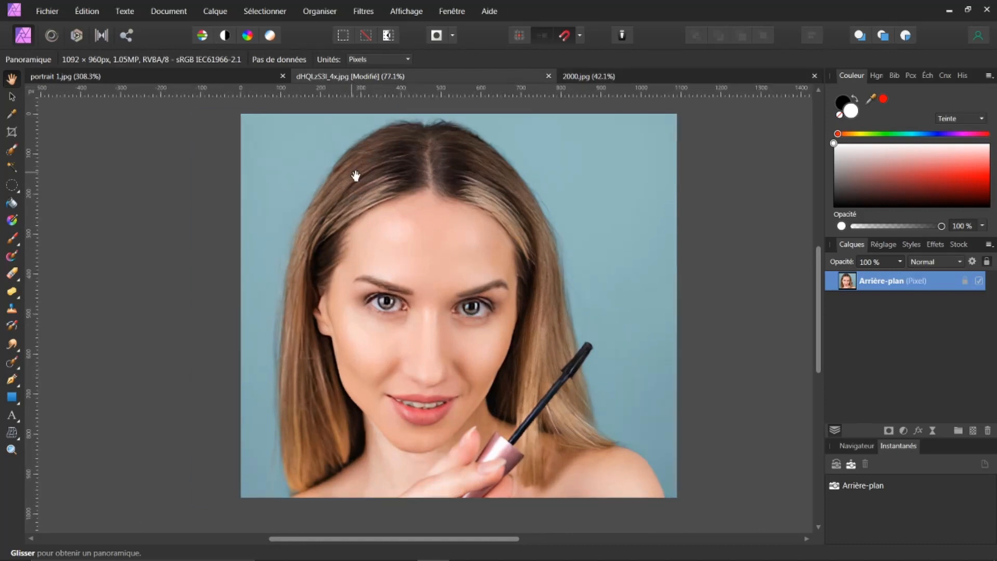
left_click(579, 77)
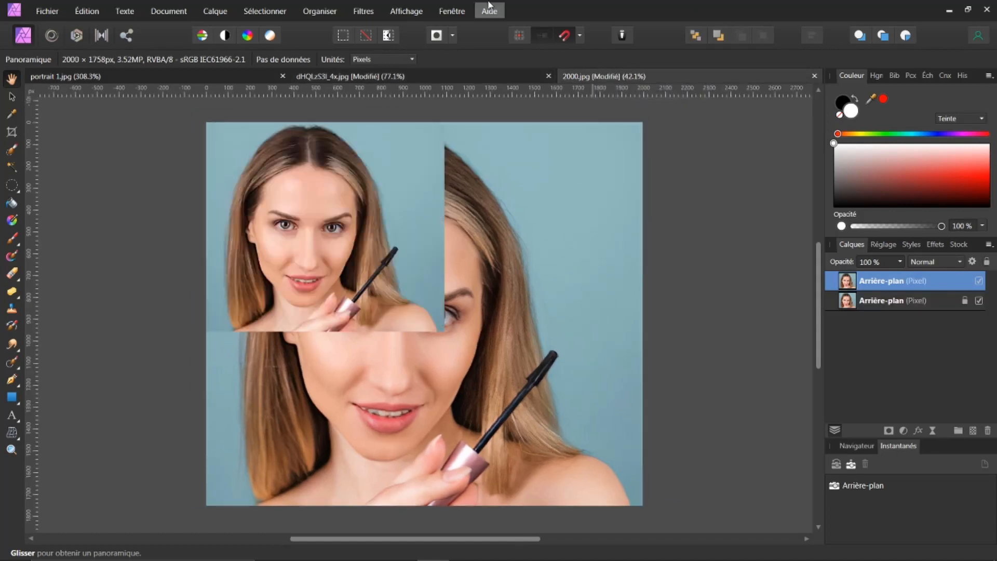
mouse_move(13, 105)
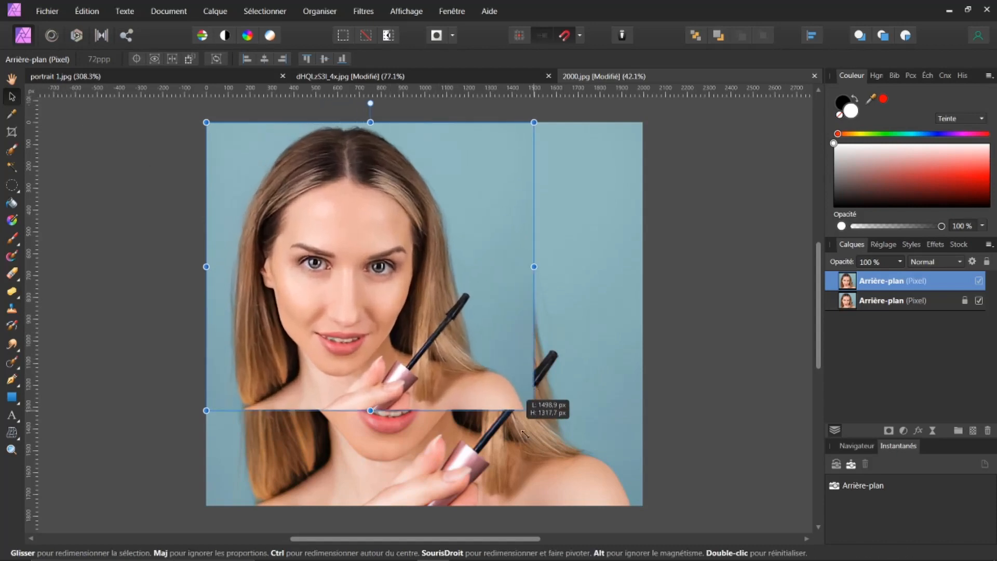
left_click_drag(371, 409, 425, 486)
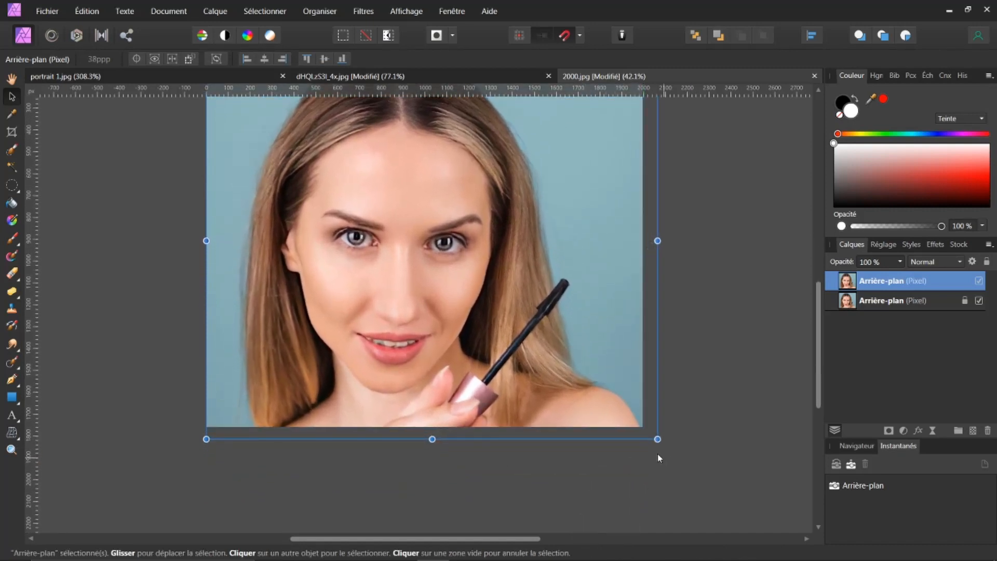
left_click_drag(657, 439, 642, 426)
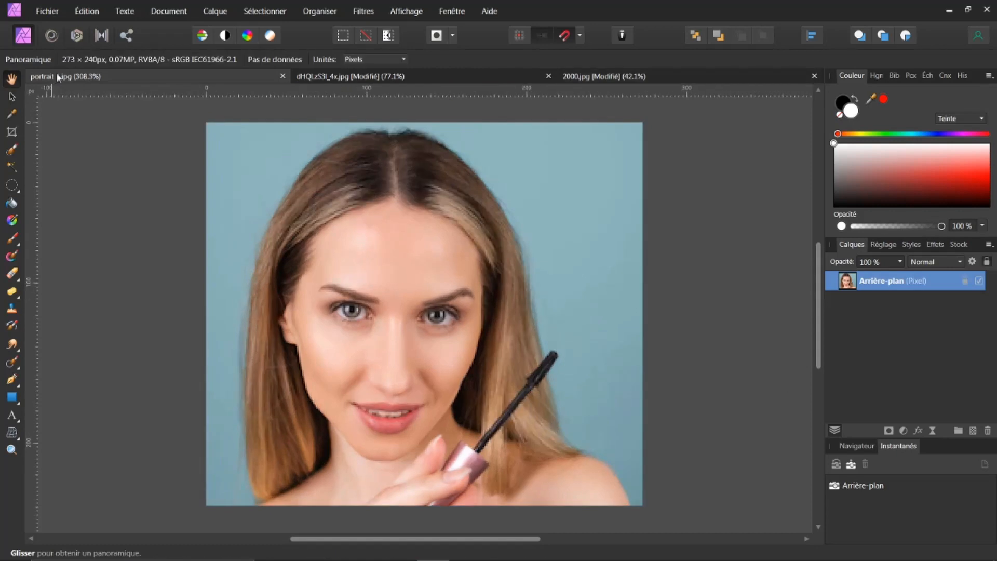
mouse_move(59, 79)
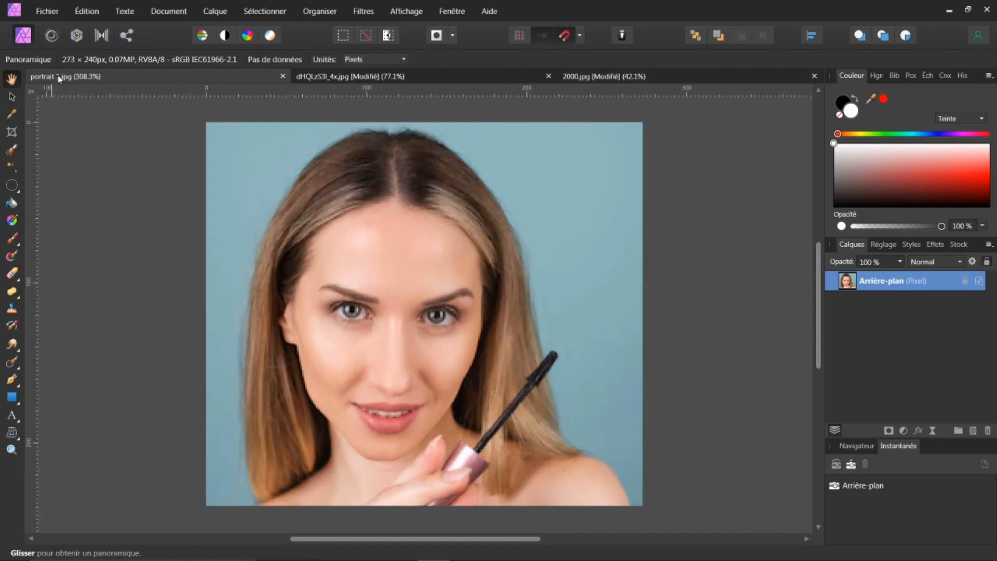
Step: Take the small original portrait 1.jpg and scale its pasted copy up over the 2000 image
left_click(604, 76)
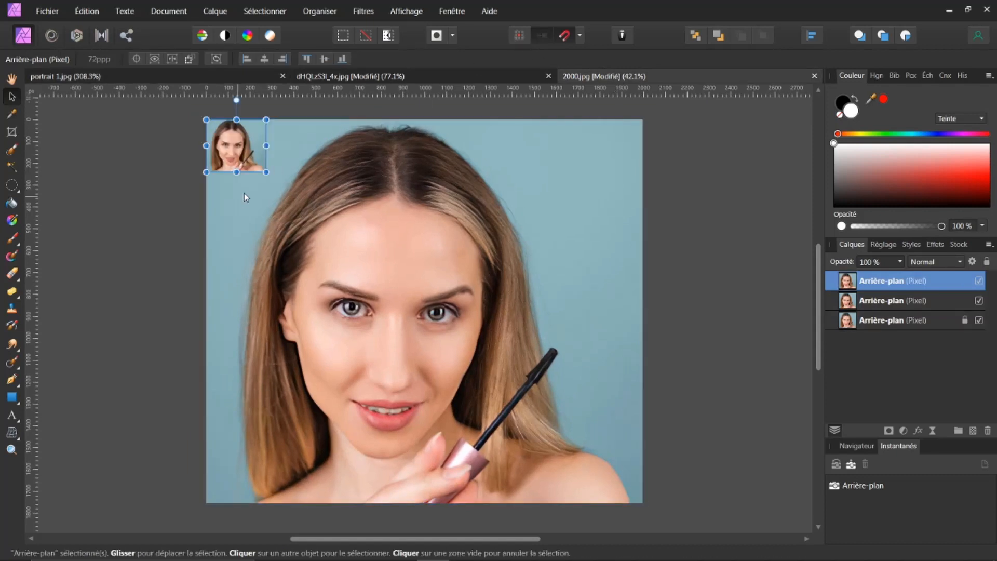
left_click_drag(265, 173, 468, 349)
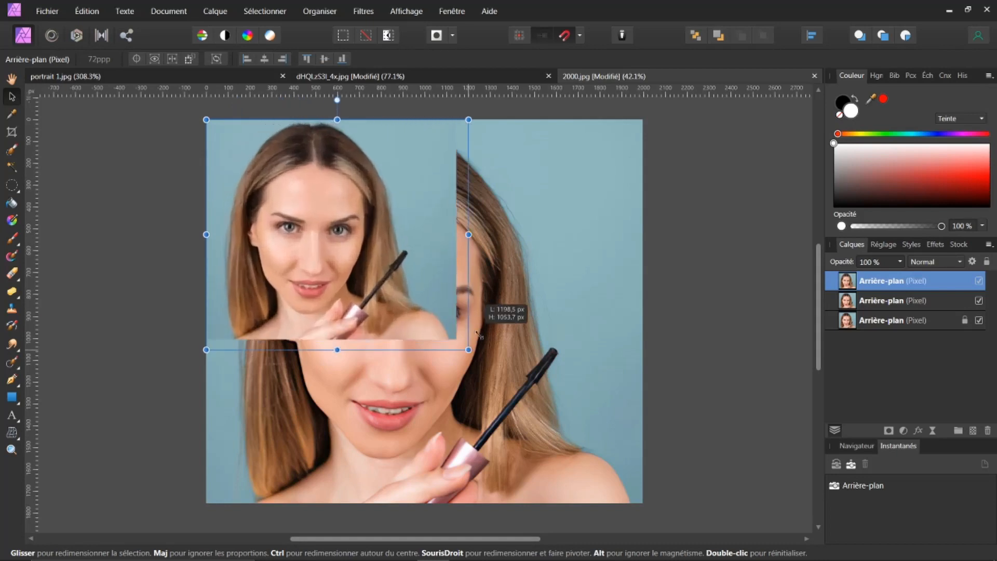
left_click_drag(468, 350, 643, 504)
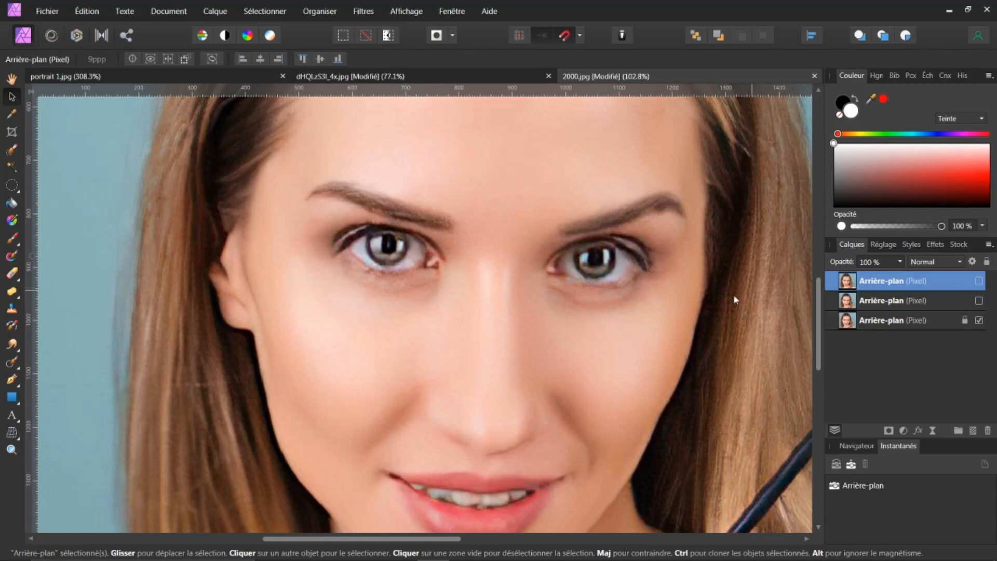
mouse_move(382, 525)
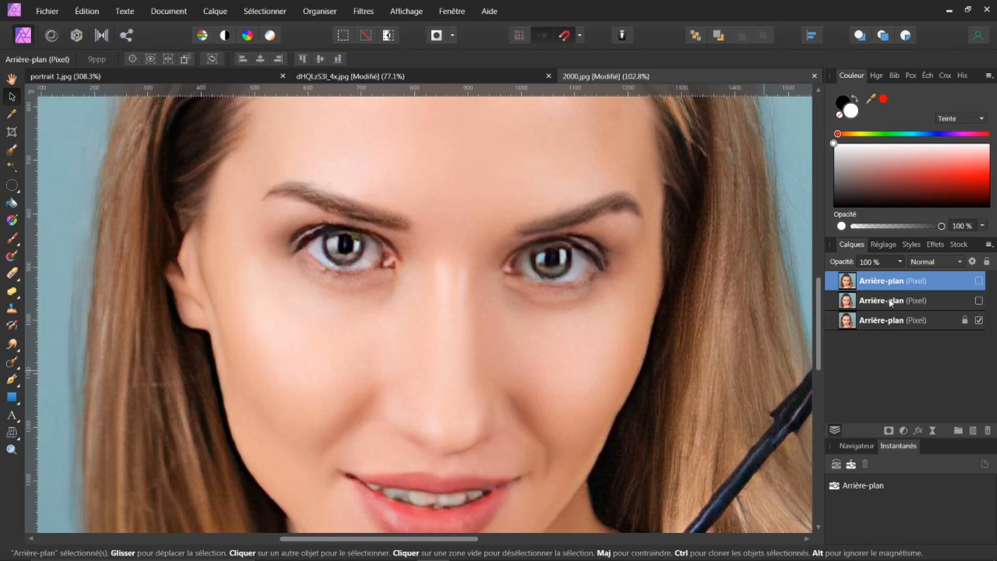
left_click(890, 300)
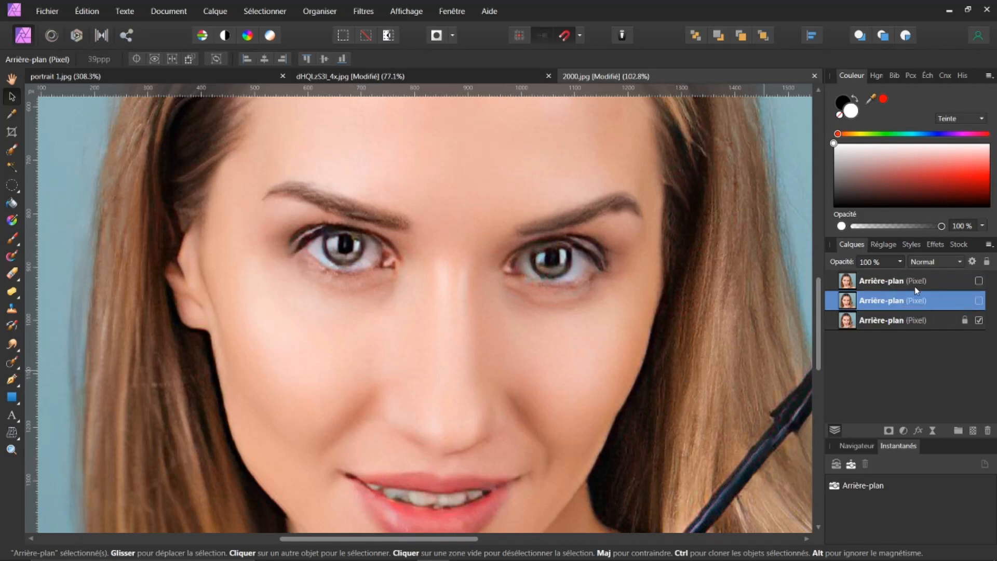
mouse_move(874, 323)
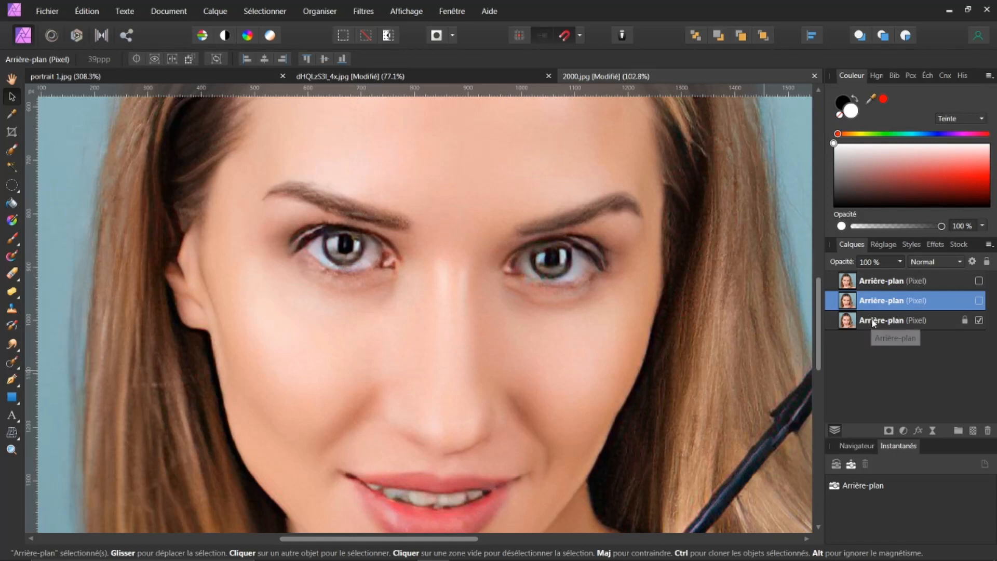
left_click(890, 320)
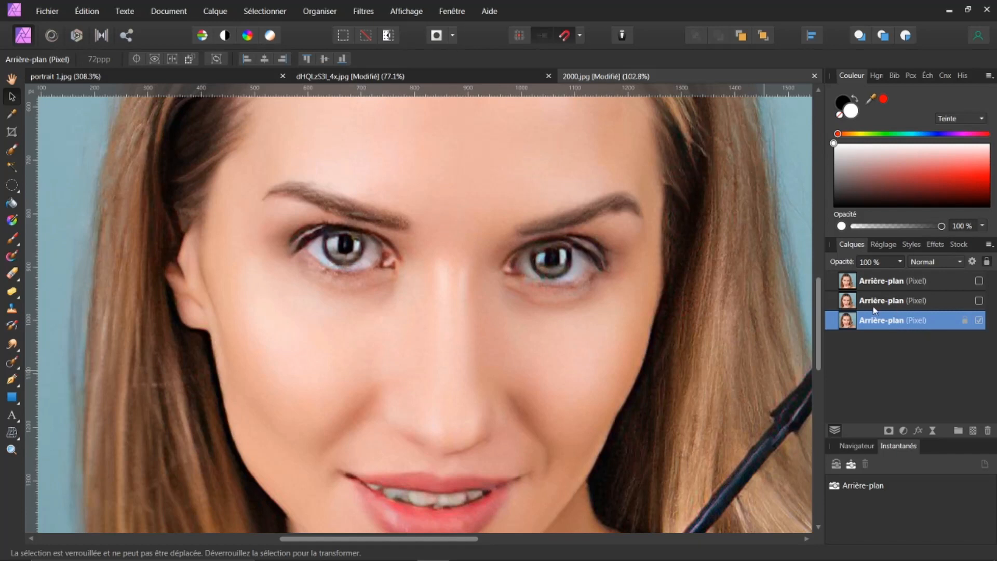
mouse_move(874, 321)
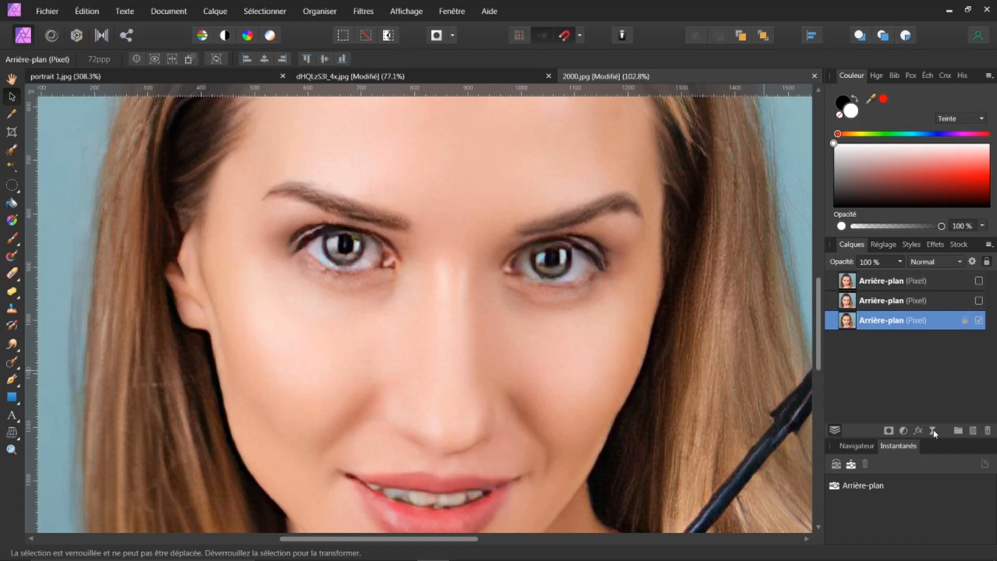
Step: Add a monochrome High Pass live filter blended as Lumière tamisée
left_click(362, 11)
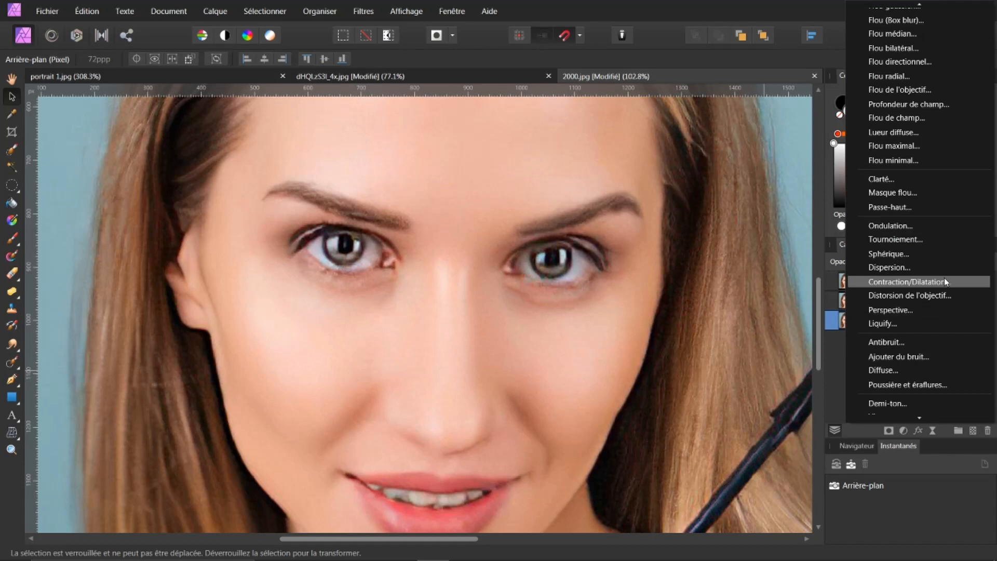
mouse_move(888, 206)
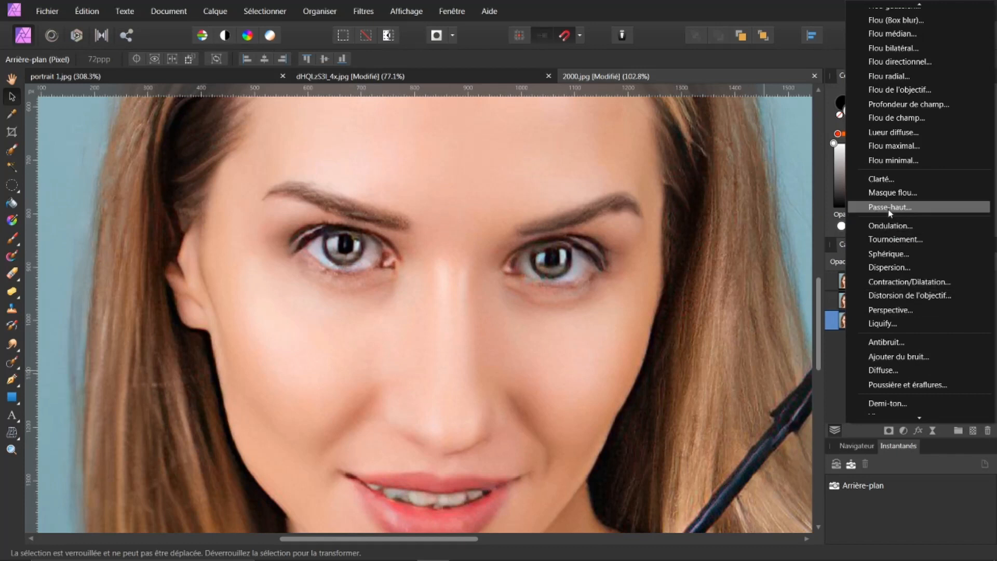
left_click(889, 207)
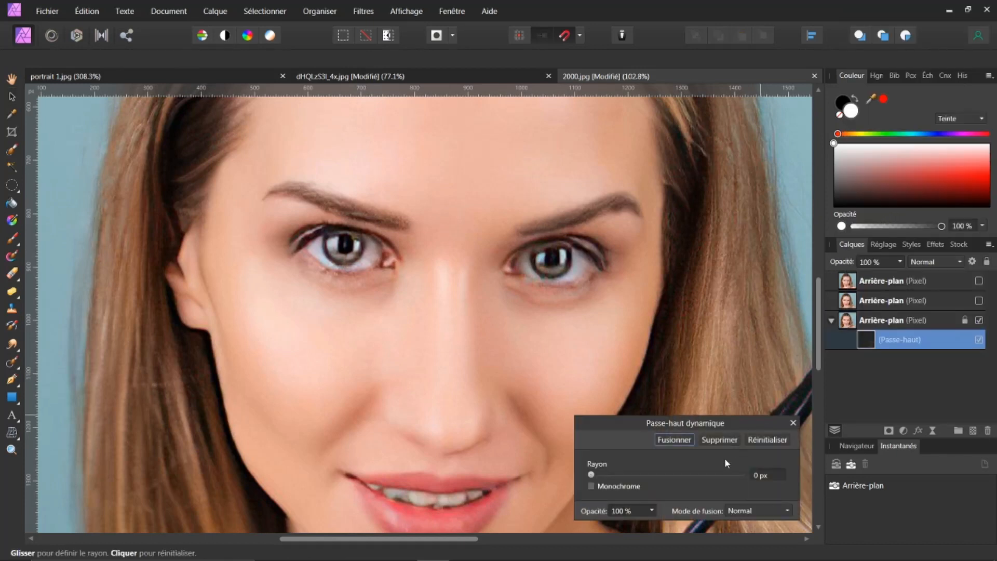
left_click(590, 486)
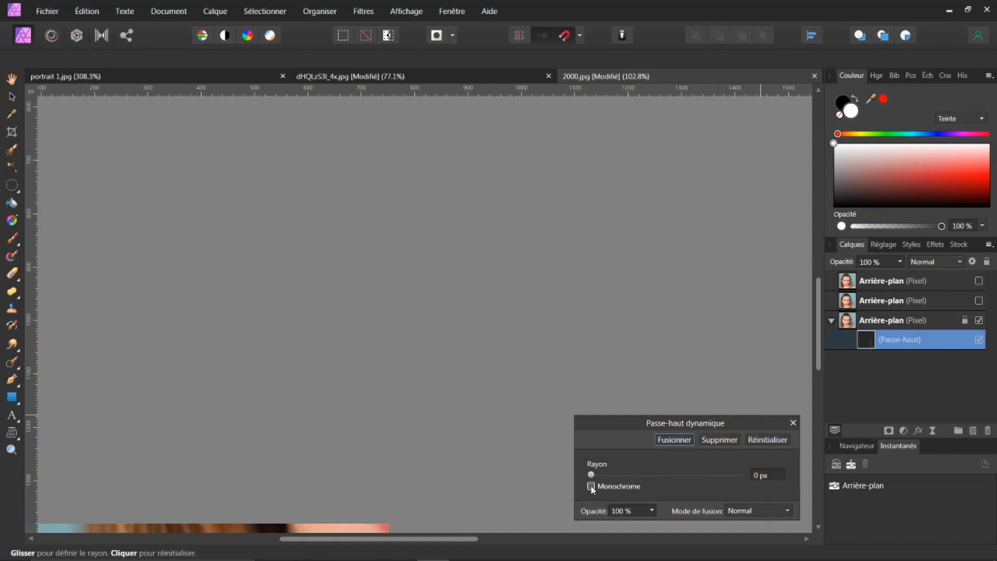
left_click(590, 487)
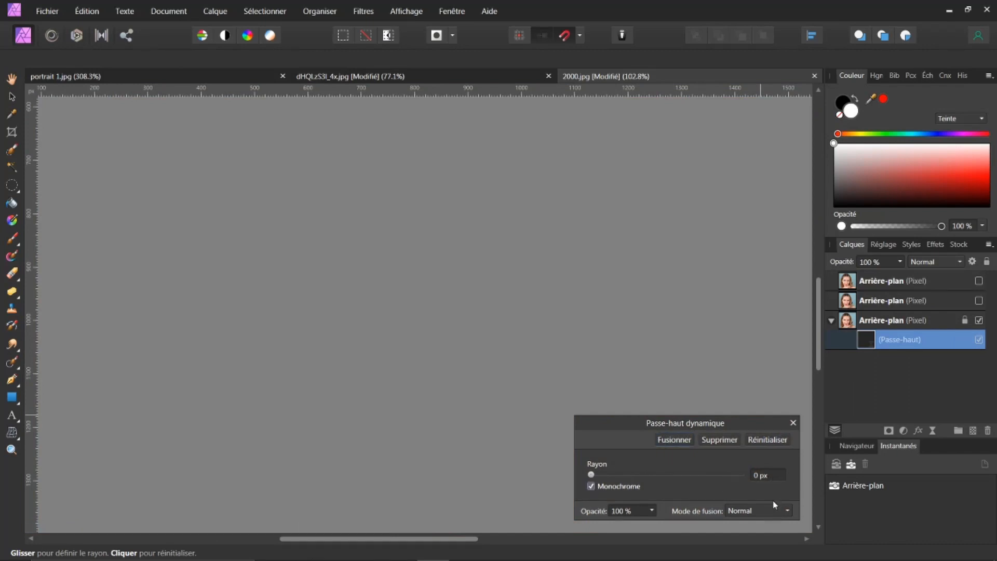
left_click(758, 511)
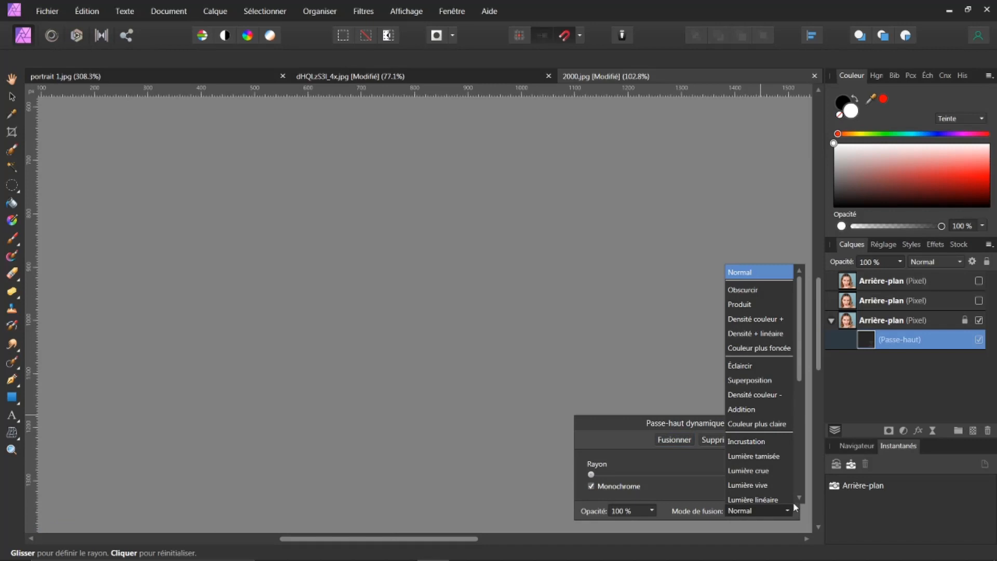
left_click(754, 456)
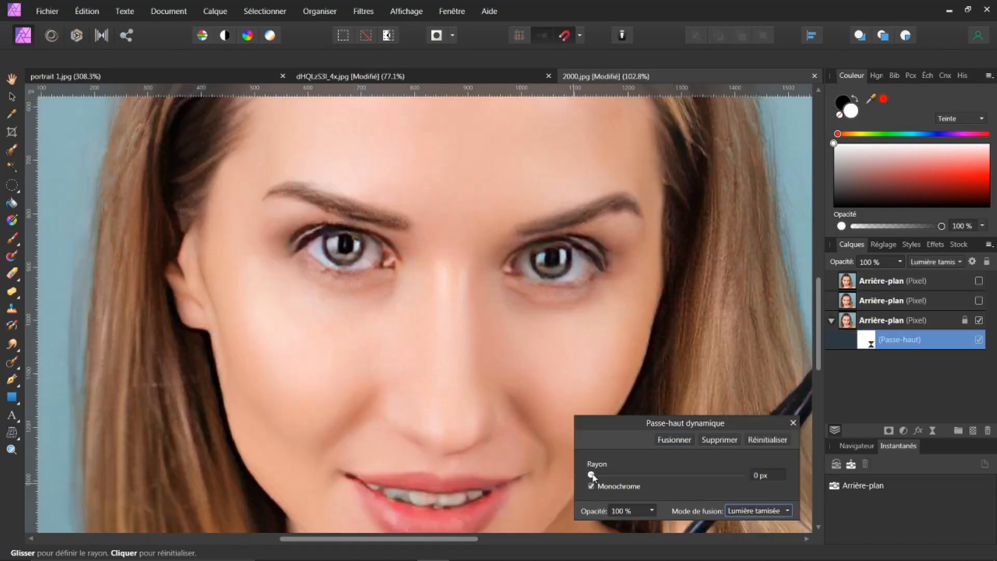
Step: Adjust the High Pass radius, settling around 40 px
left_click_drag(587, 475, 637, 475)
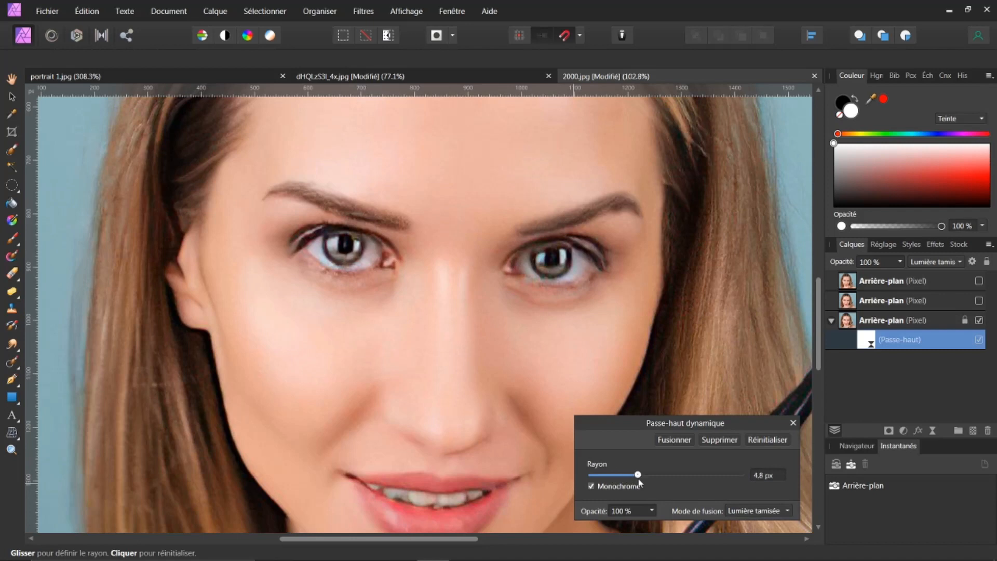
left_click_drag(636, 474, 657, 474)
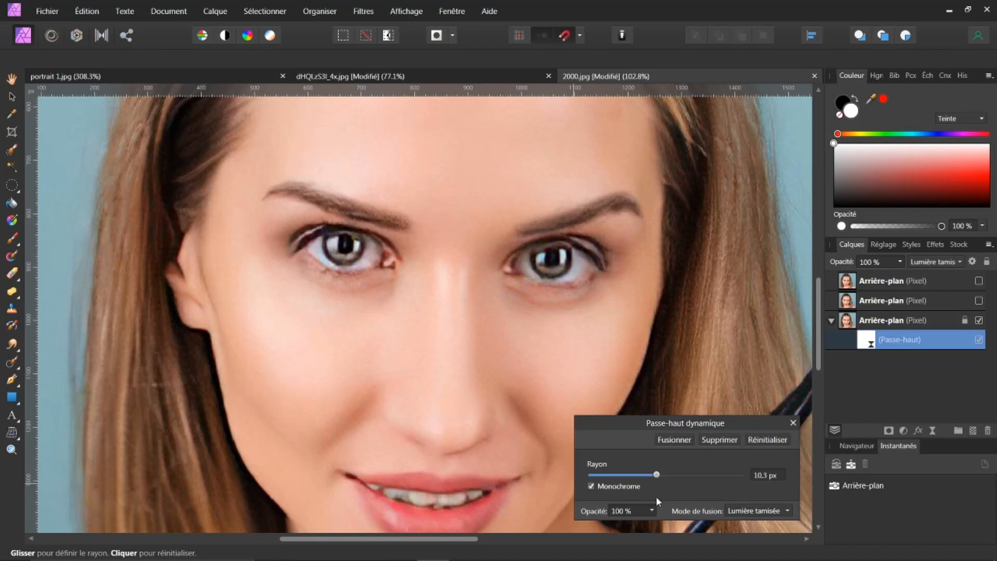
left_click_drag(656, 474, 698, 474)
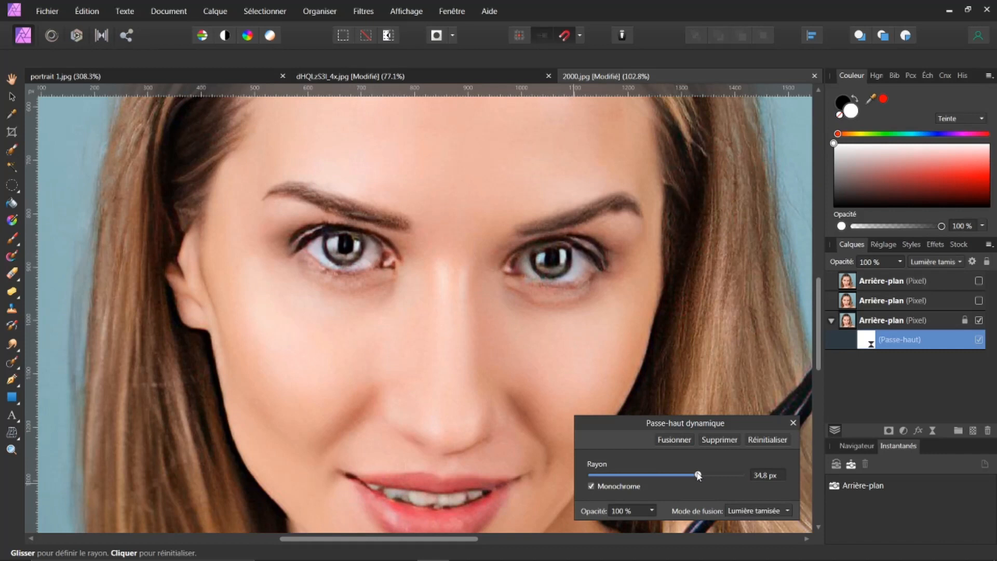
left_click_drag(697, 474, 719, 474)
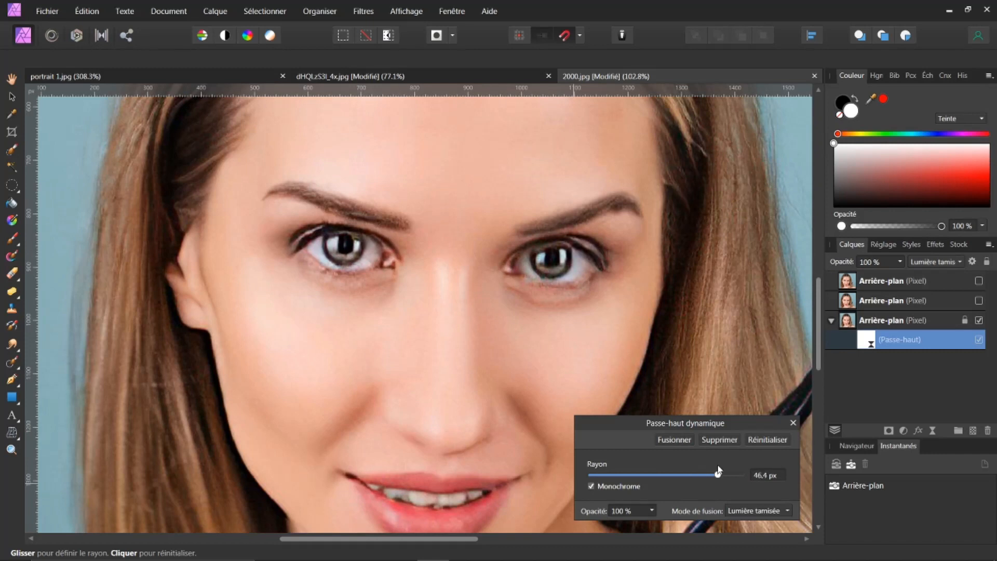
left_click_drag(716, 473, 722, 474)
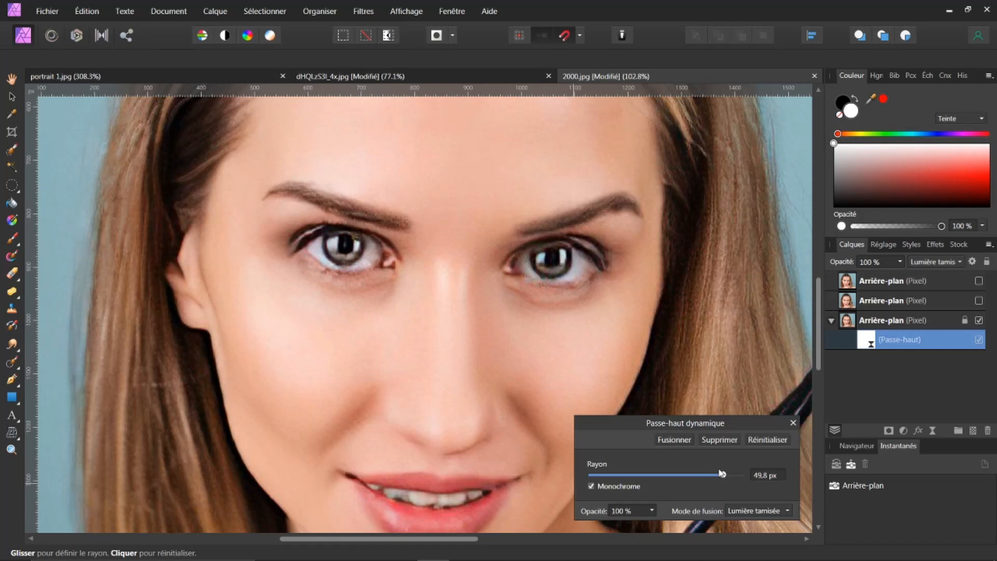
left_click_drag(721, 474, 710, 474)
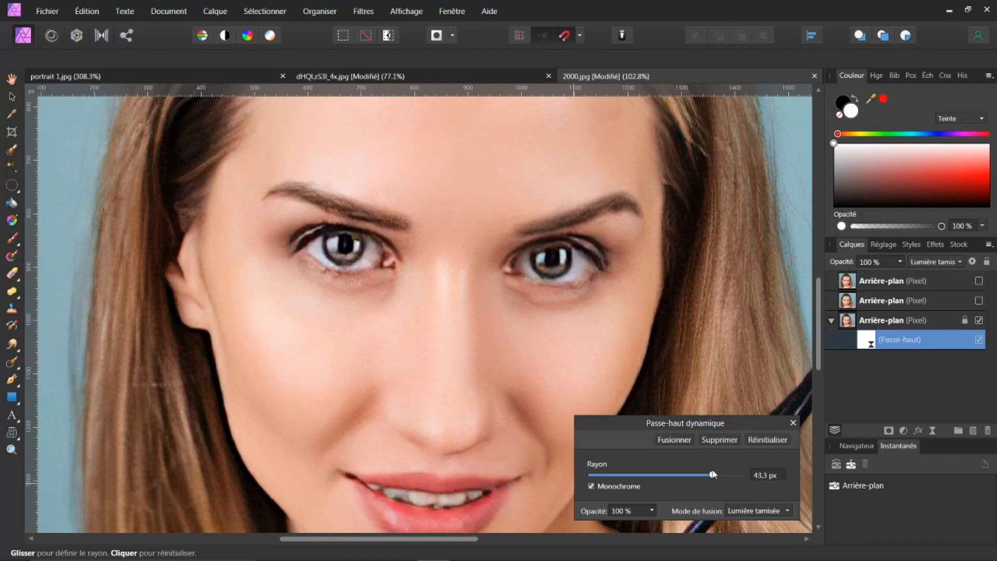
left_click_drag(711, 474, 708, 474)
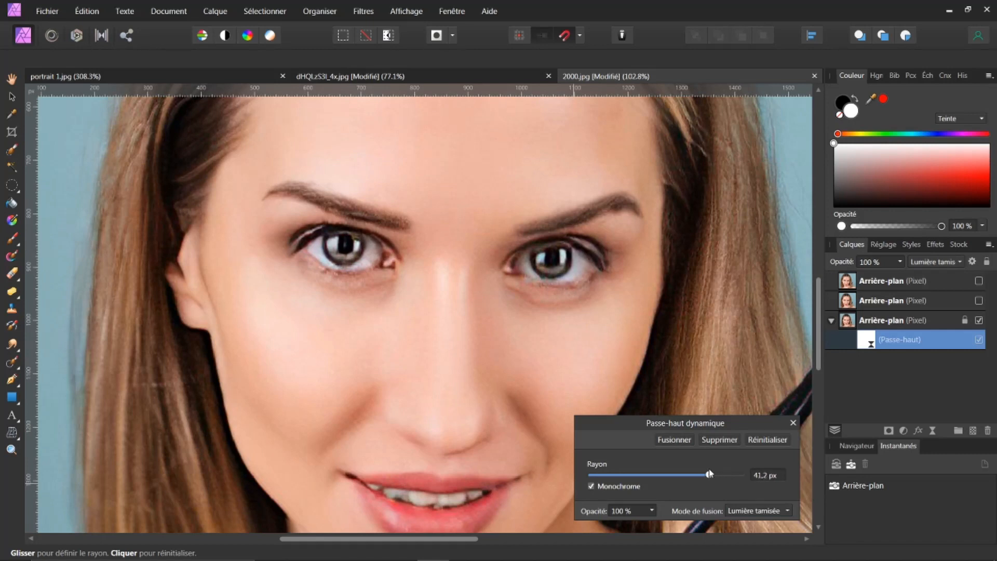
left_click_drag(708, 474, 706, 474)
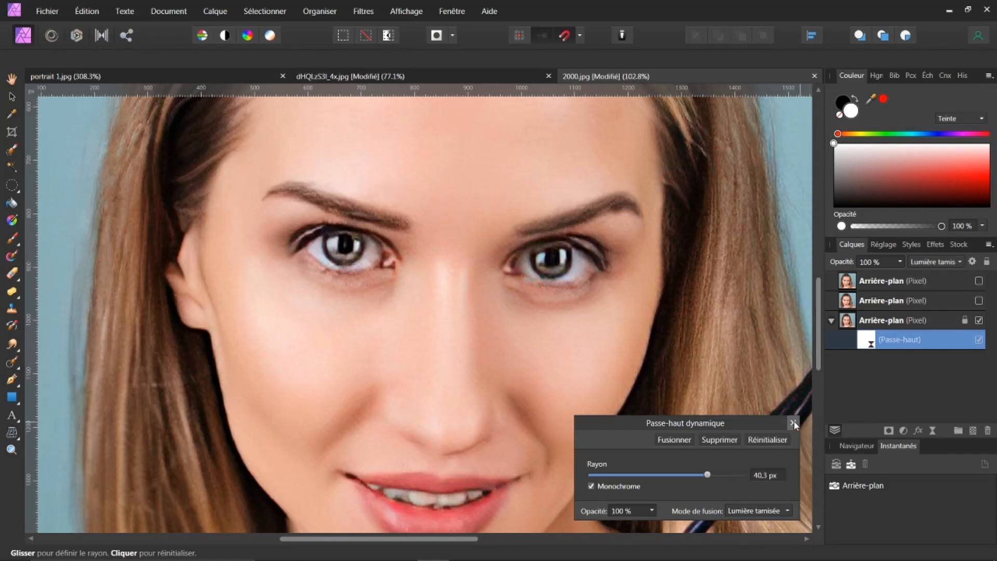
Step: Compare by toggling High Pass and the original copy, leaving sharpening on and the copy hidden
left_click(792, 424)
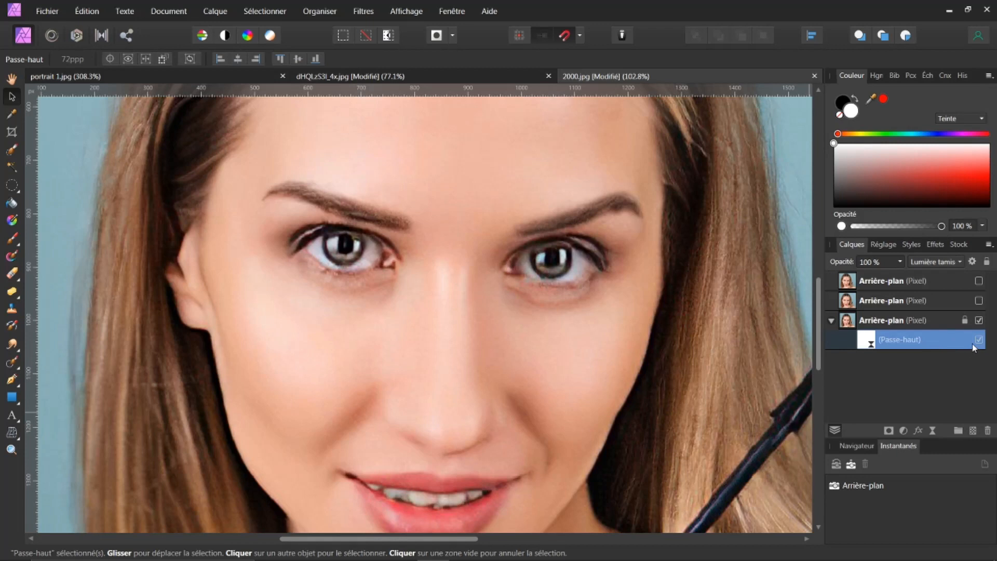
left_click(978, 339)
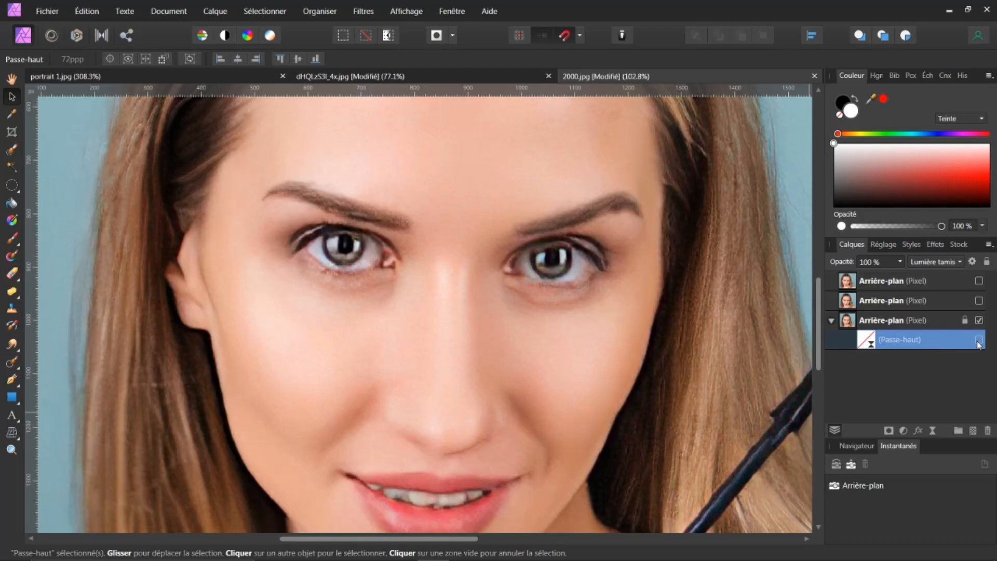
left_click(979, 339)
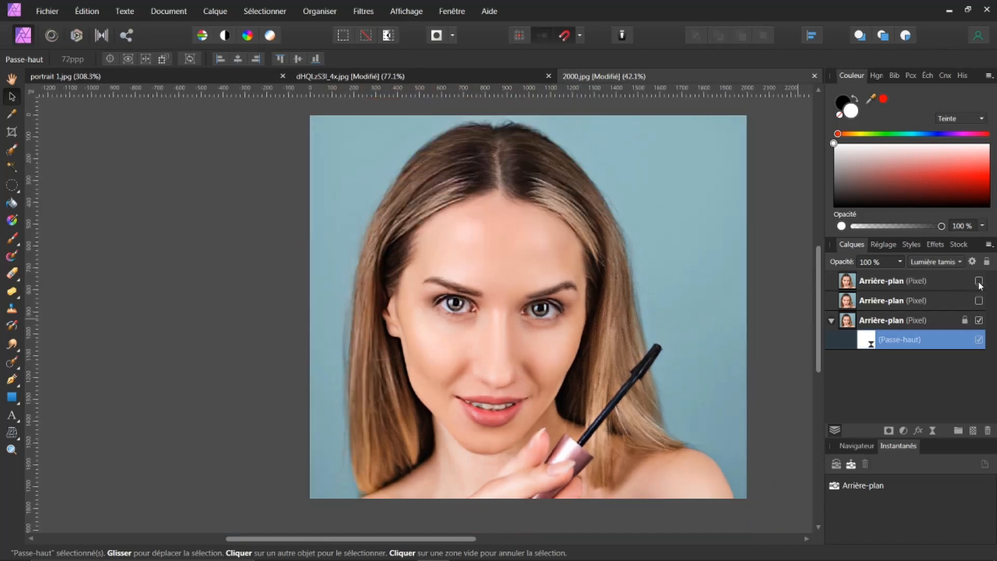
left_click(979, 281)
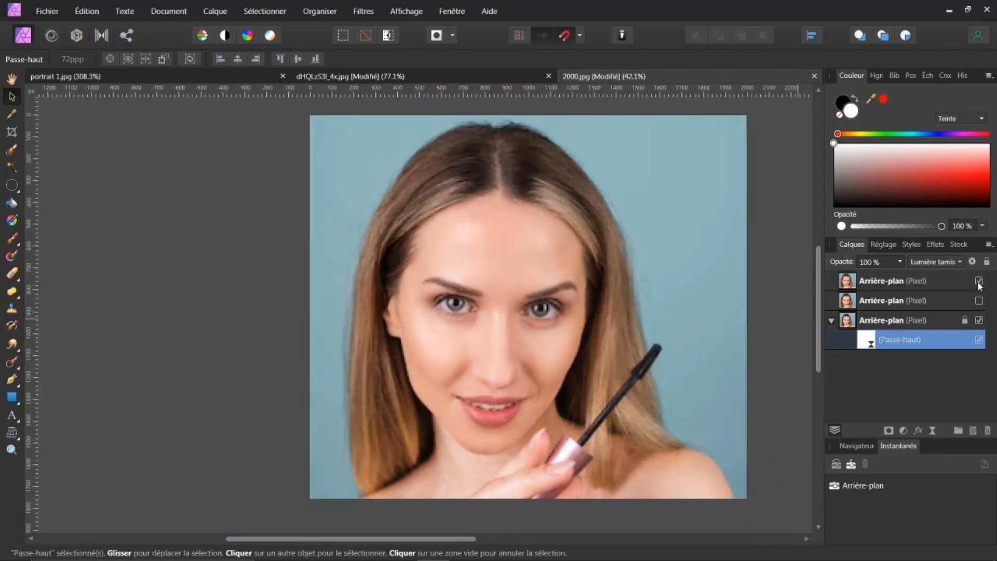
left_click(979, 281)
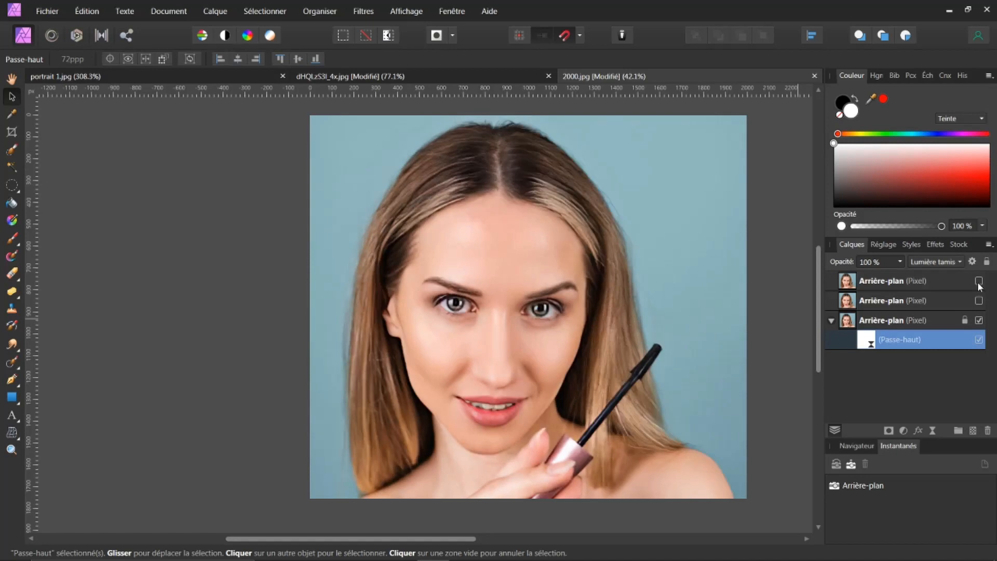
mouse_move(981, 286)
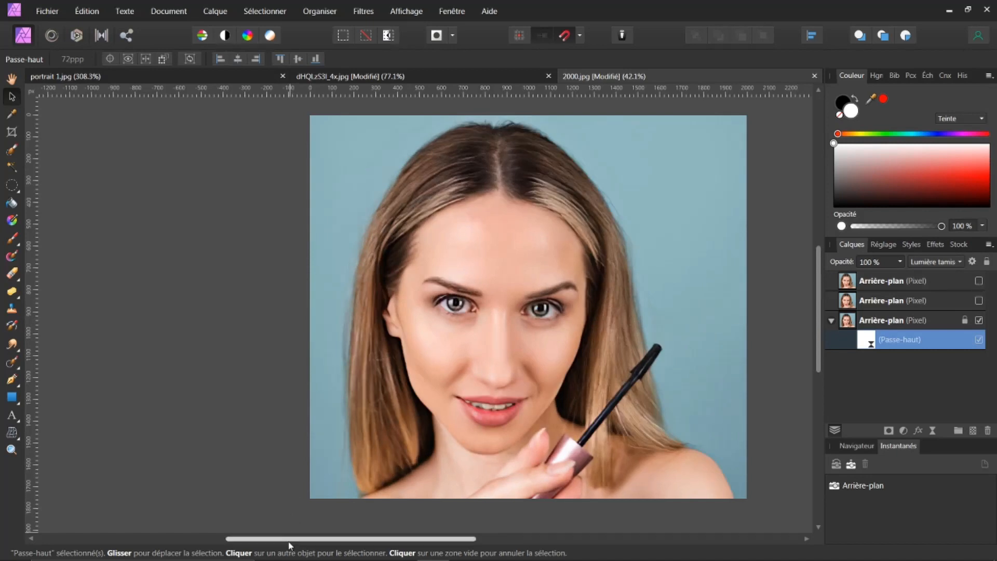
left_click_drag(289, 538, 343, 539)
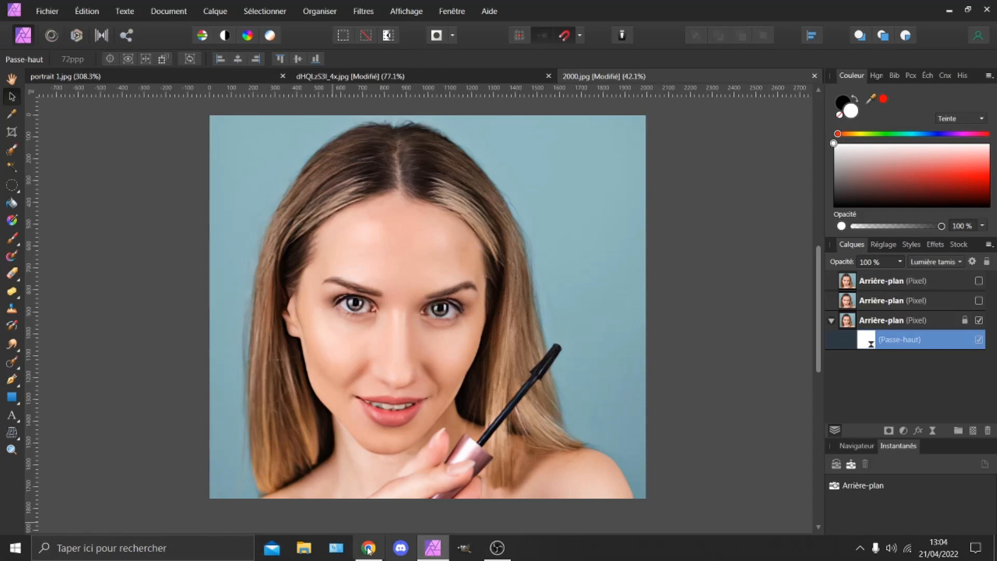
Step: Scroll the imglarger page in the browser and slide the upscaler before/after sample
left_click(368, 547)
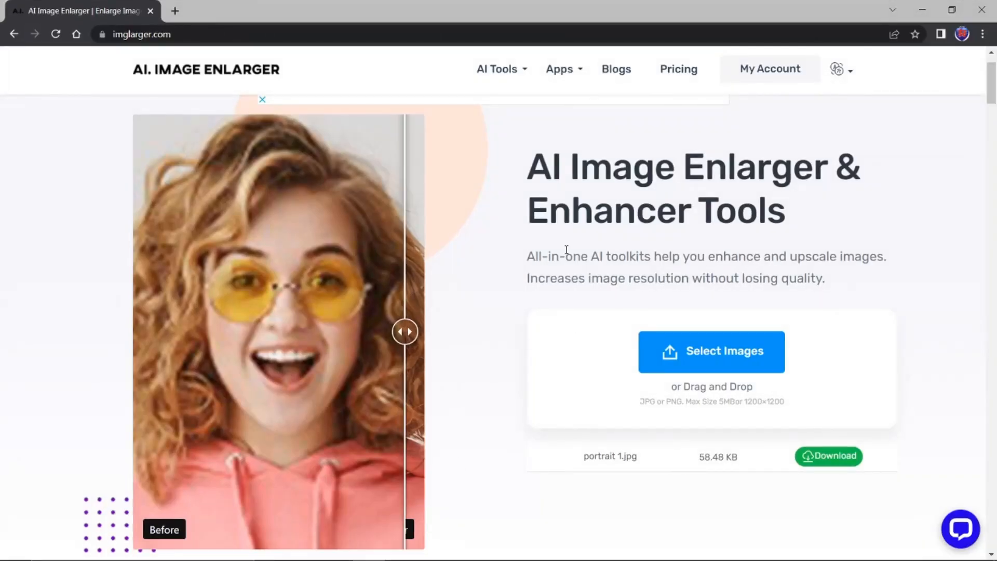
scroll("down", 3)
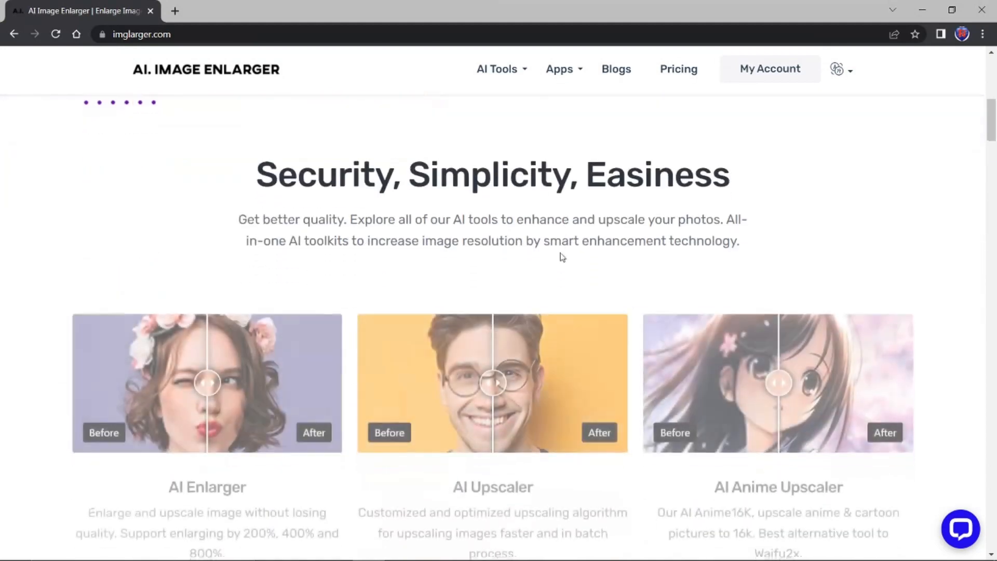
scroll("down", 3)
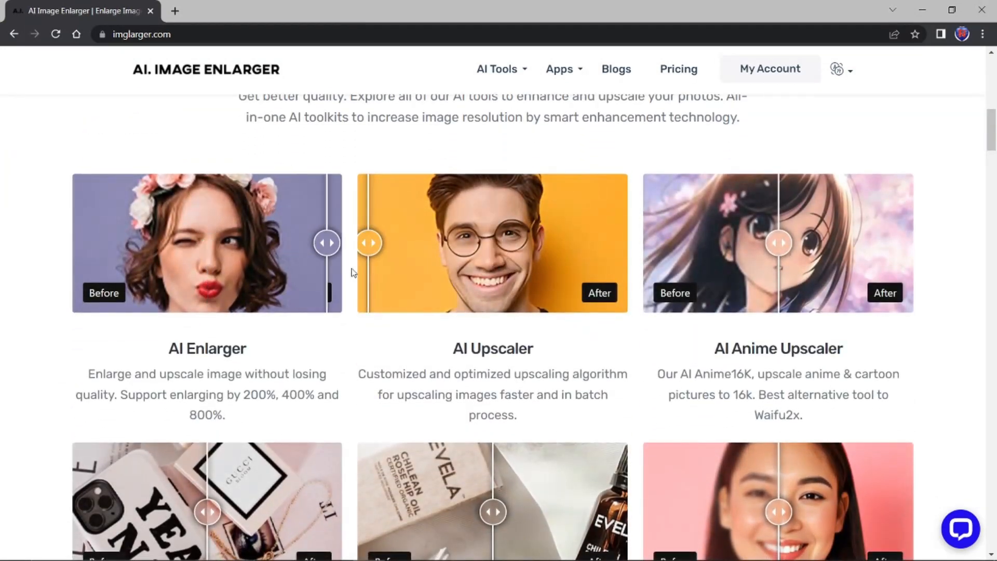
left_click_drag(368, 243, 407, 242)
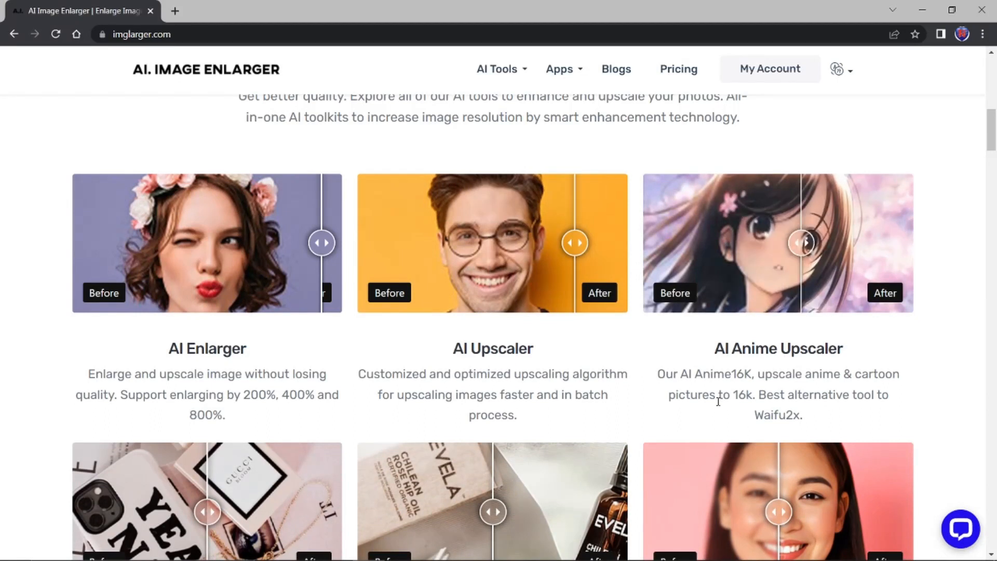
Step: Compare the colorized Colosseum sample with its B&W original, then scroll to AI Photo Colorizer
scroll("down", 3)
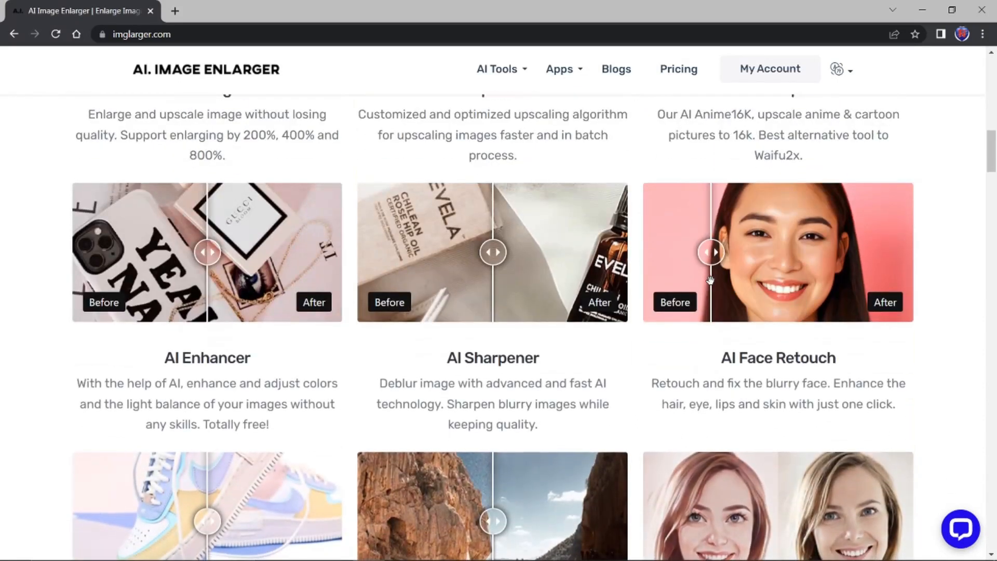
scroll("down", 3)
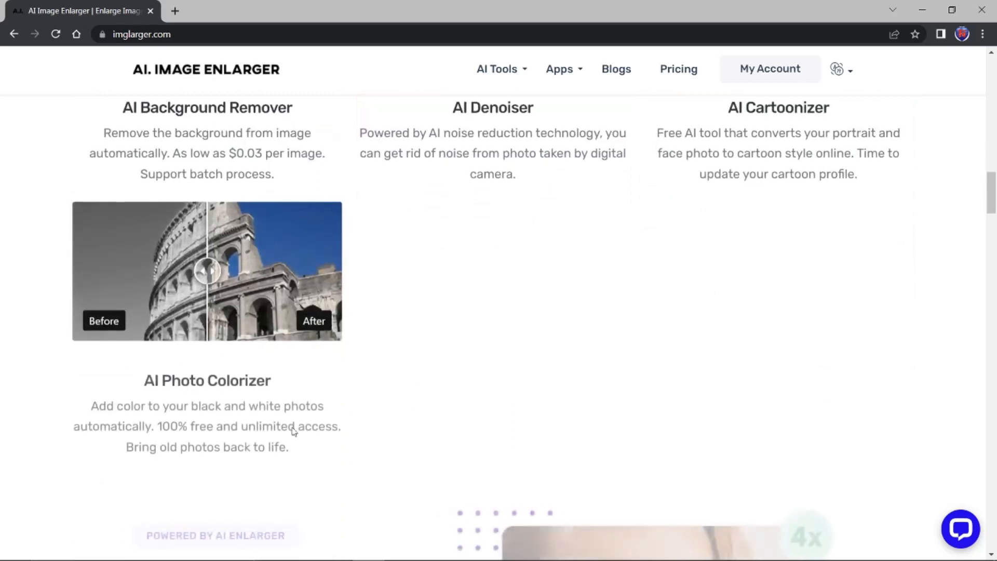
left_click_drag(206, 270, 334, 270)
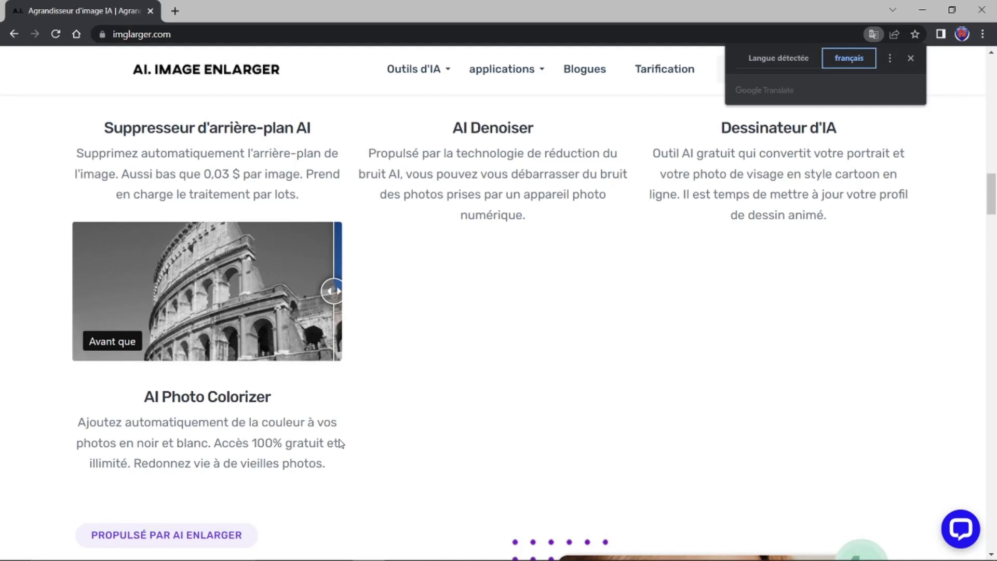
mouse_move(483, 397)
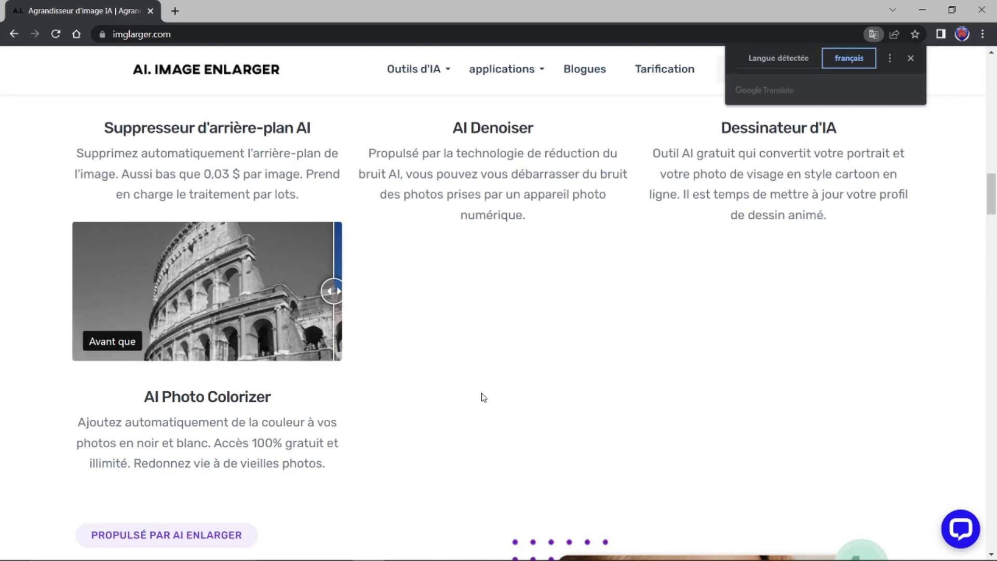
left_click_drag(334, 291, 225, 291)
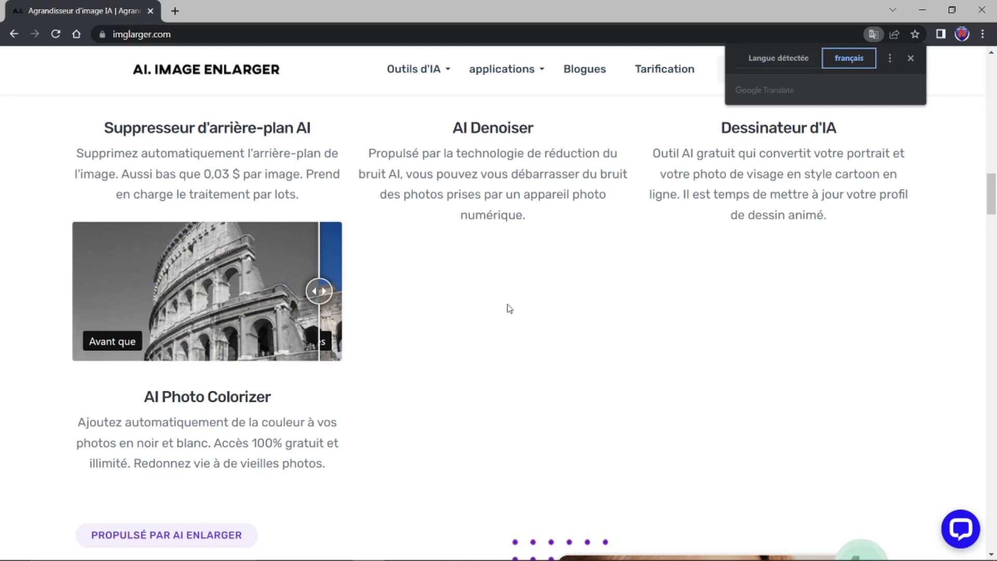
mouse_move(498, 165)
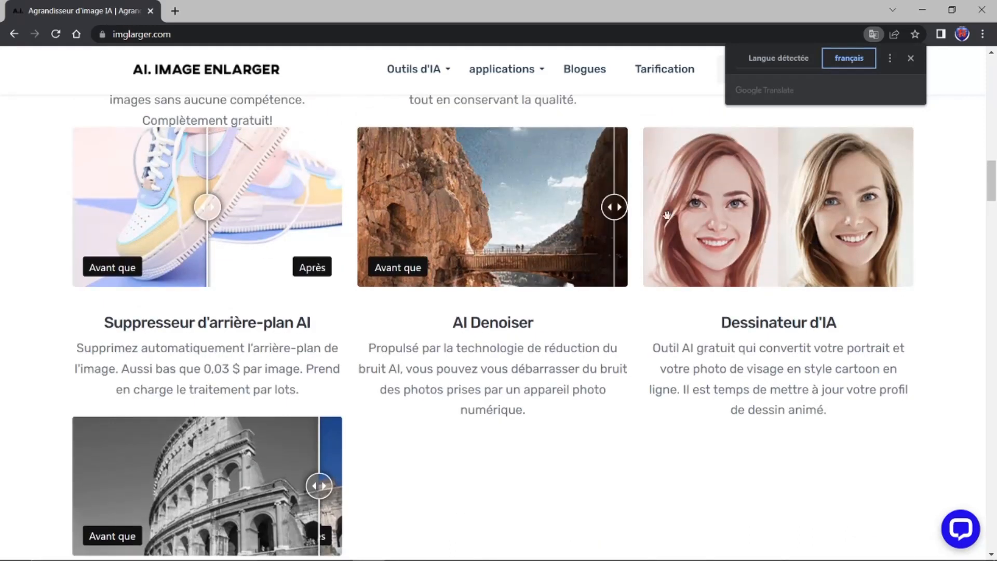
scroll("down", 3)
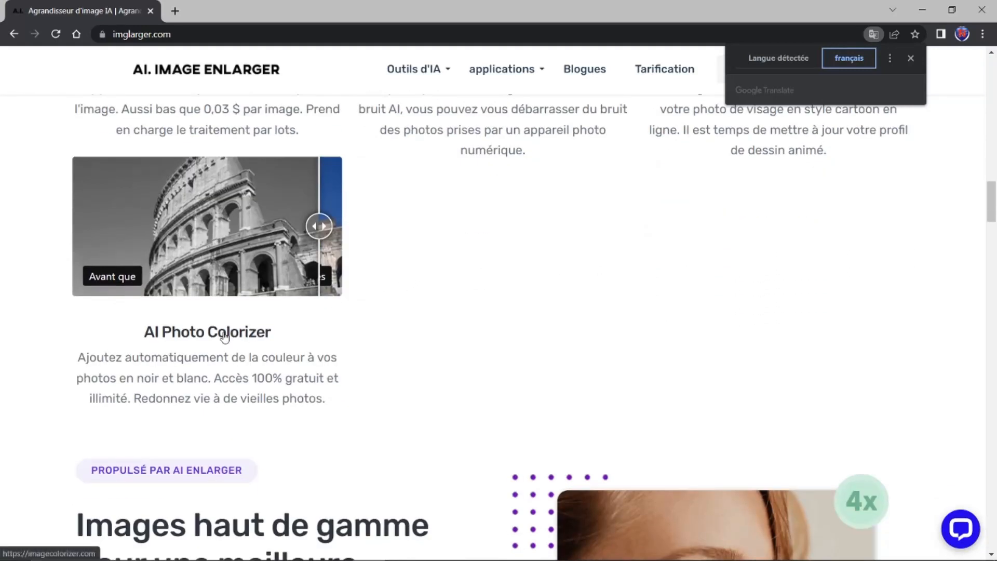
Step: Open the AI Photo Colorizer site and translate the page into French
left_click(206, 331)
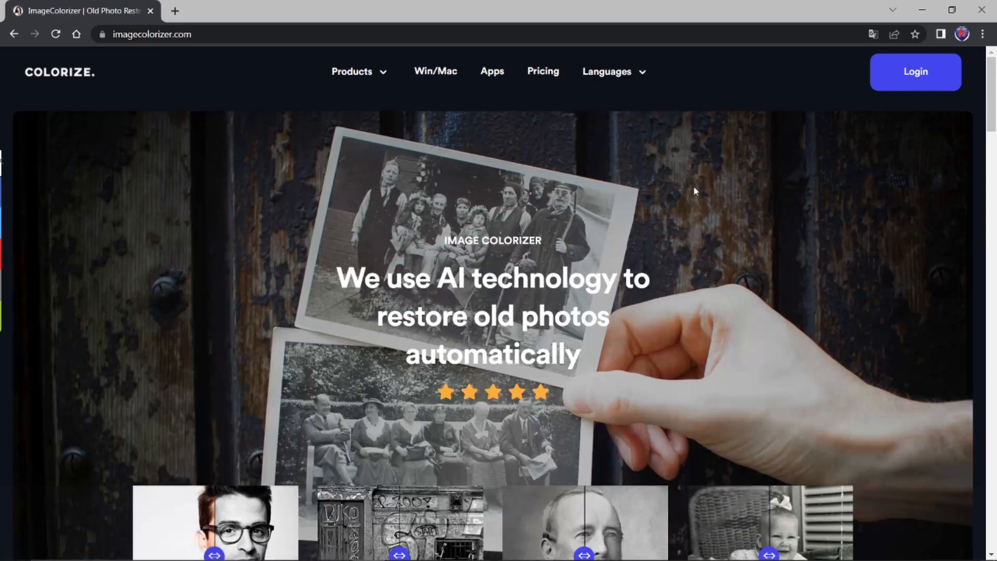
scroll("down", 3)
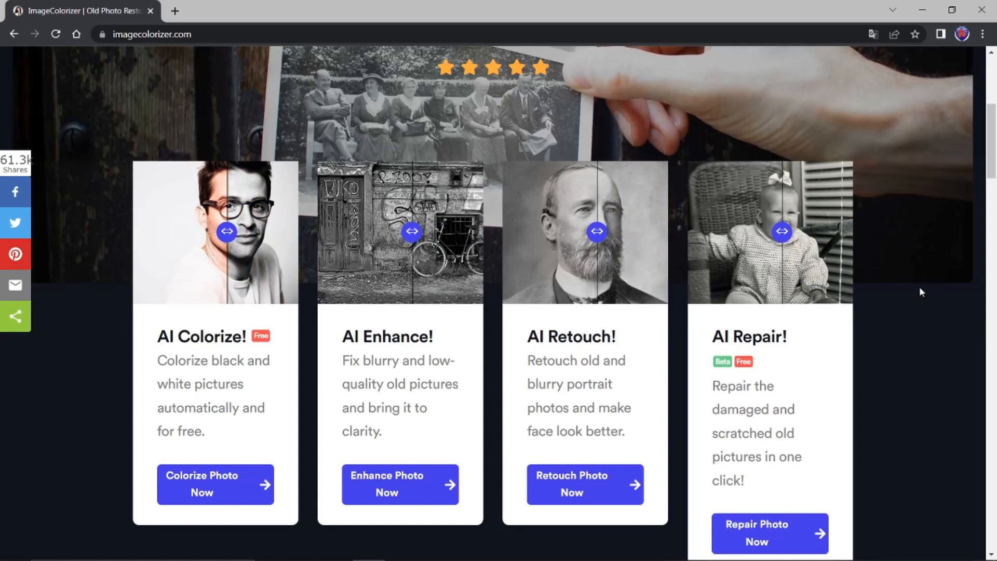
left_click(872, 34)
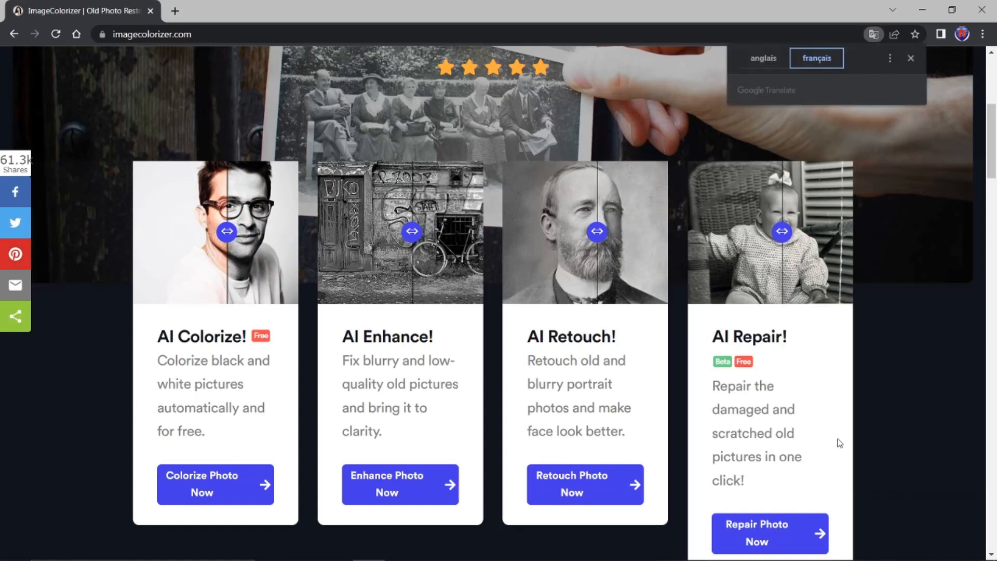
left_click(815, 57)
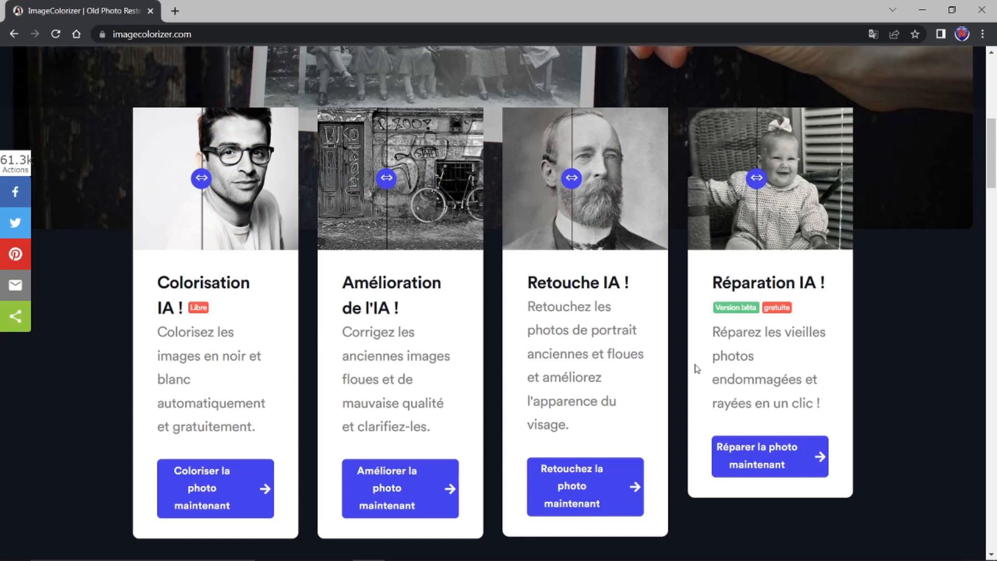
mouse_move(201, 484)
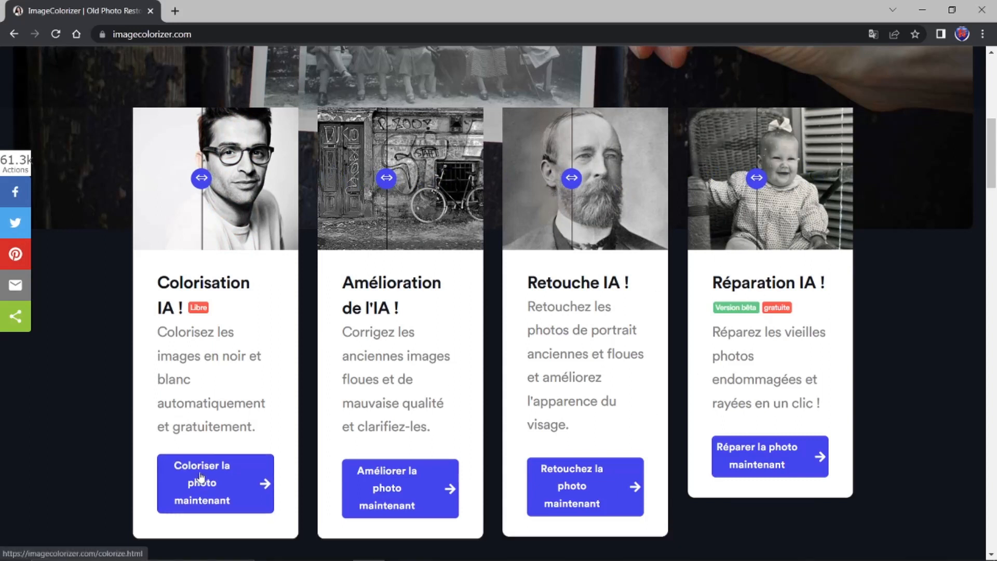
Step: Open the photo colorization tool page and close the covering advertisement
left_click(215, 483)
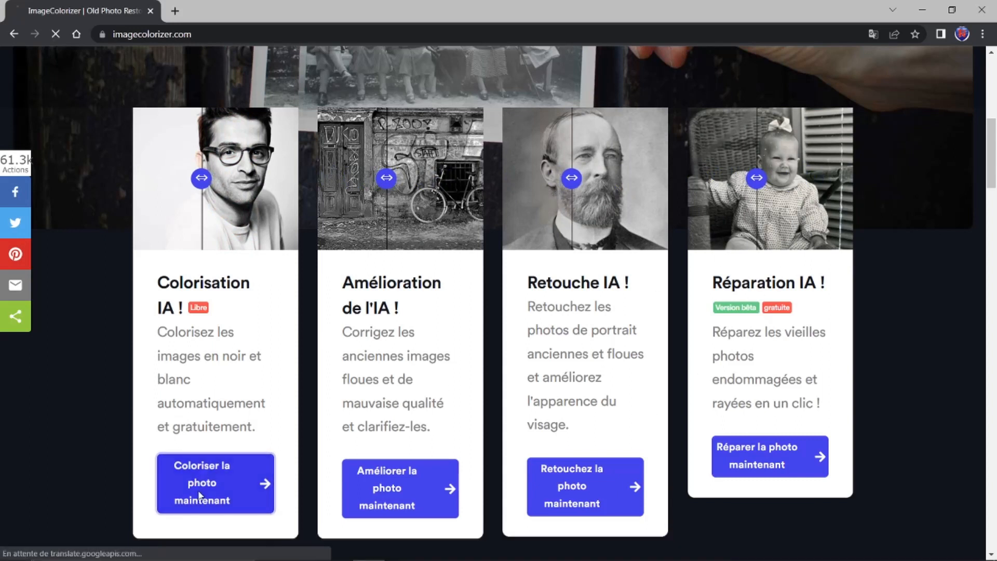
left_click(215, 482)
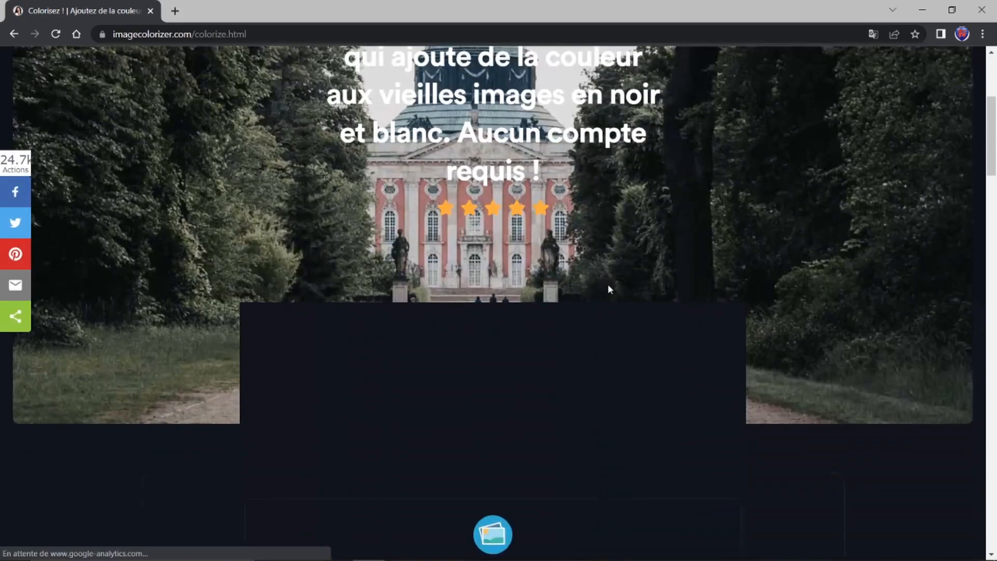
scroll("down", 3)
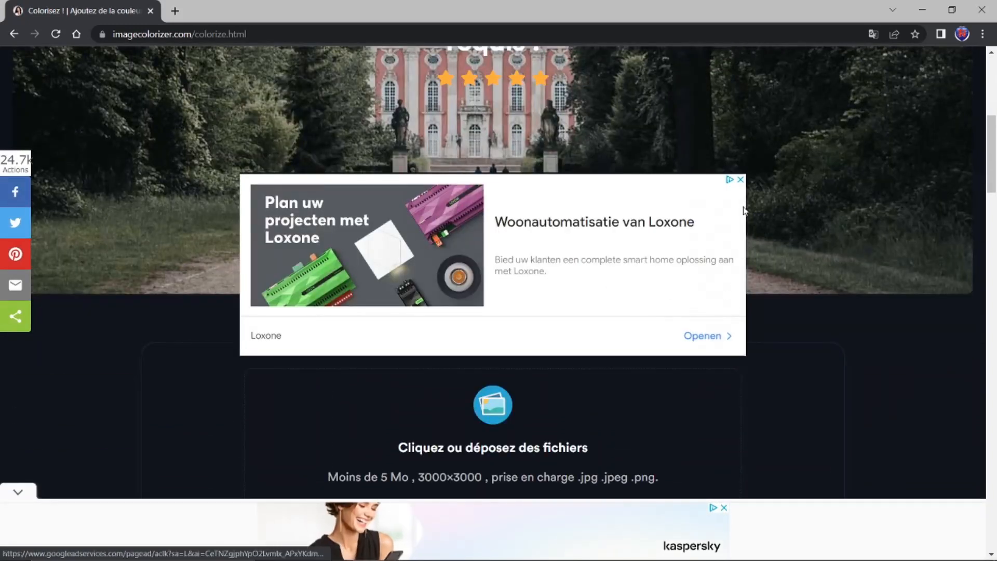
left_click(739, 179)
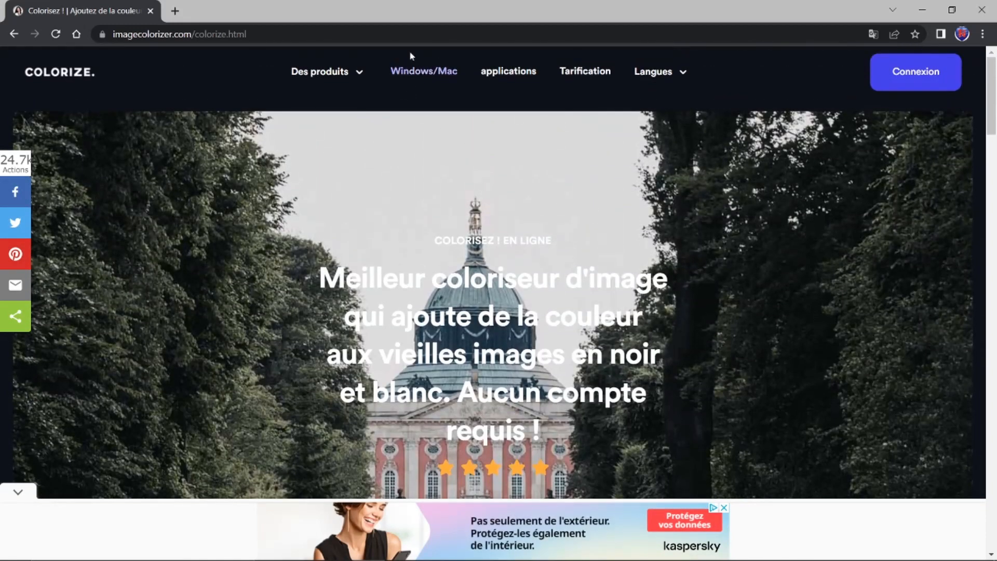
Step: Download the Windows Picture Colorizer installer and clear the cancelled duplicate from Chrome downloads
left_click(424, 71)
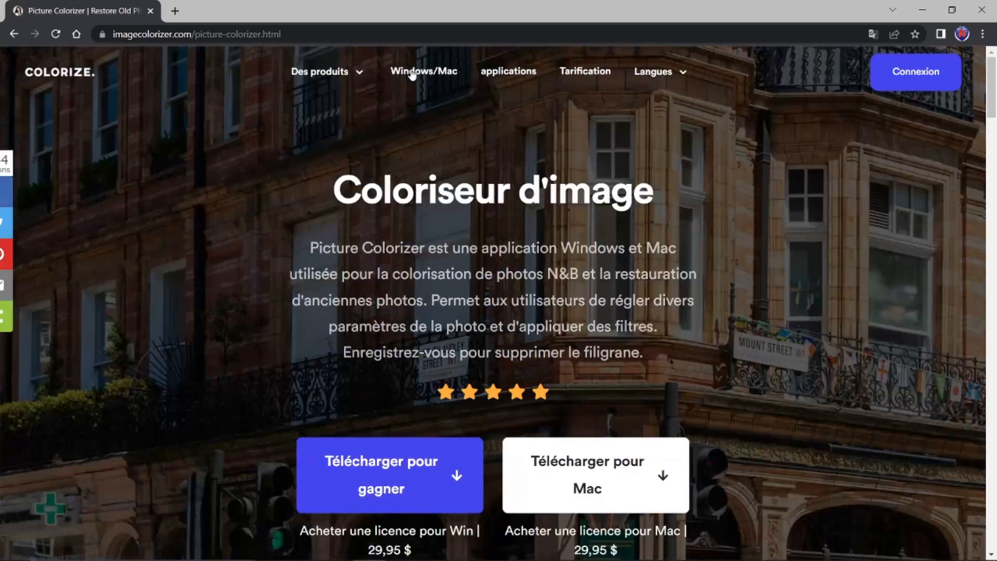
scroll("down", 3)
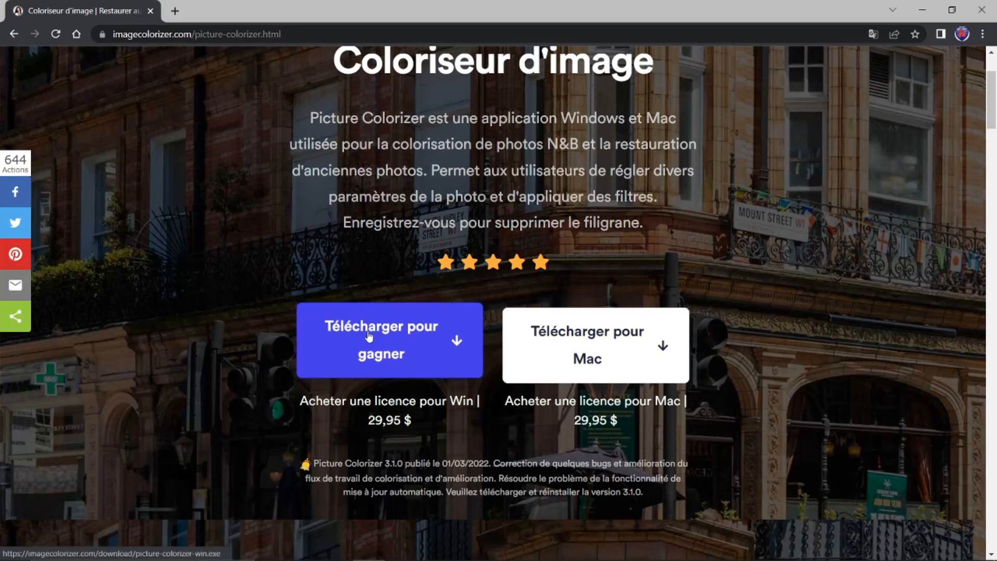
left_click(388, 339)
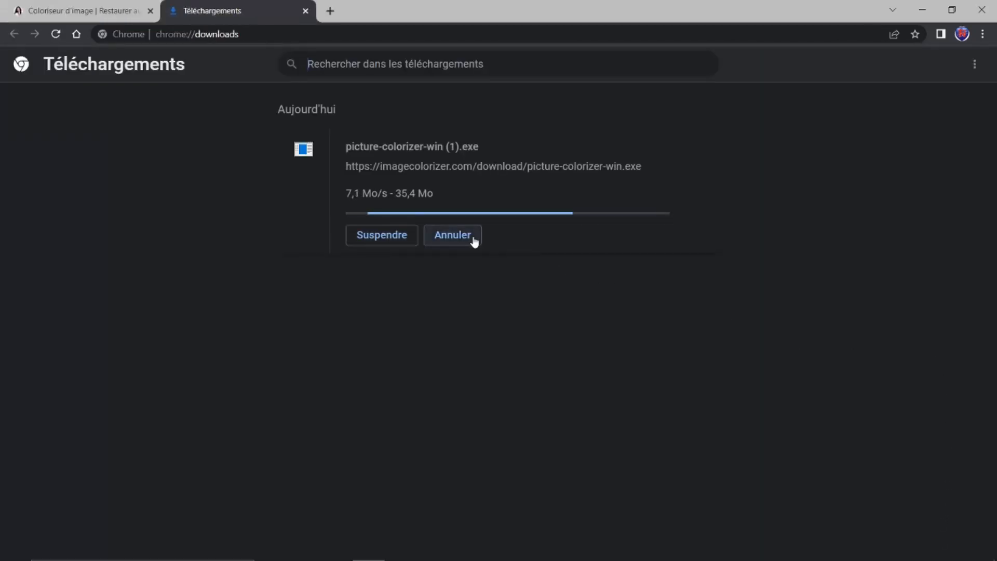
left_click(452, 235)
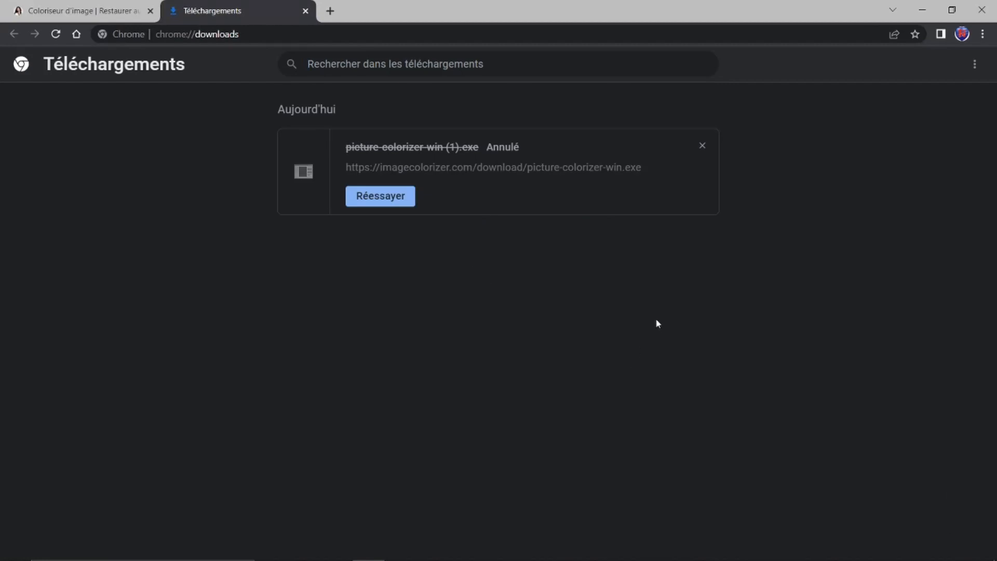
mouse_move(702, 145)
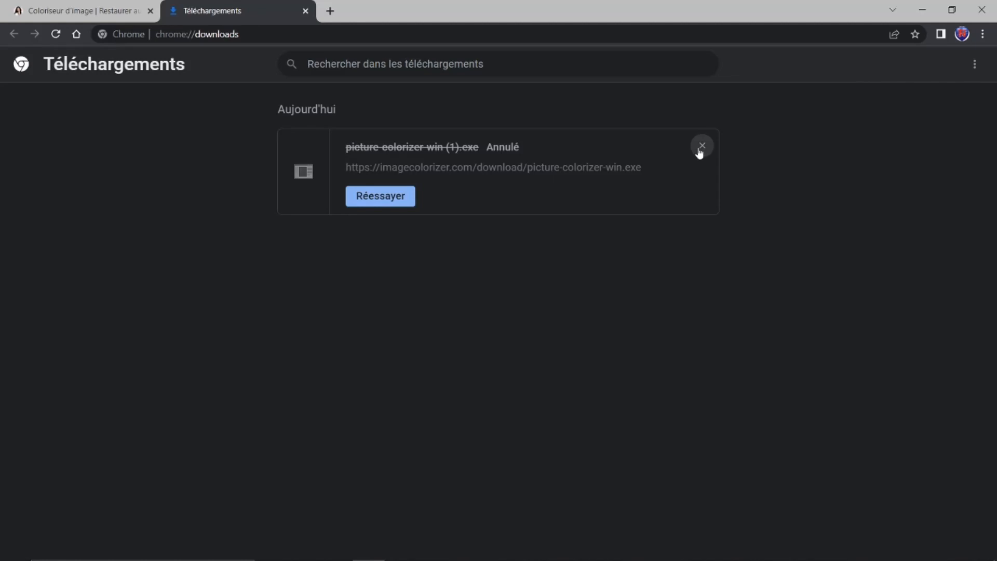
left_click(701, 146)
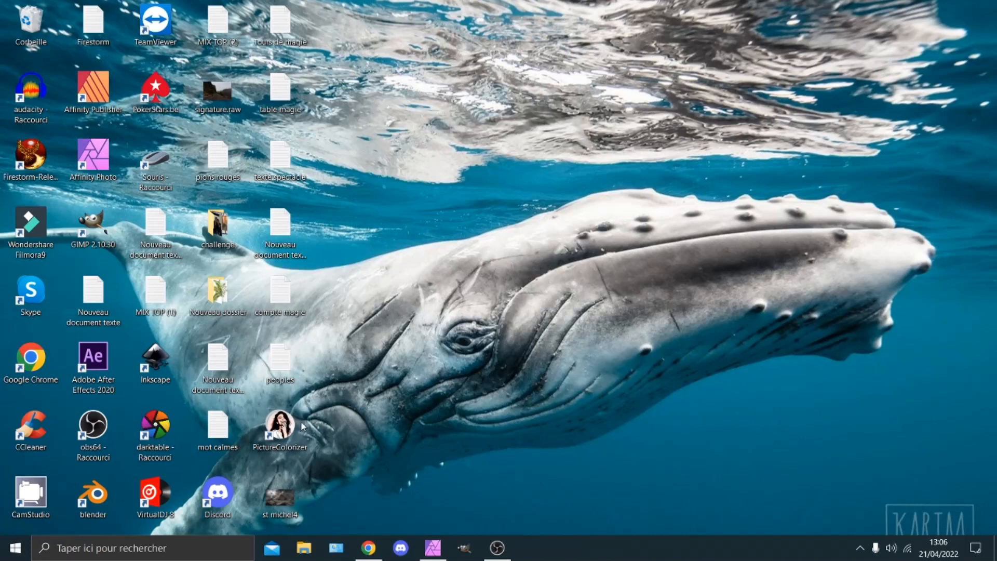
mouse_move(393, 442)
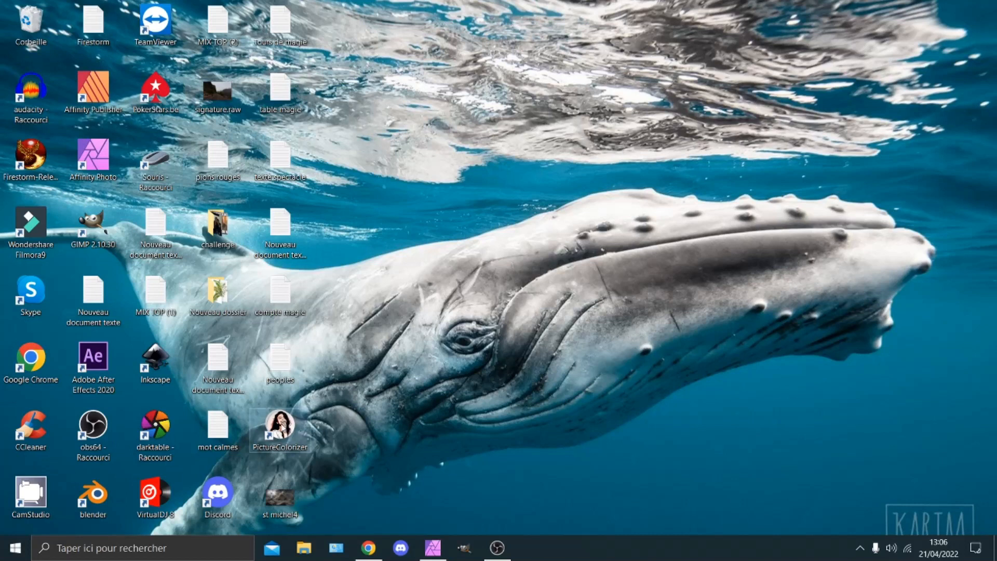
mouse_move(279, 426)
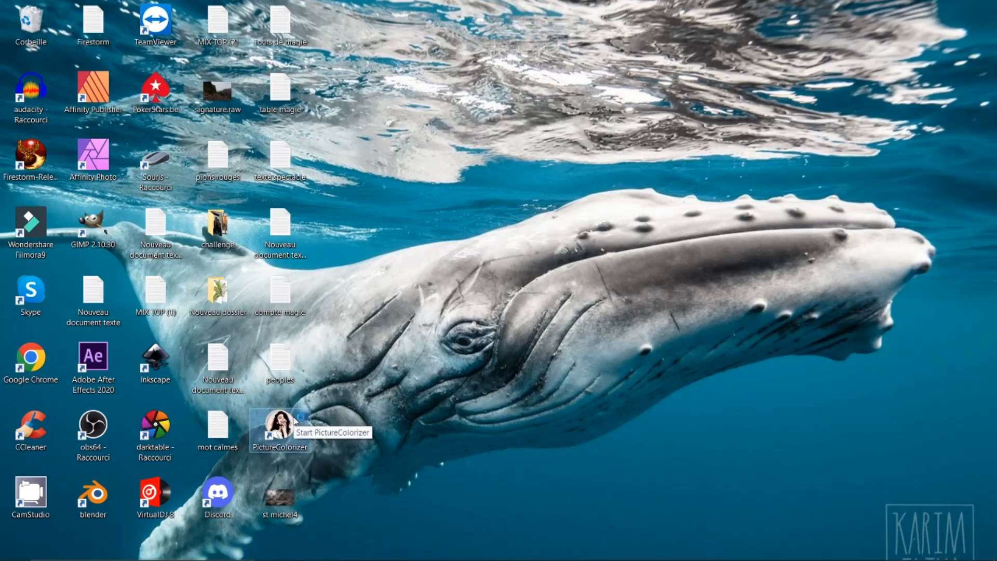
Step: Launch PictureColorizer, view the online AI Repair page, then close it
double_click(280, 426)
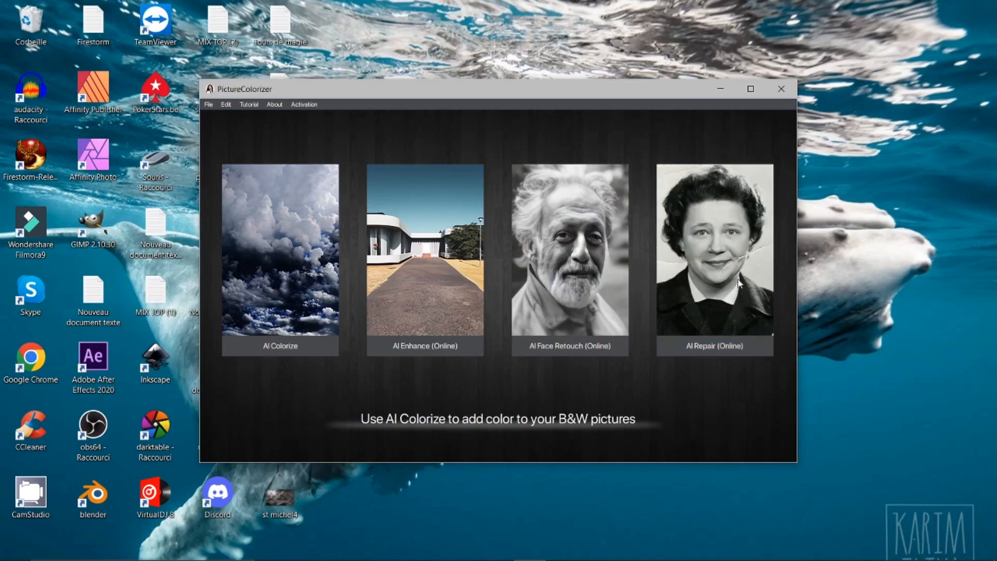
mouse_move(704, 336)
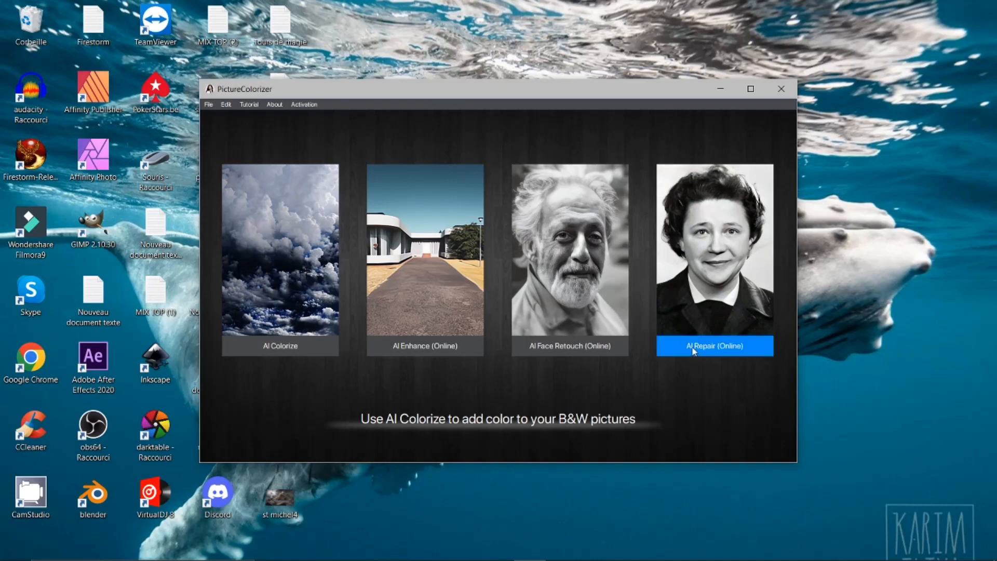
left_click(714, 345)
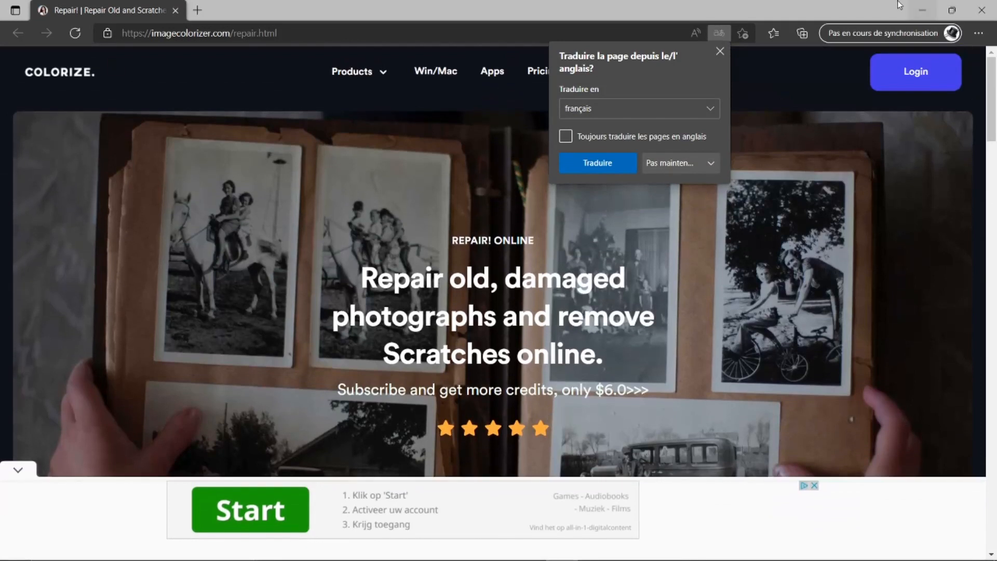
left_click(719, 51)
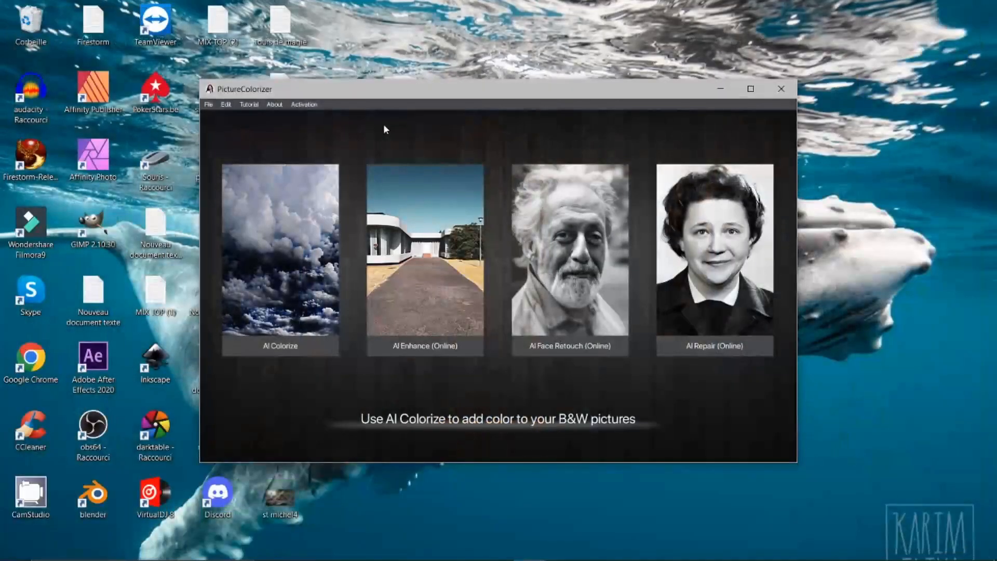
Step: Choose AI Colorize and drop the B&W pyramids photo onto the upload area
left_click(280, 346)
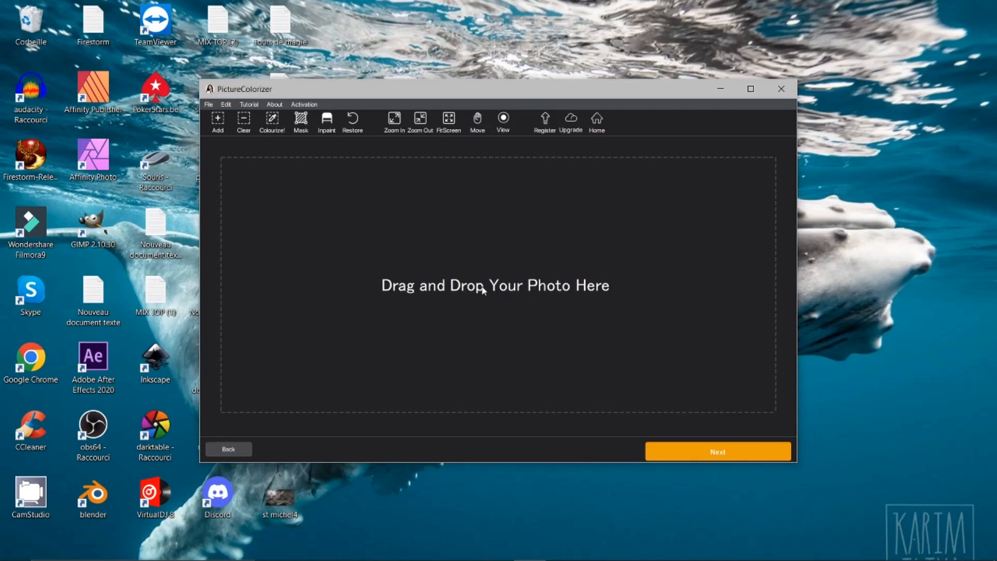
mouse_move(322, 443)
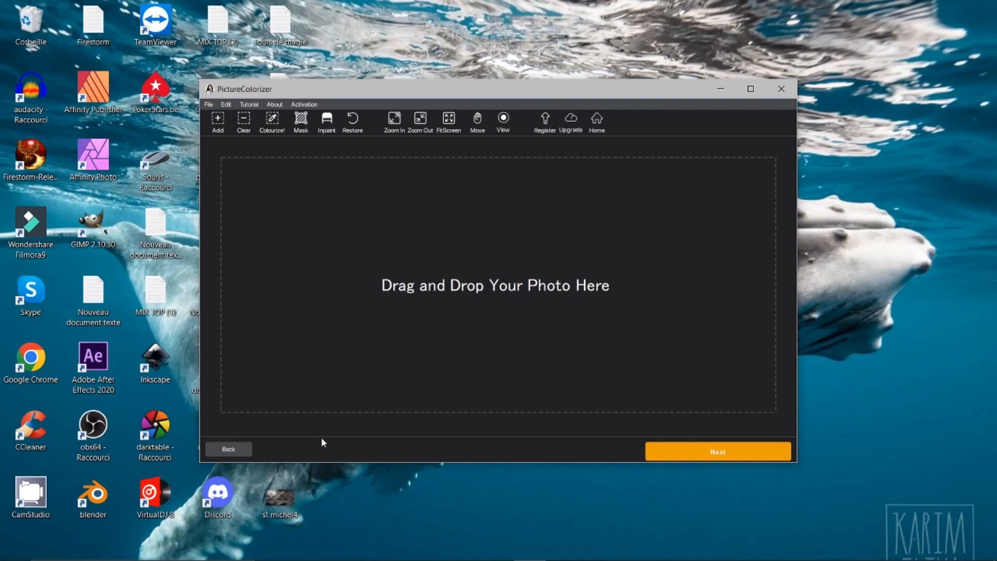
left_click_drag(280, 493, 456, 324)
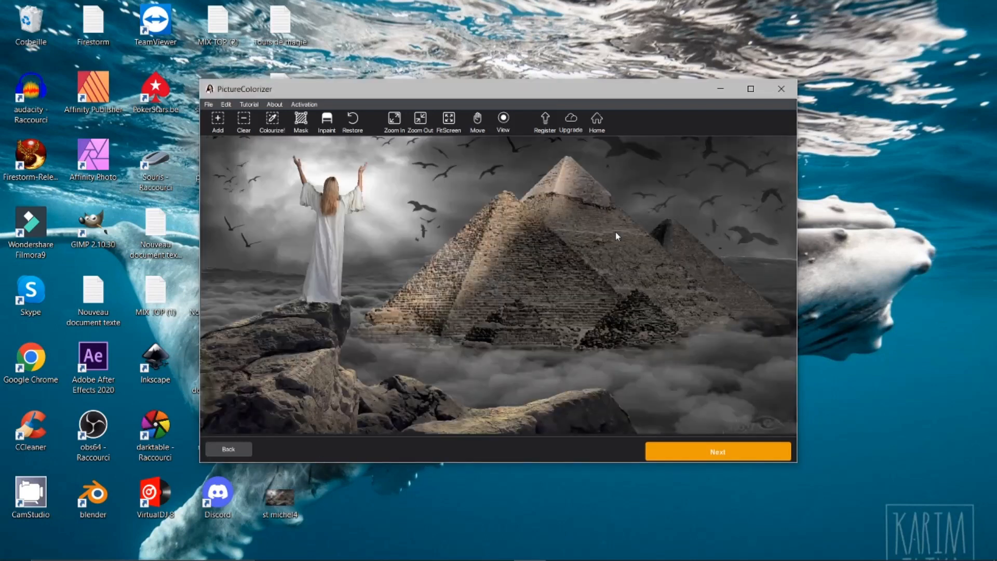
mouse_move(561, 270)
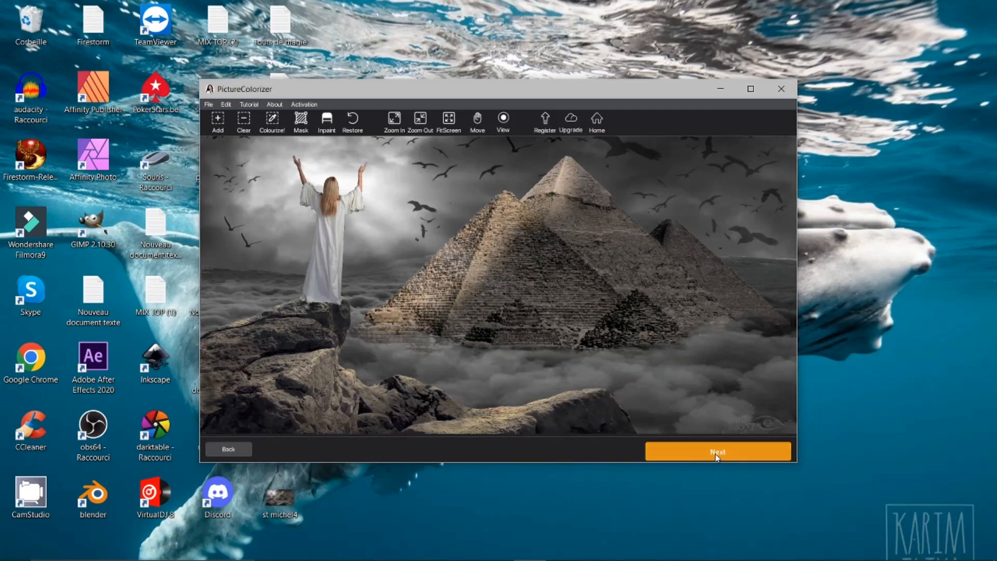
Step: Try the Begonie, Chrunchy and DynamicHollow presets on the pyramids, keep TheElder, and return to Affinity Photo
left_click(717, 451)
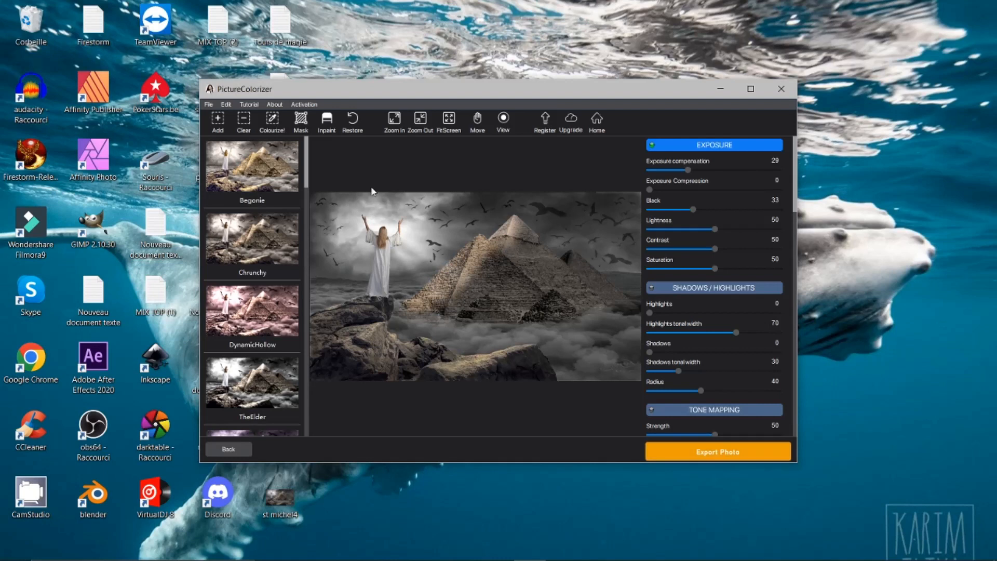
left_click(251, 165)
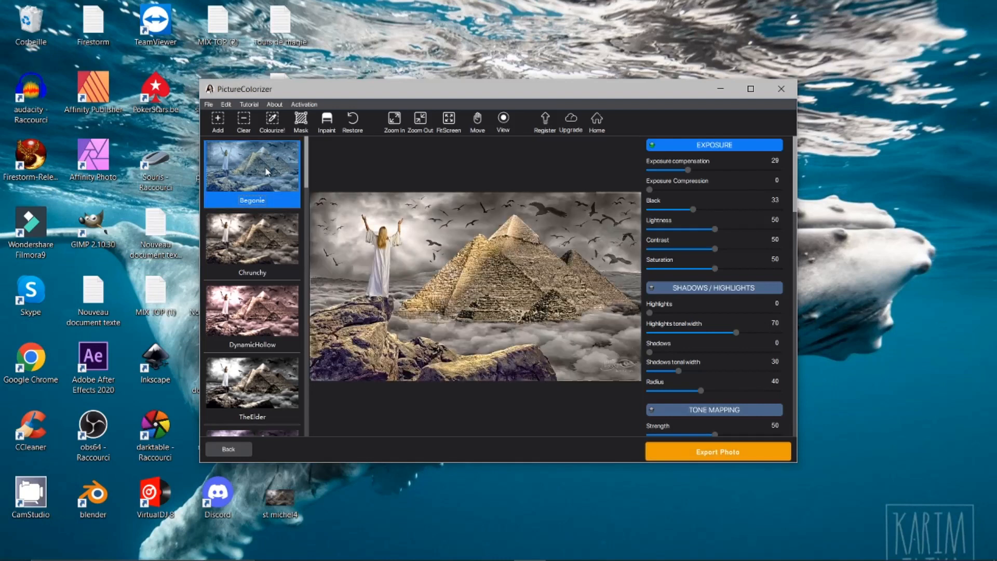
left_click(252, 244)
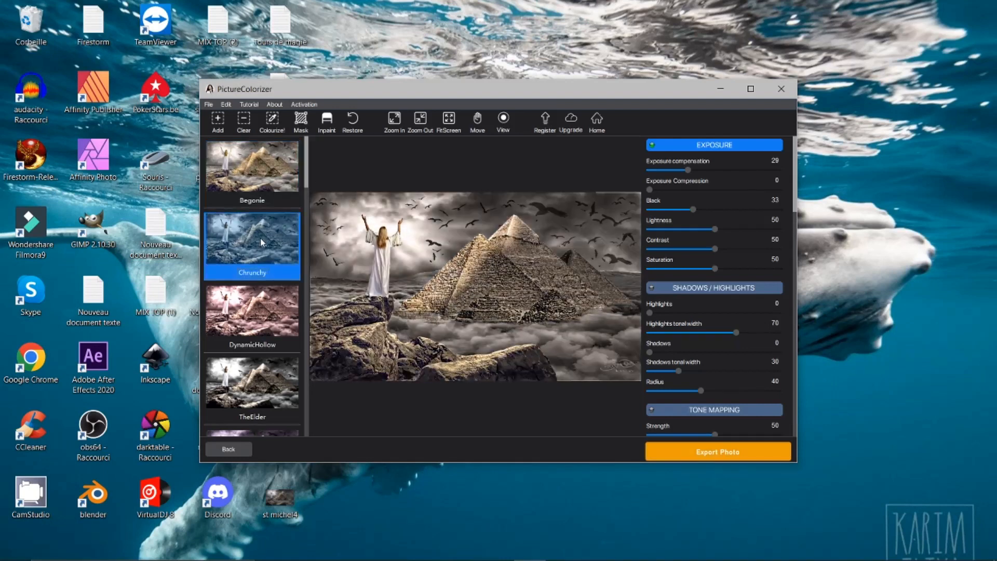
mouse_move(661, 207)
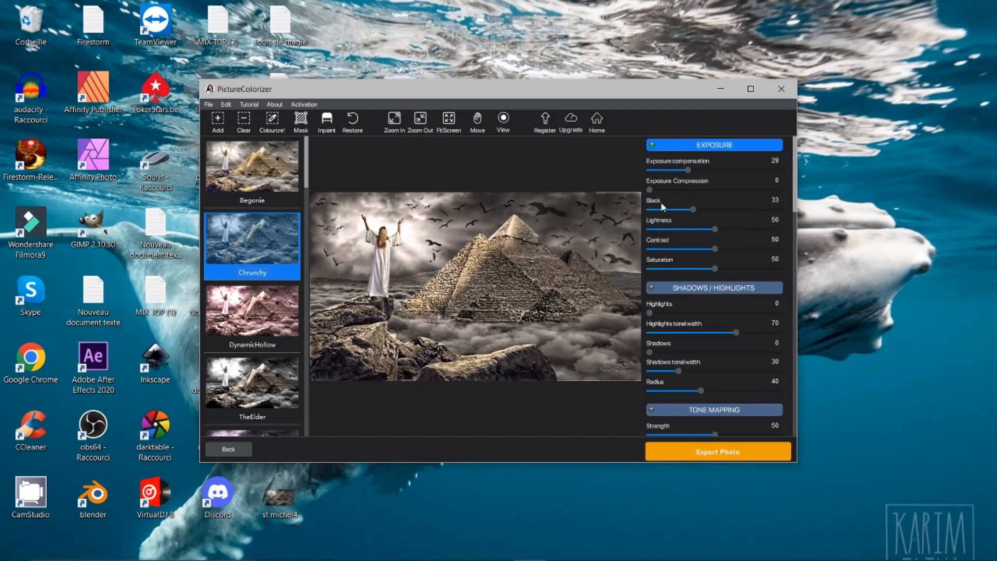
left_click(252, 317)
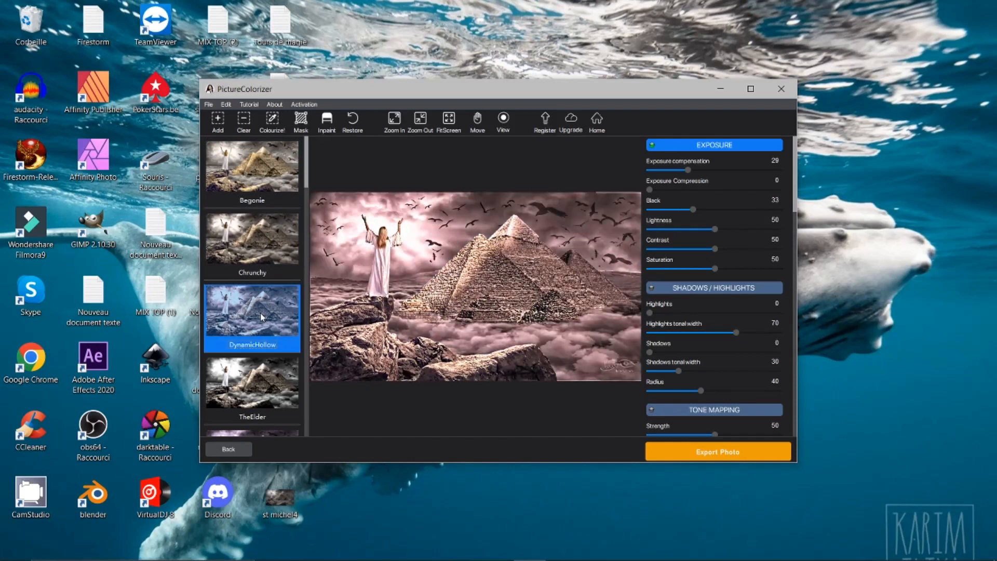
left_click(251, 385)
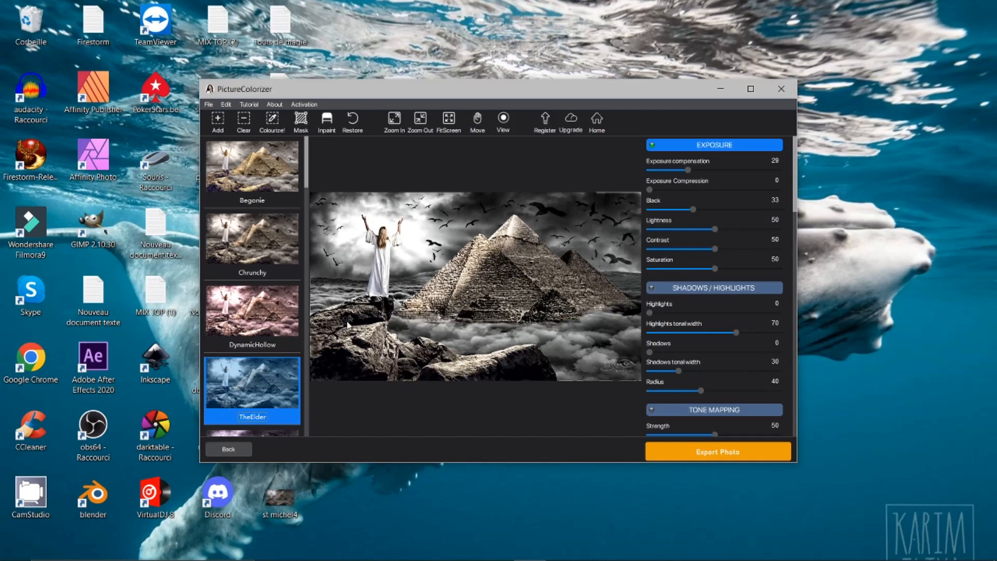
mouse_move(373, 252)
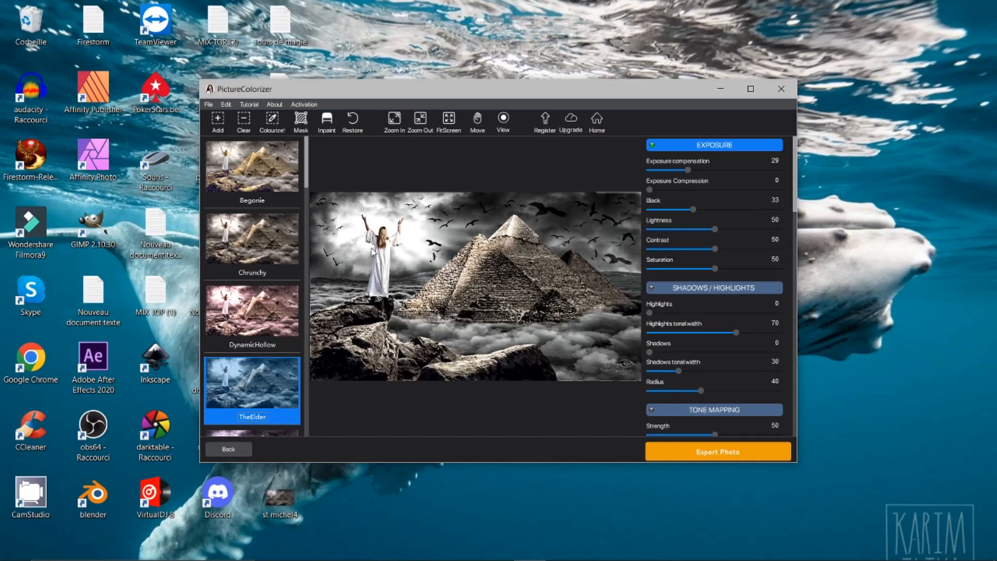
mouse_move(448, 306)
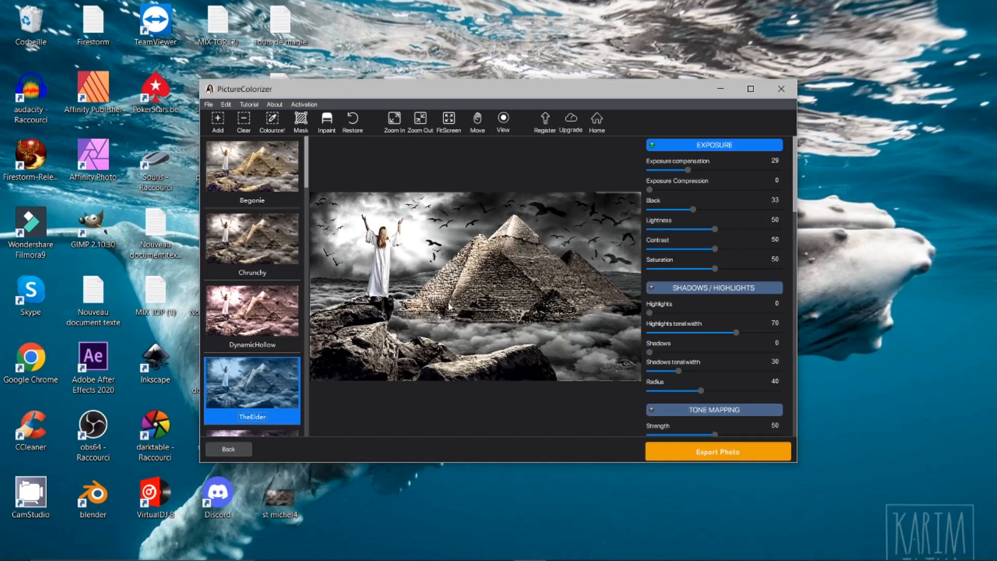
mouse_move(470, 297)
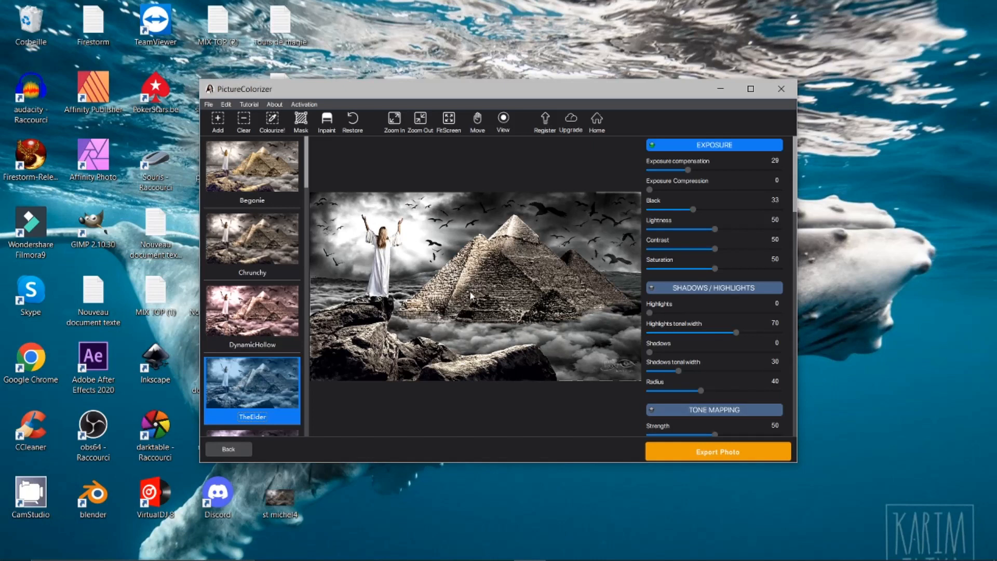
mouse_move(864, 108)
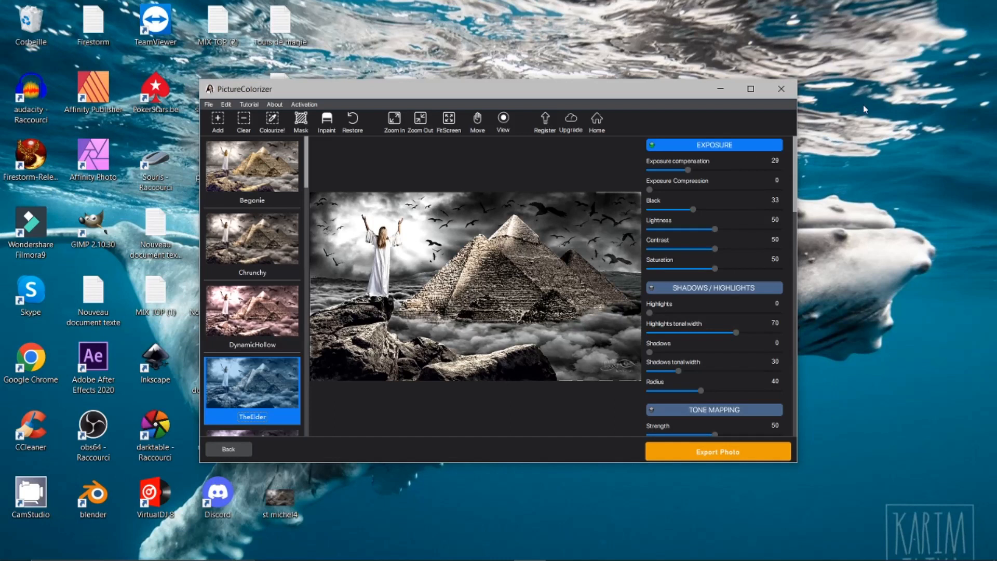
left_click(781, 88)
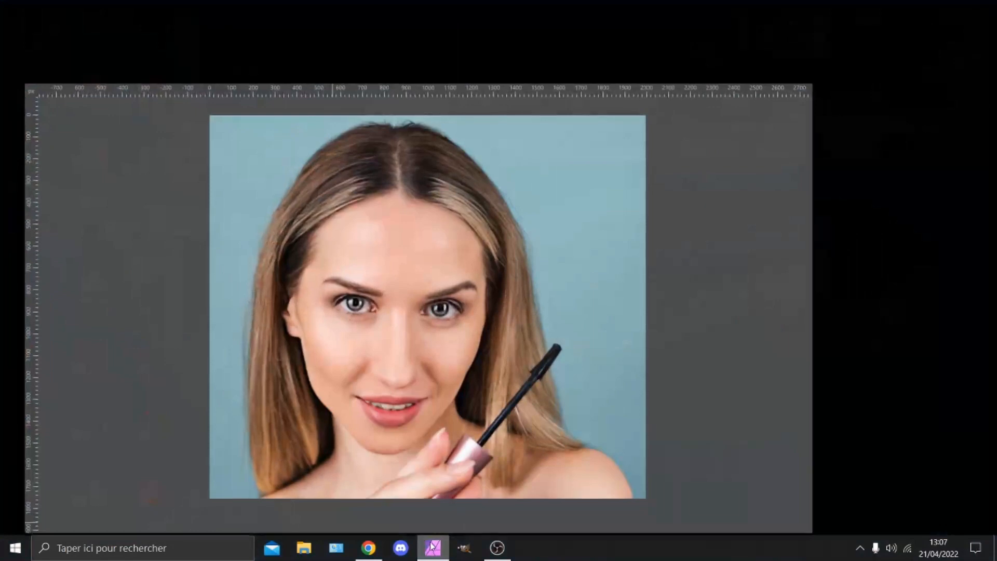
left_click(433, 548)
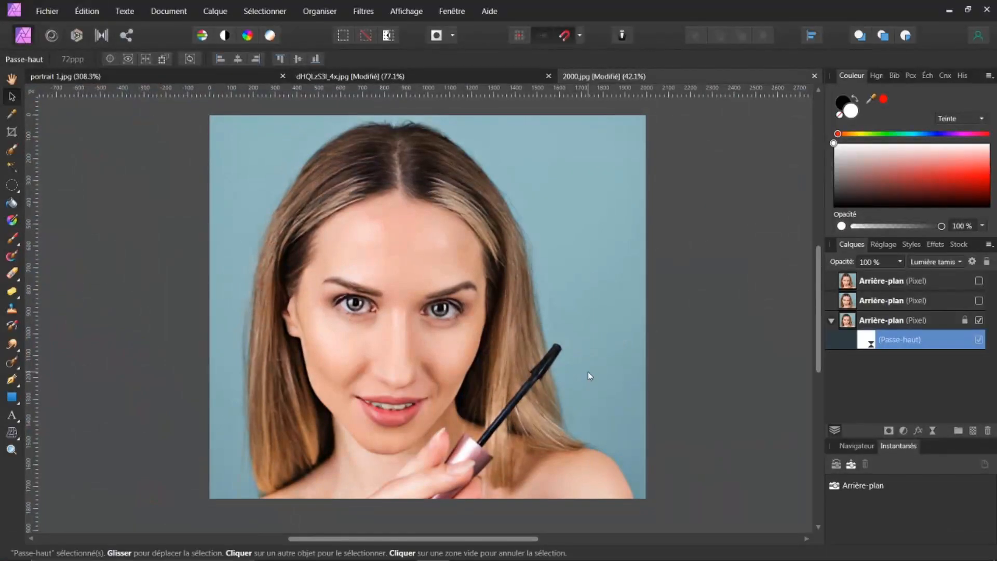